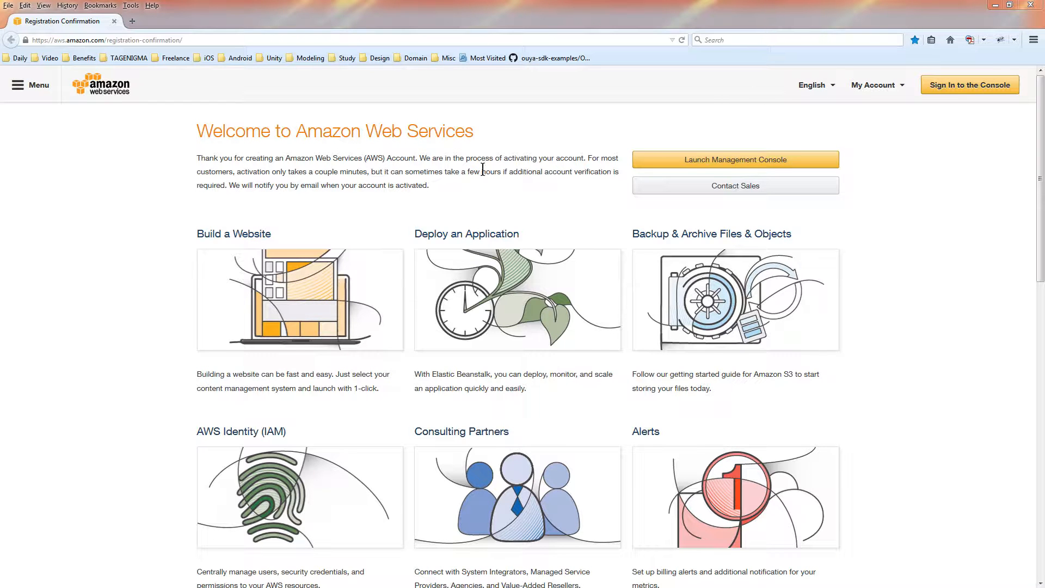
pyautogui.moveTo(137, 197)
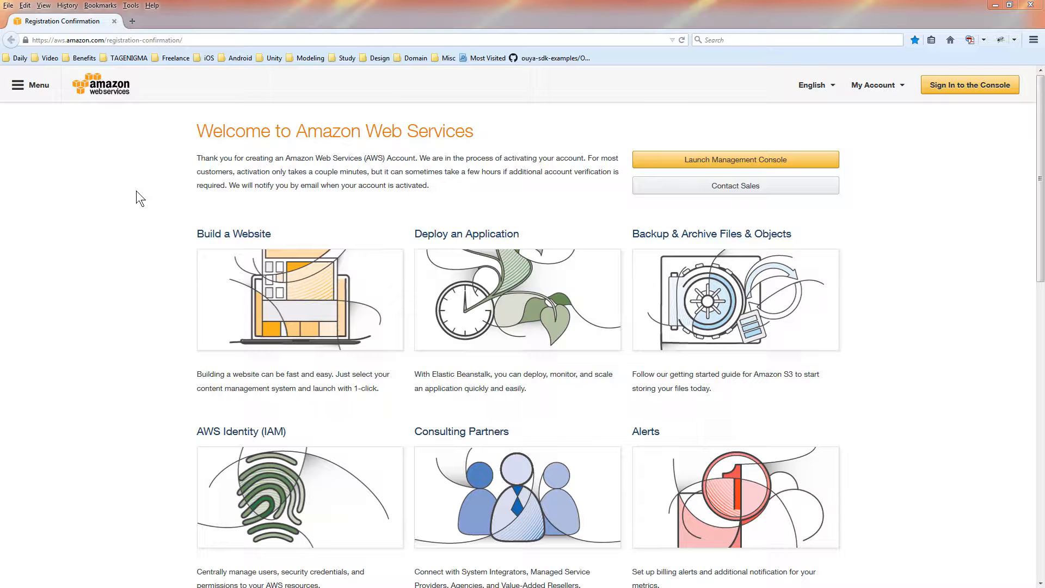
pyautogui.moveTo(354, 319)
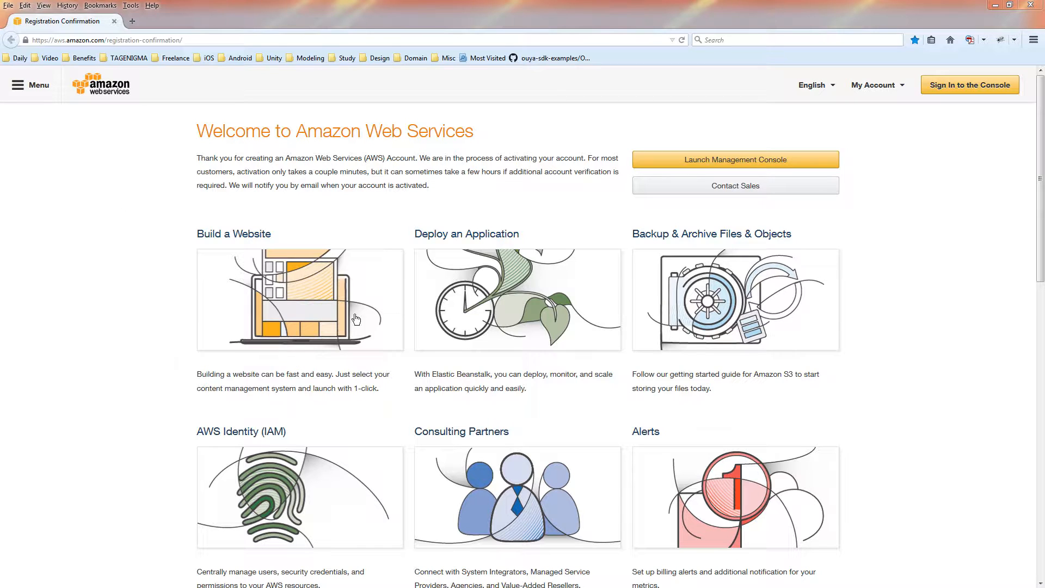
pyautogui.moveTo(273, 296)
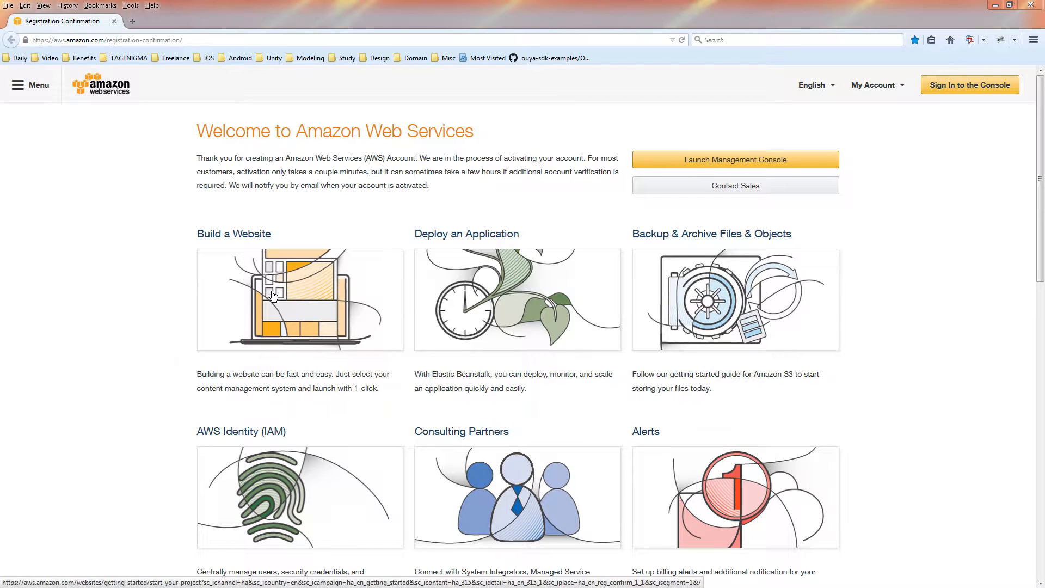
# Open the Build a Website guide and scroll to the Websites & CMS WordPress templates.
pyautogui.click(274, 297)
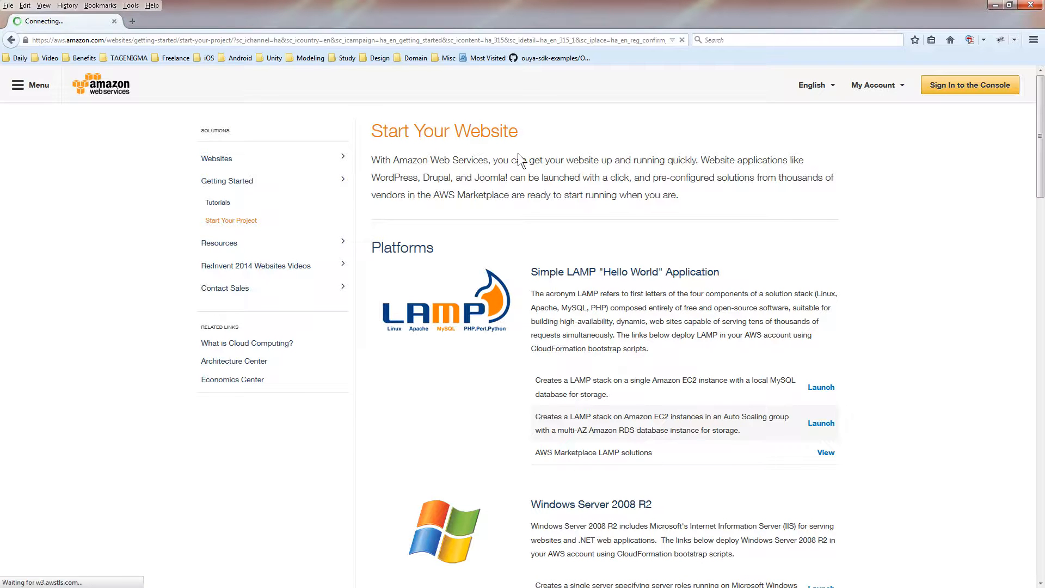
pyautogui.scroll(-3)
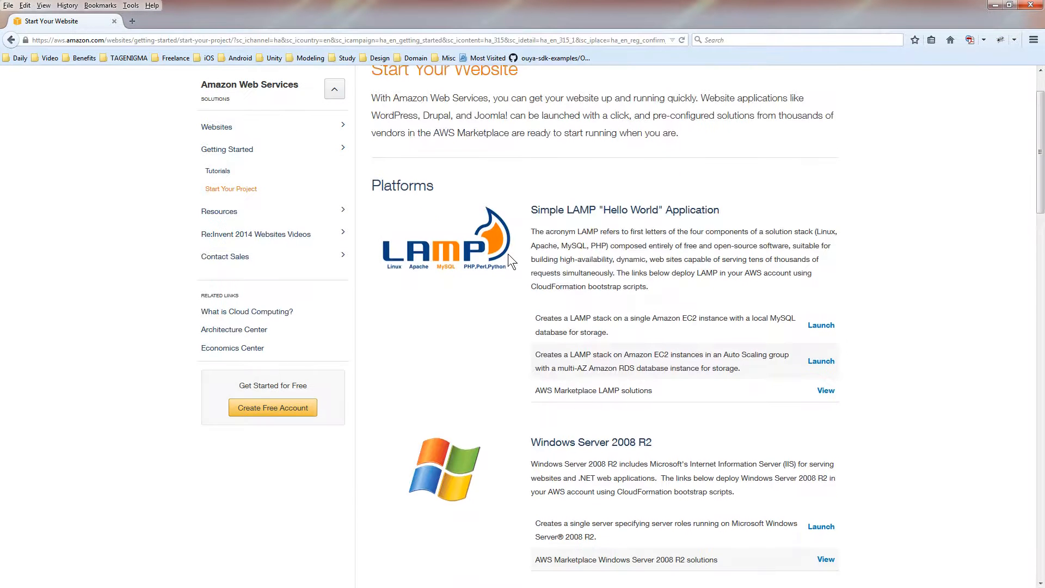
pyautogui.scroll(-3)
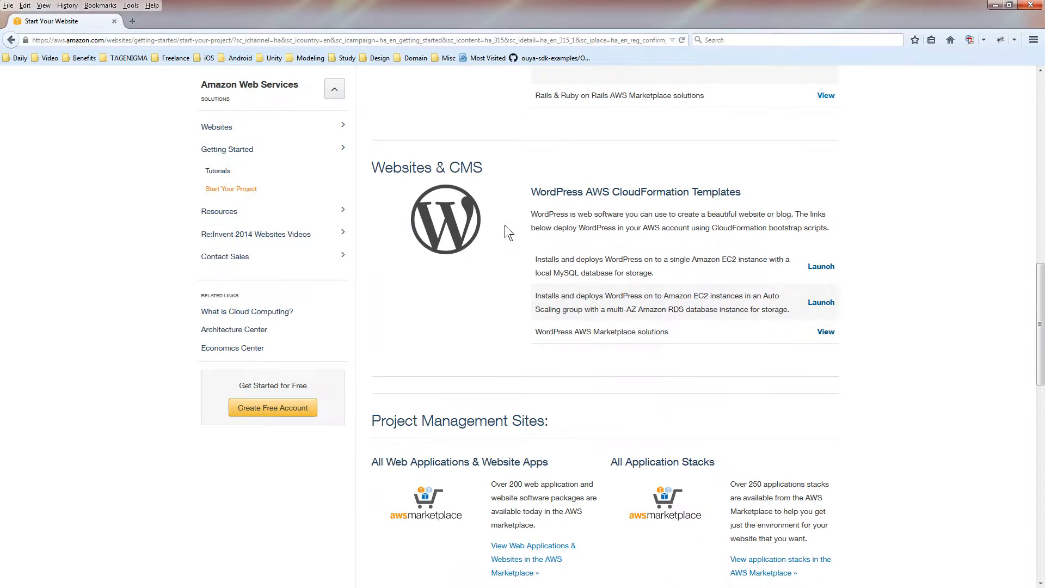
pyautogui.moveTo(498, 174)
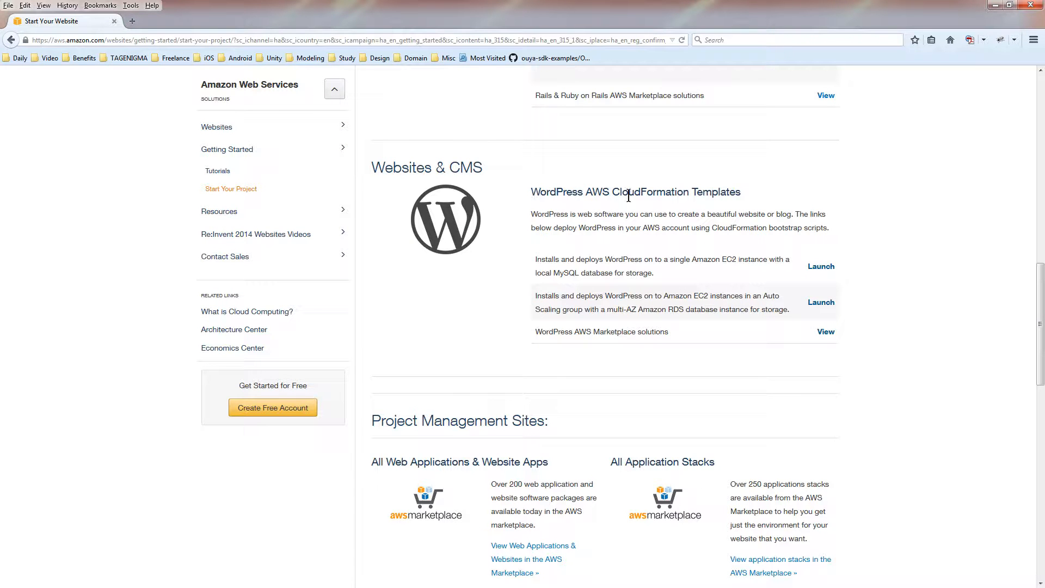
pyautogui.moveTo(640, 212)
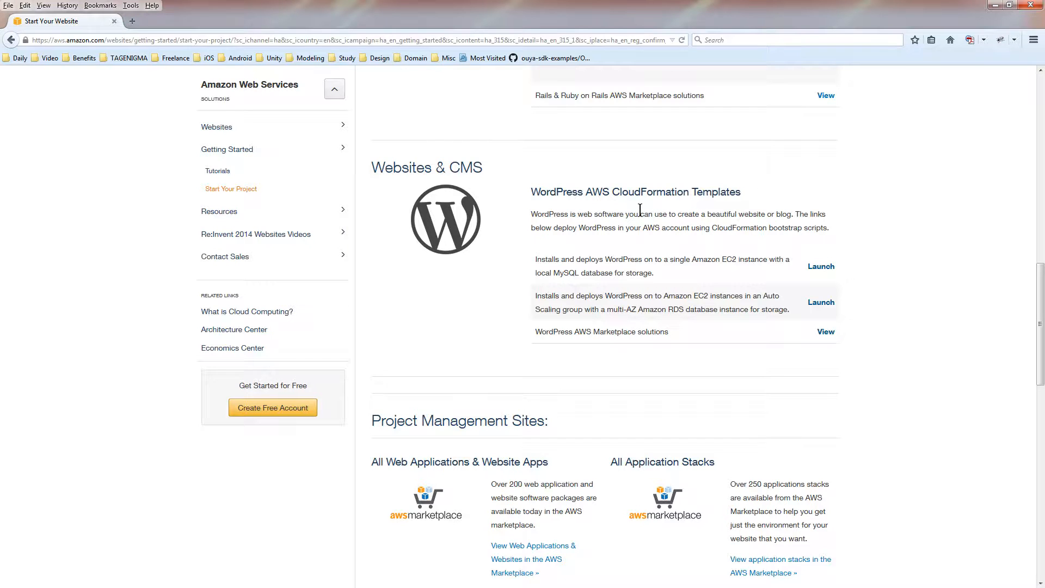
pyautogui.moveTo(656, 250)
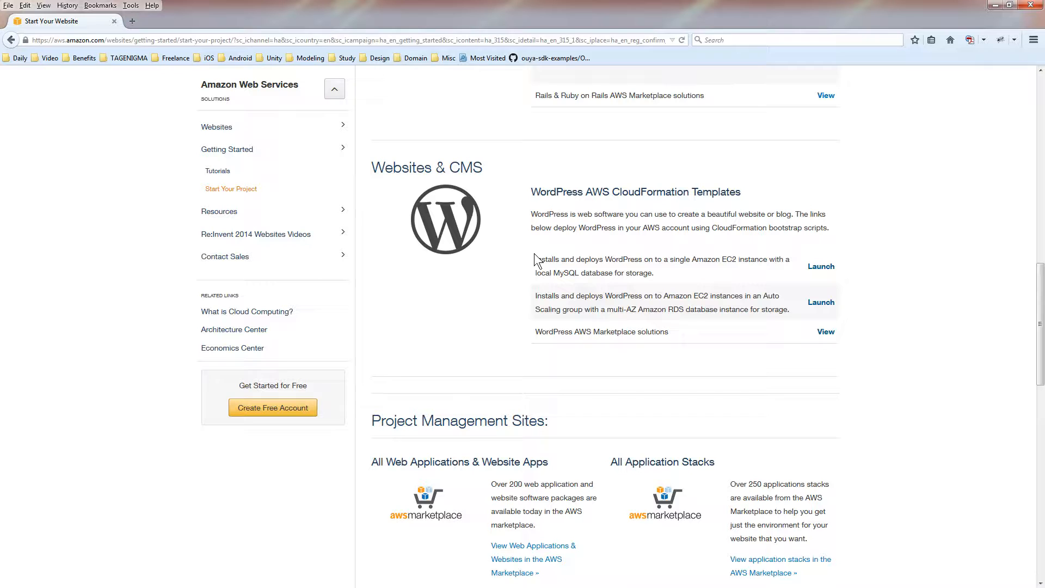
pyautogui.moveTo(542, 290)
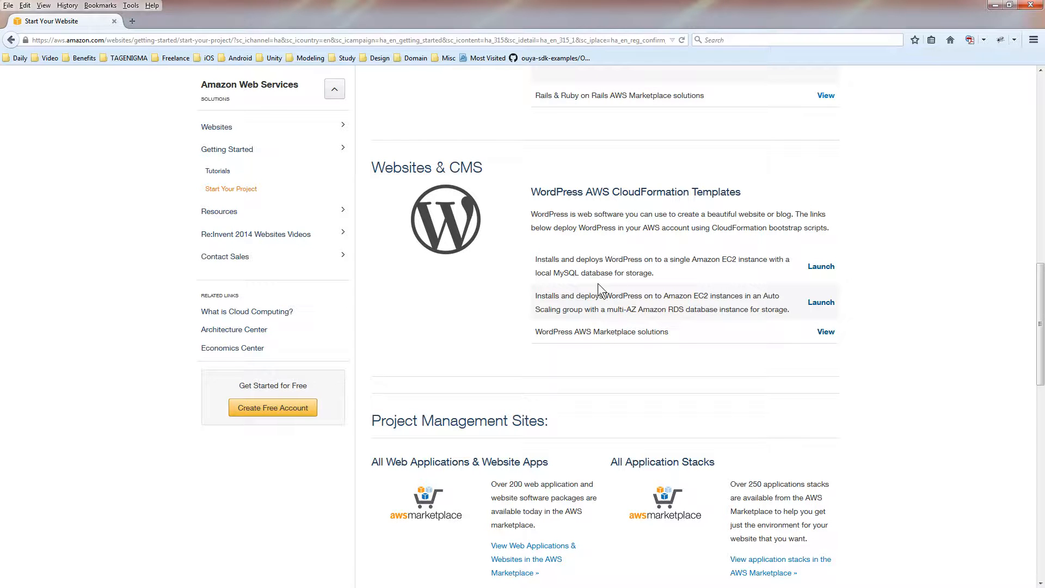
pyautogui.moveTo(712, 301)
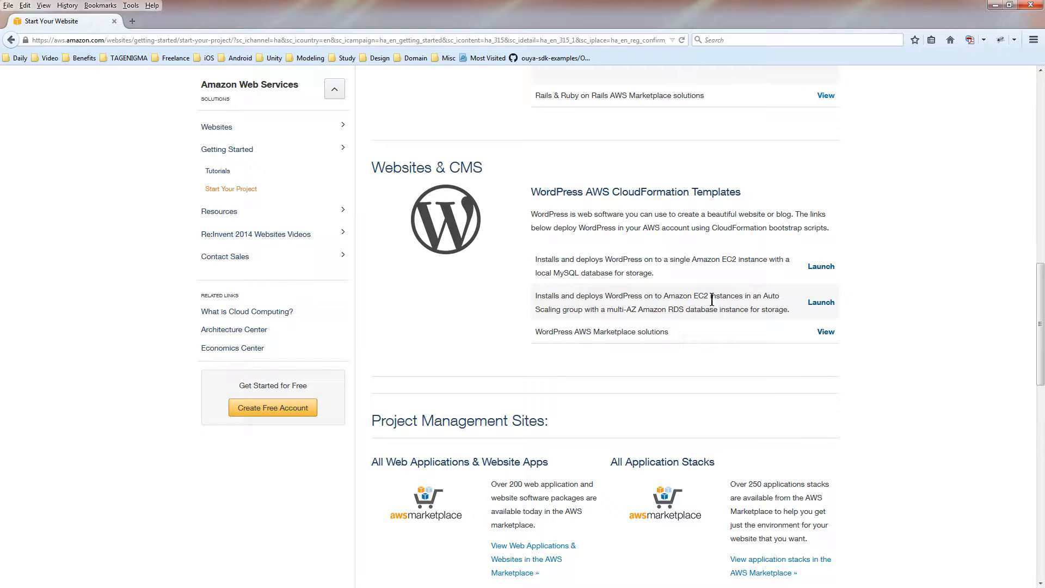
pyautogui.moveTo(717, 307)
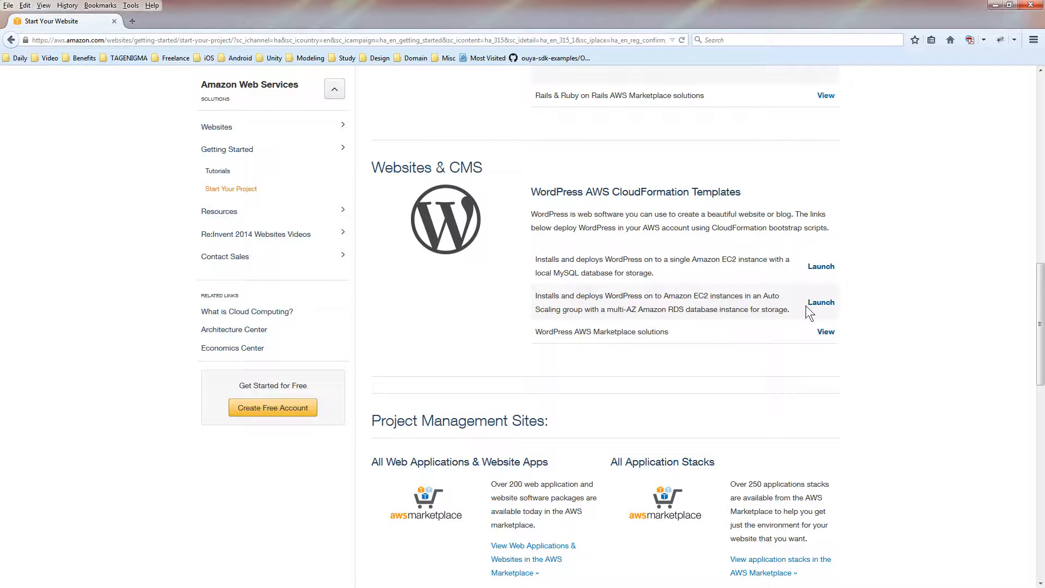
# Launch the Auto Scaling multi-AZ WordPress CloudFormation template as a new stack.
pyautogui.click(820, 303)
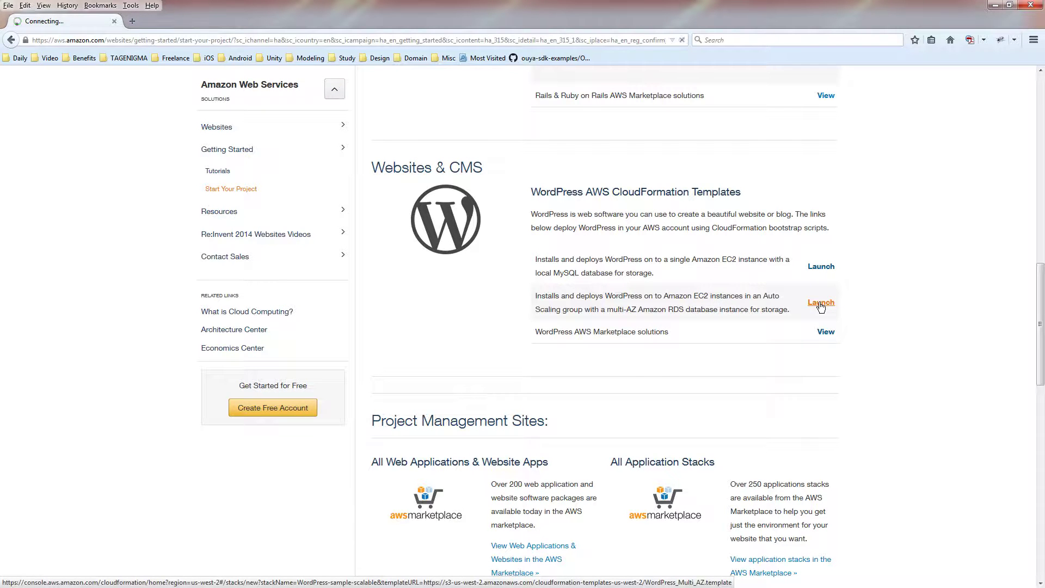
pyautogui.click(821, 303)
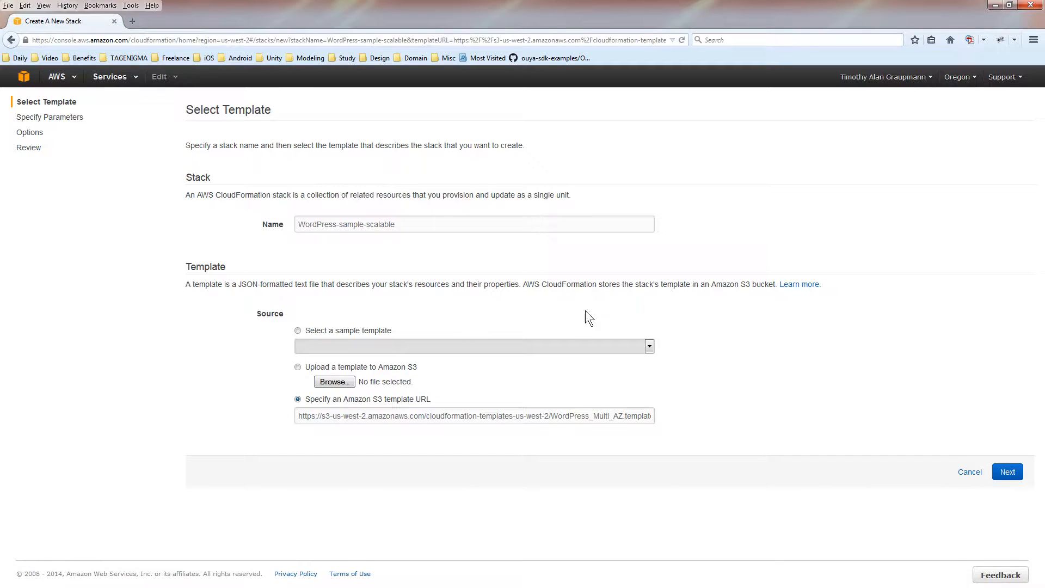
pyautogui.moveTo(555, 237)
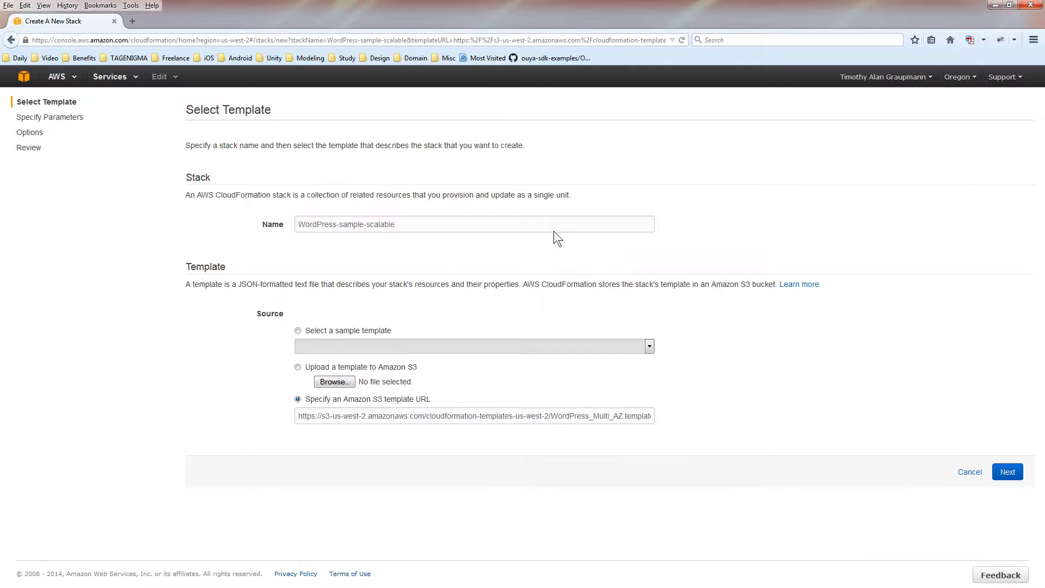
pyautogui.moveTo(214, 373)
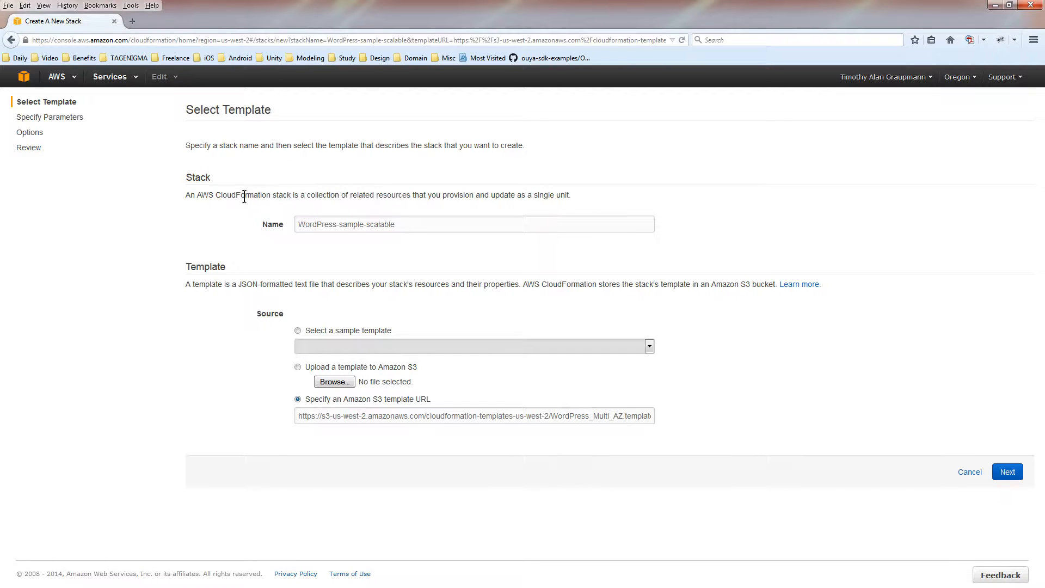
pyautogui.moveTo(25, 81)
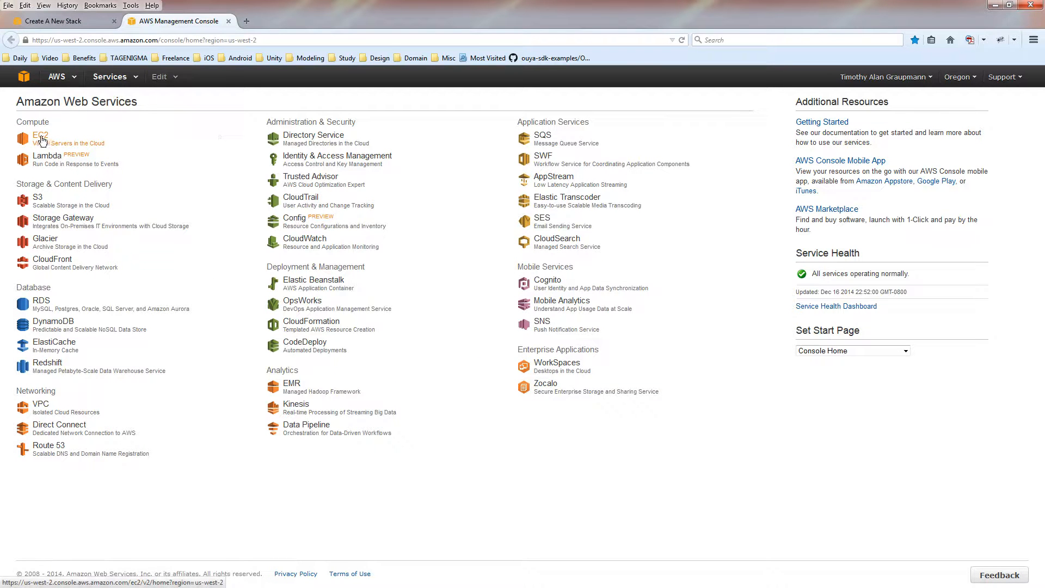
# Go to the EC2 dashboard and view the account's Key Pairs list.
pyautogui.click(39, 135)
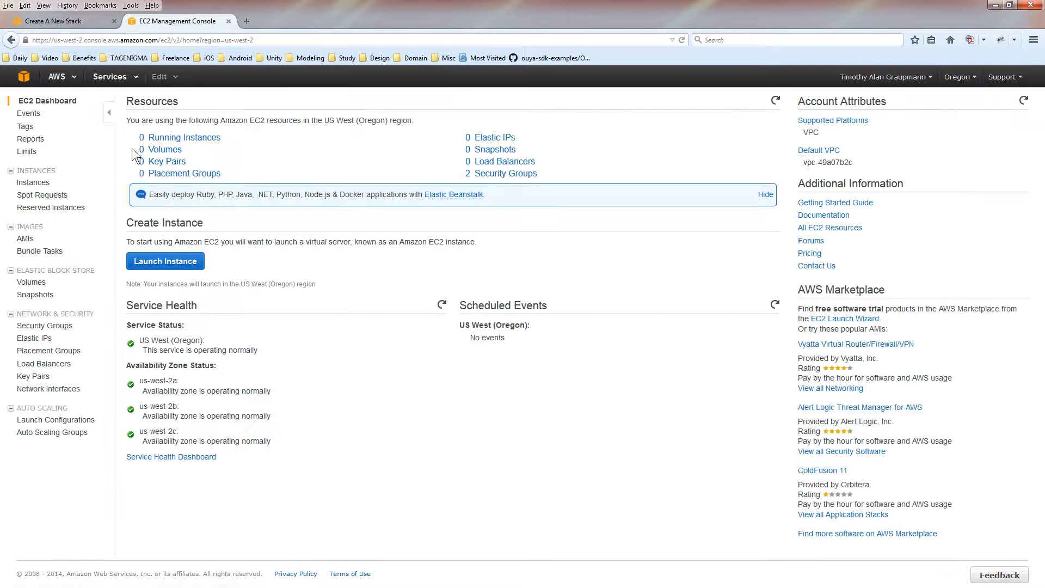
pyautogui.moveTo(151, 171)
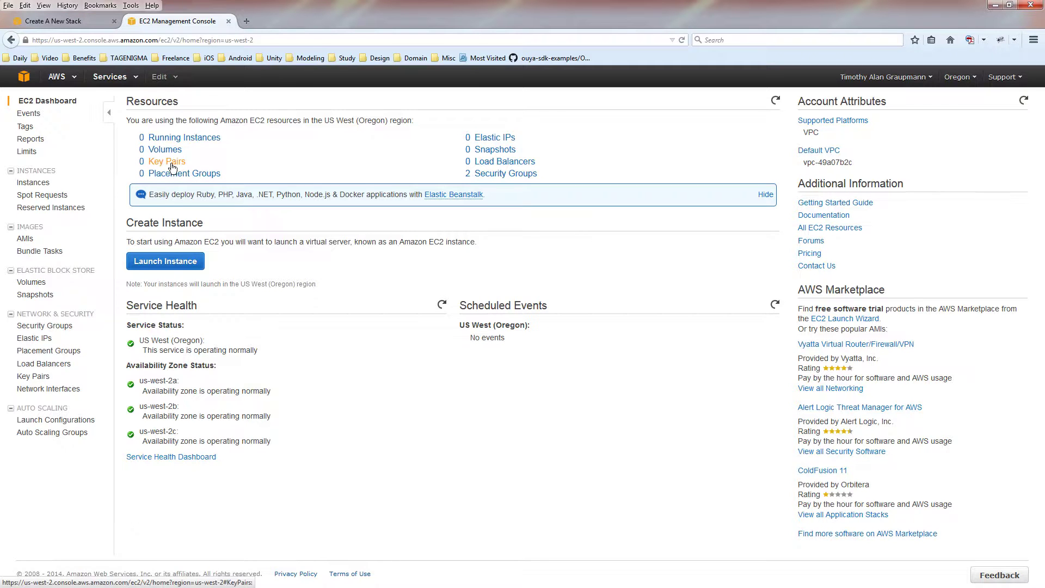
pyautogui.click(165, 161)
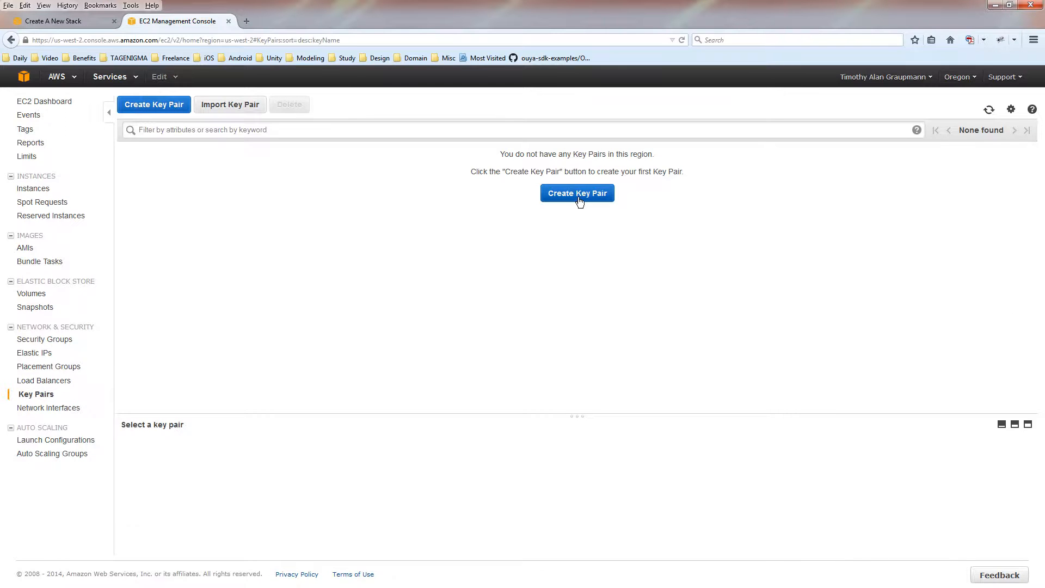
# Create a key pair named demo and save demo.pem into Downloads\putty.
pyautogui.click(577, 194)
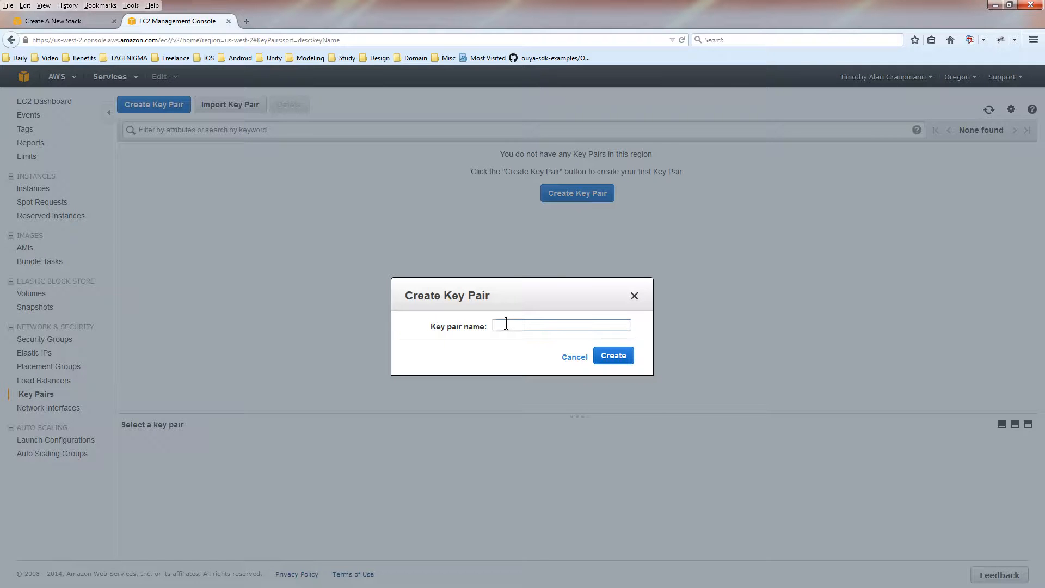
pyautogui.write('demo')
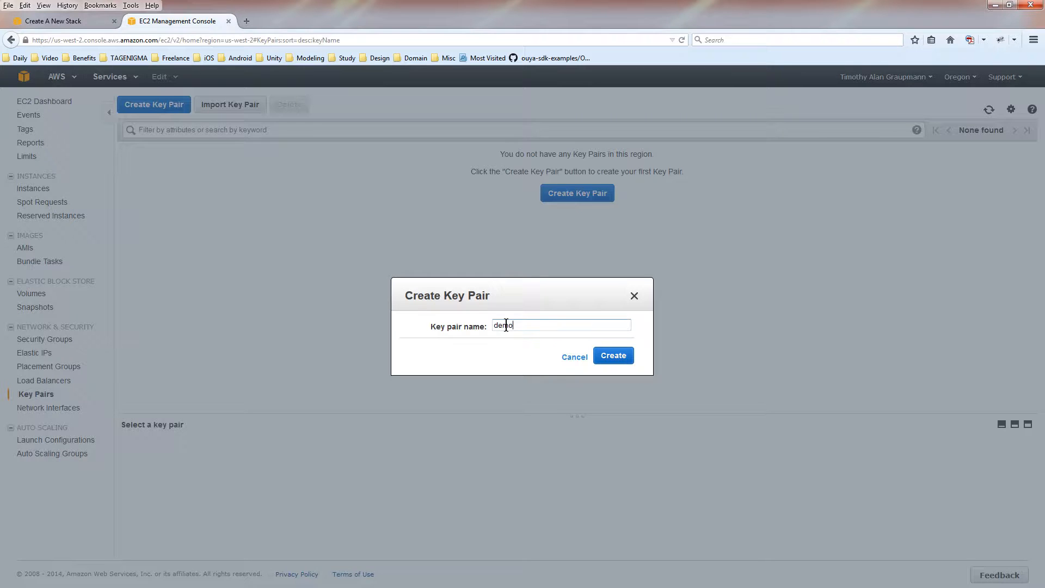
pyautogui.moveTo(611, 359)
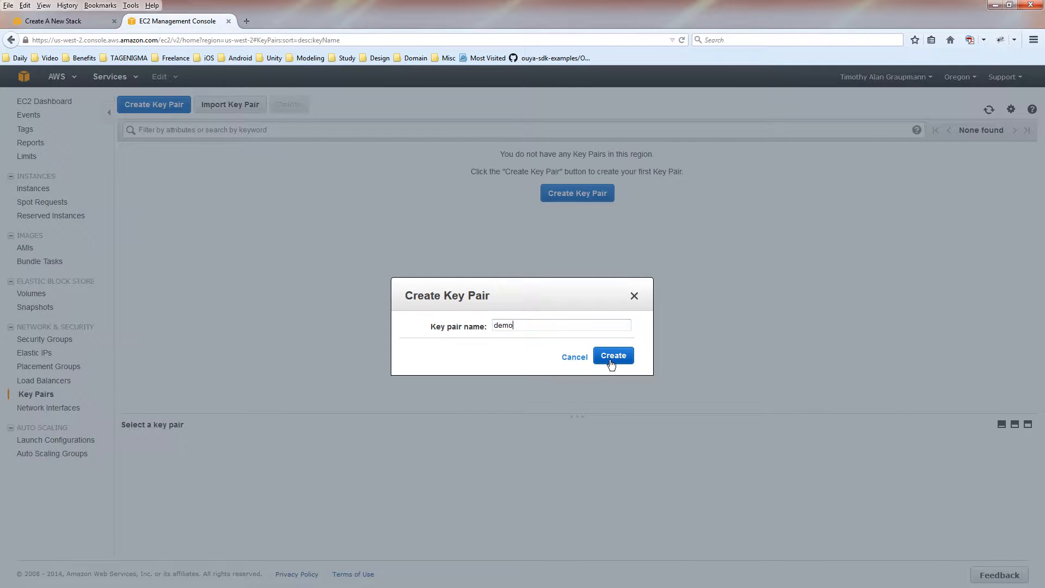
pyautogui.click(612, 354)
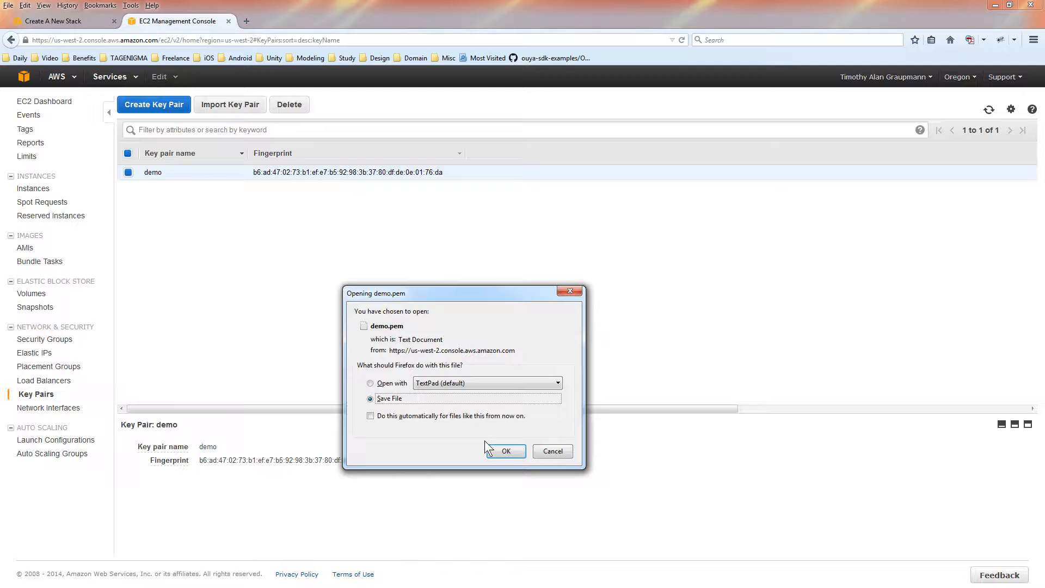
pyautogui.click(505, 451)
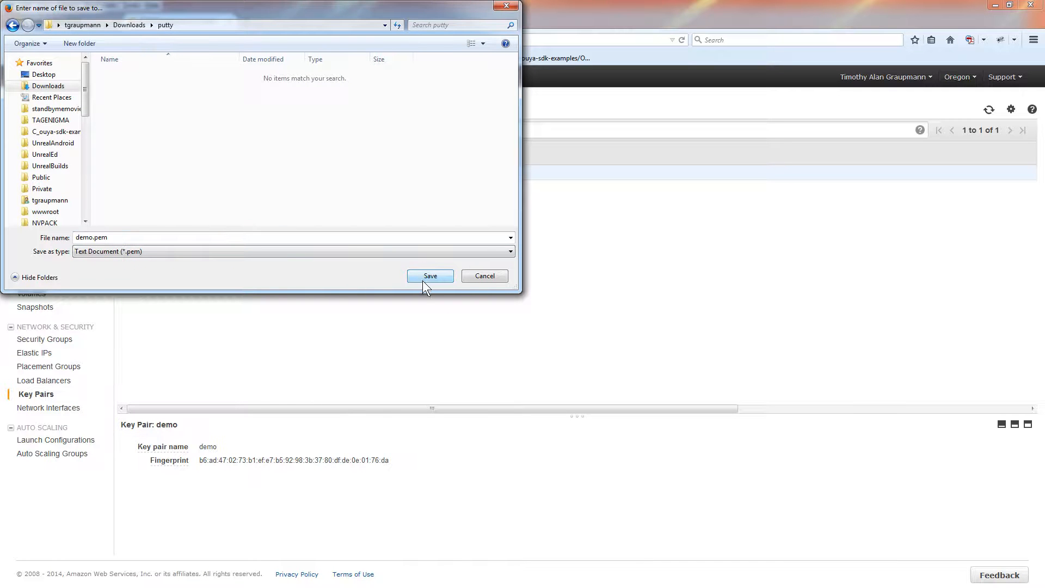
pyautogui.click(430, 275)
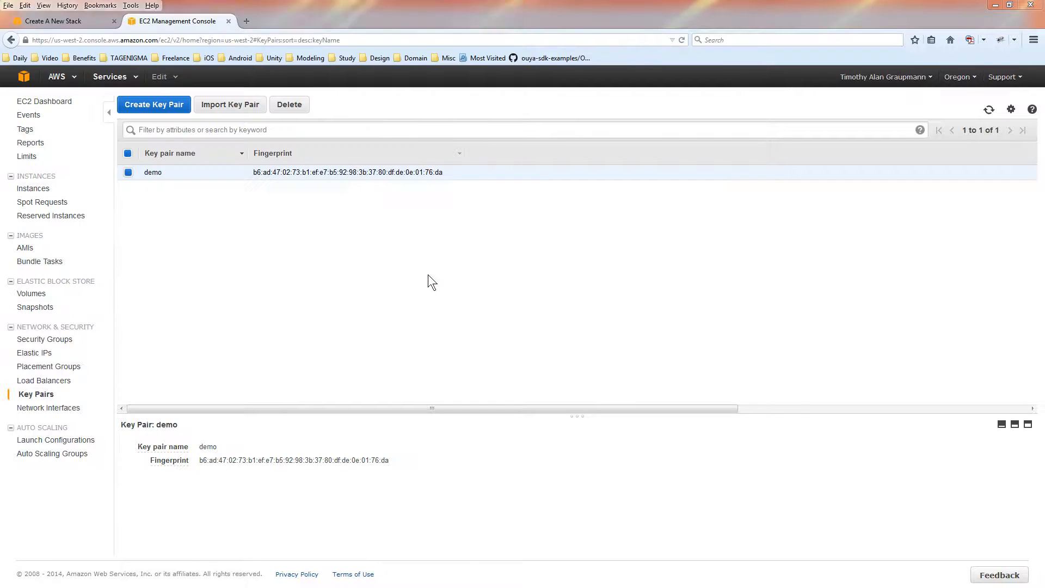
pyautogui.moveTo(547, 305)
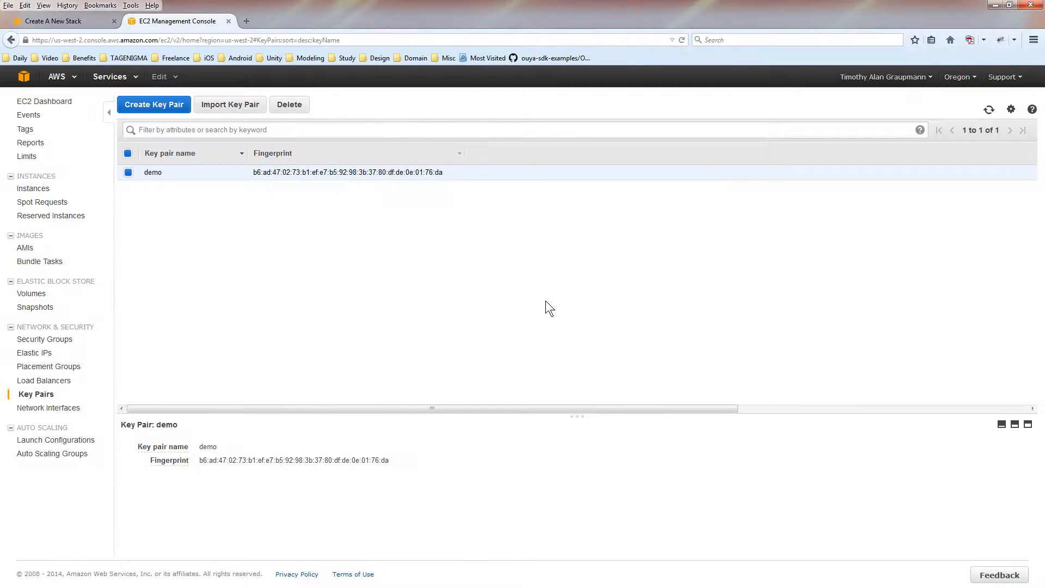
pyautogui.moveTo(194, 153)
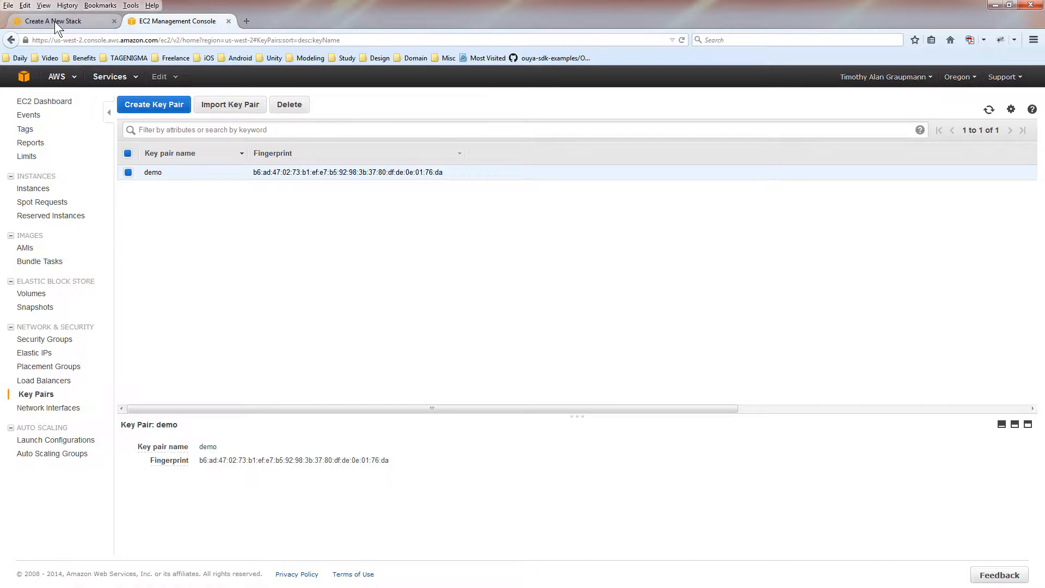
# Return to the Create A New Stack tab showing WordPress-sample-scalable.
pyautogui.click(54, 19)
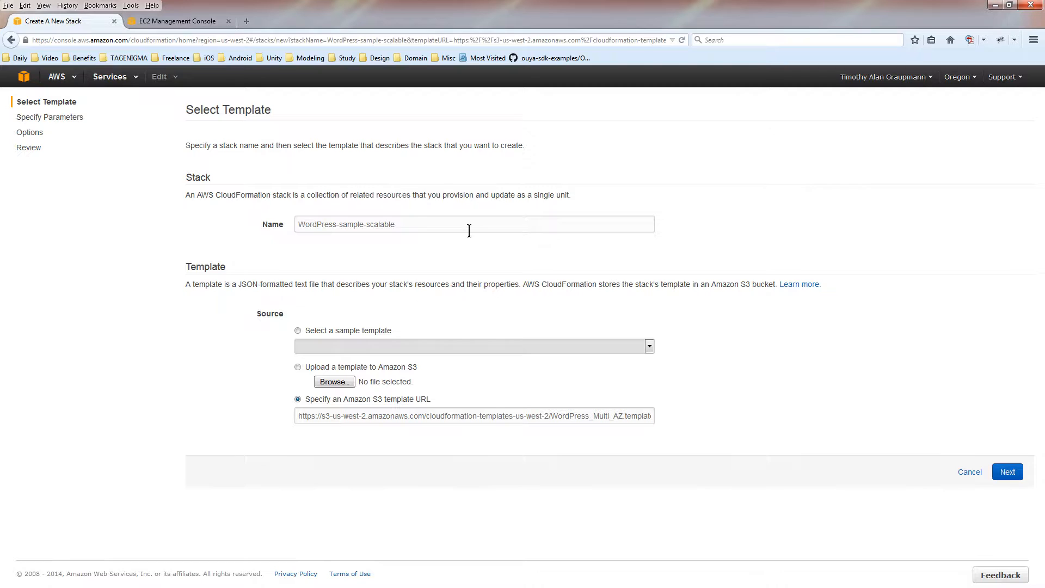
pyautogui.moveTo(443, 314)
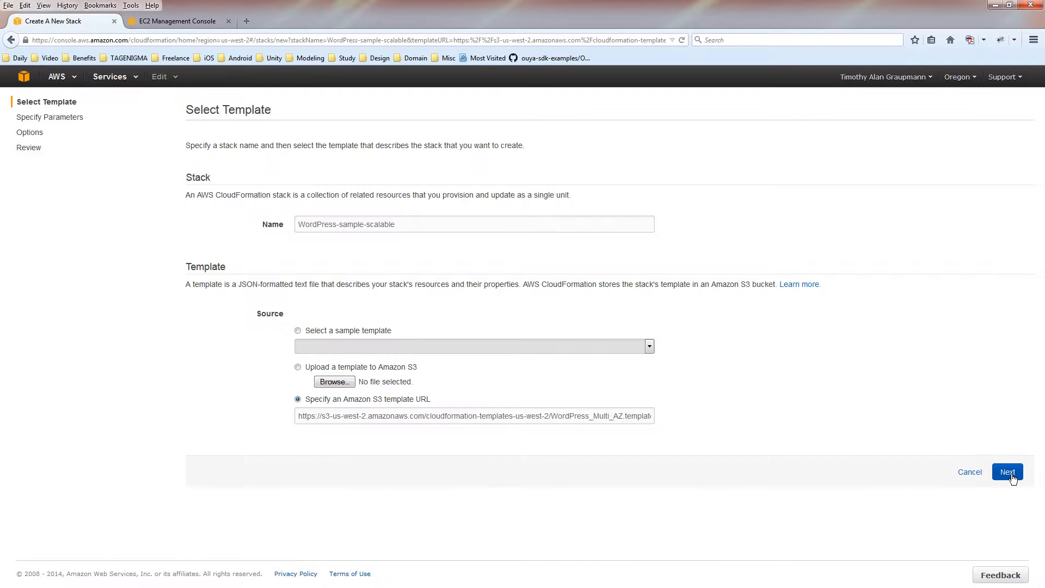
# Enter the DBPassword, DBUser admin, select key pair demo, and continue to Options.
pyautogui.click(1006, 472)
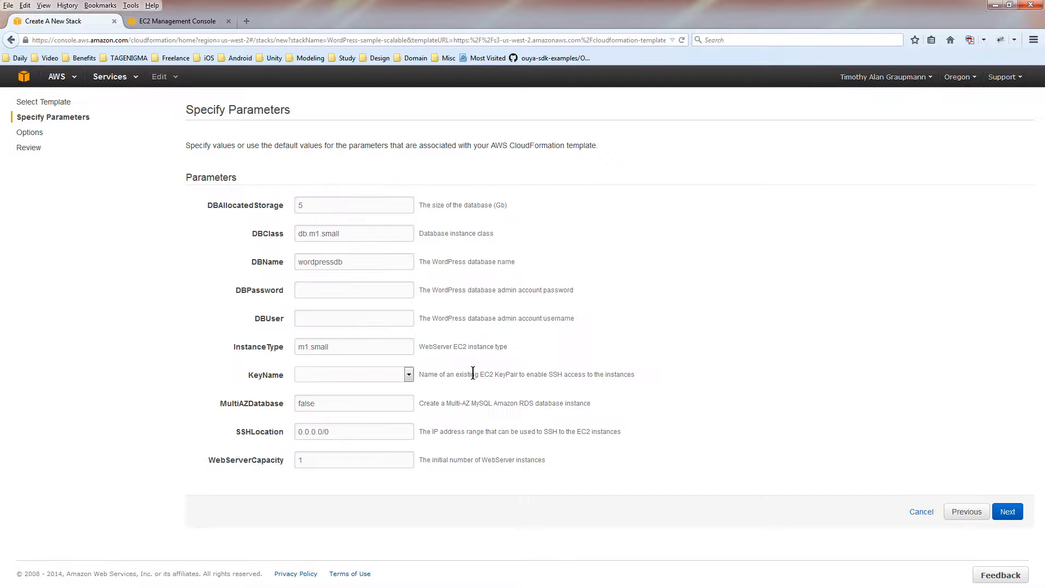
pyautogui.click(352, 289)
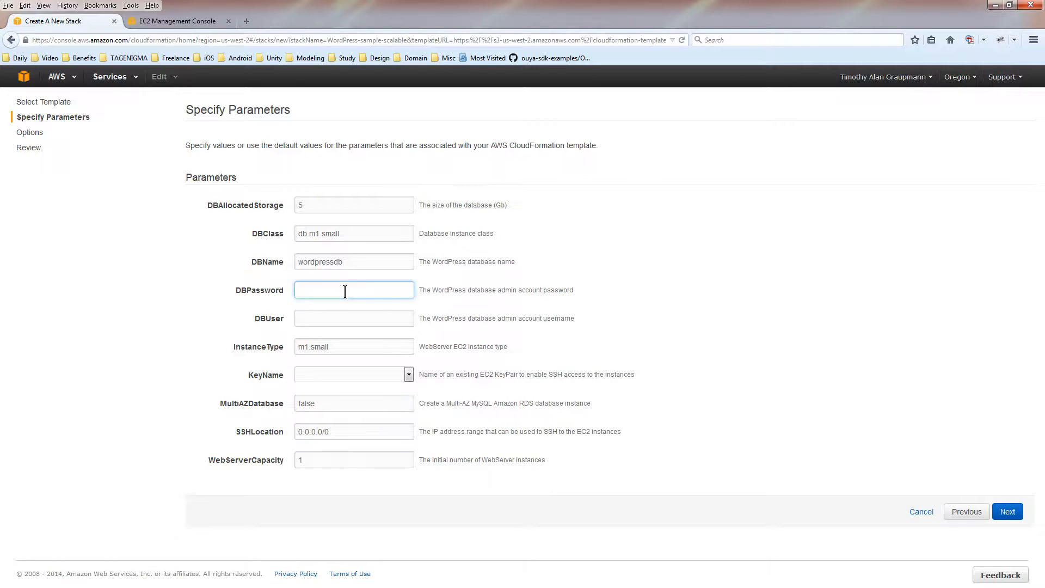
pyautogui.write('•')
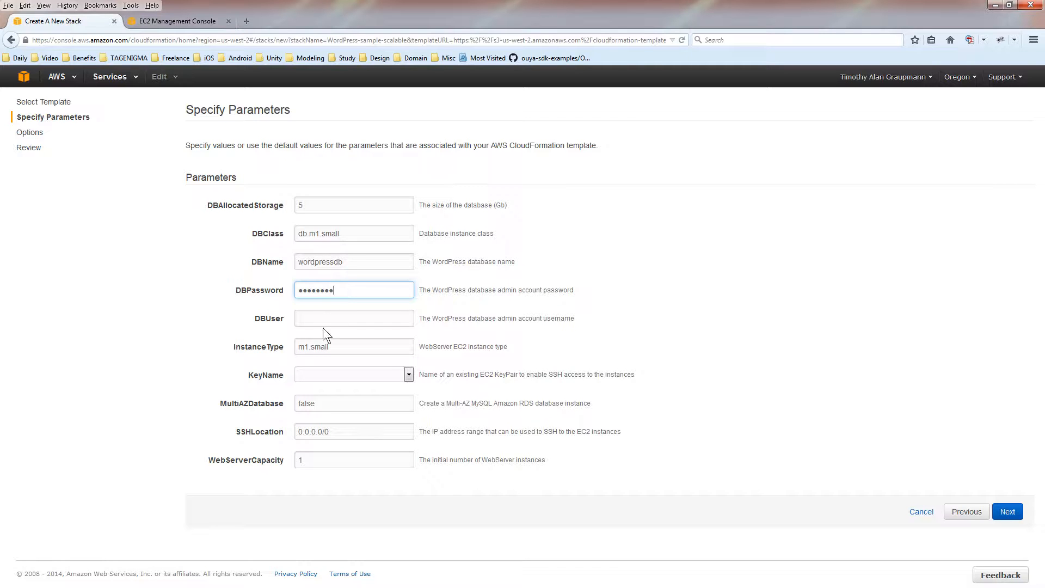
pyautogui.click(353, 318)
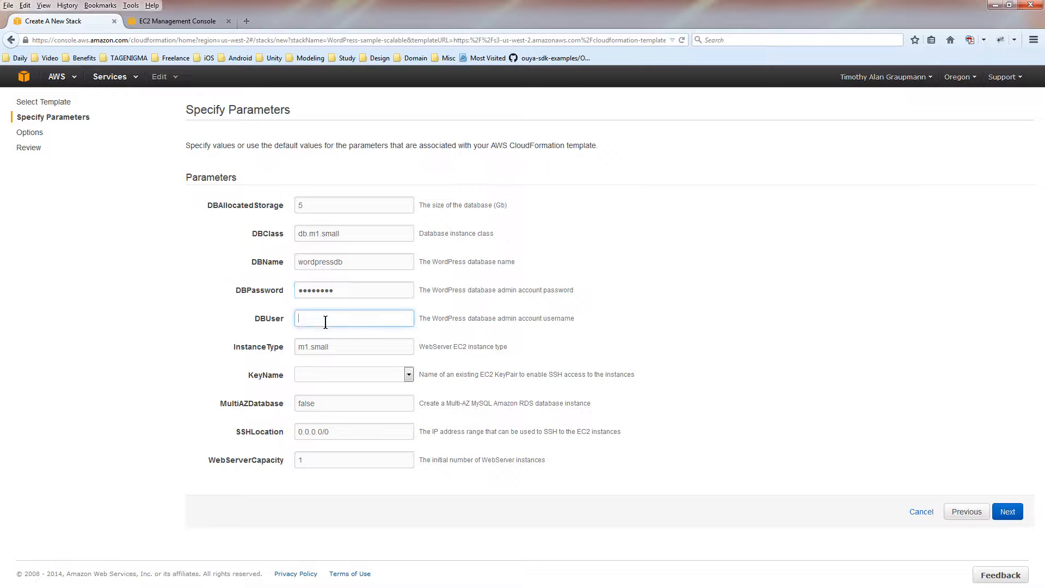
pyautogui.write('admin')
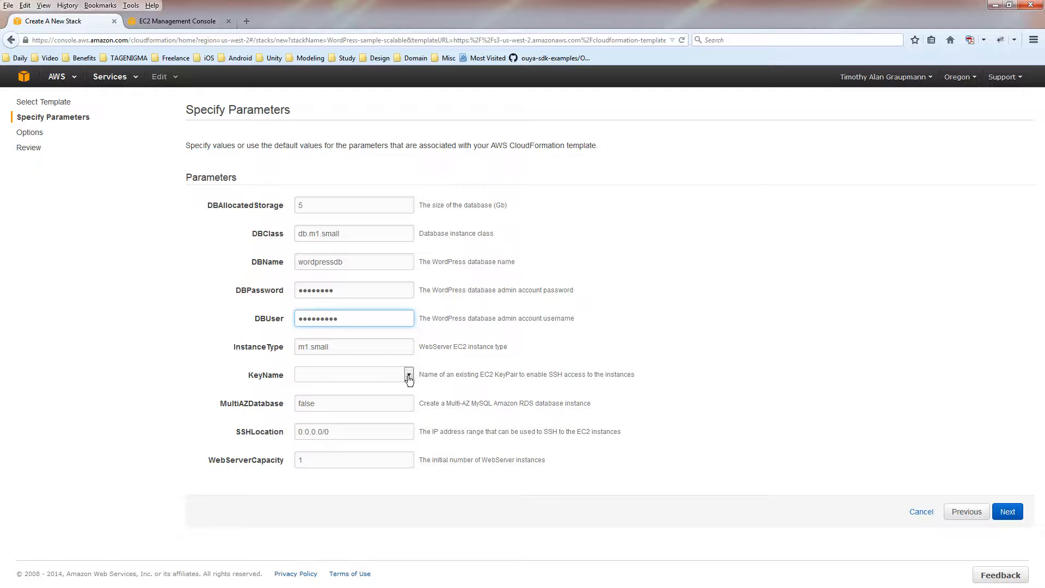
pyautogui.click(409, 374)
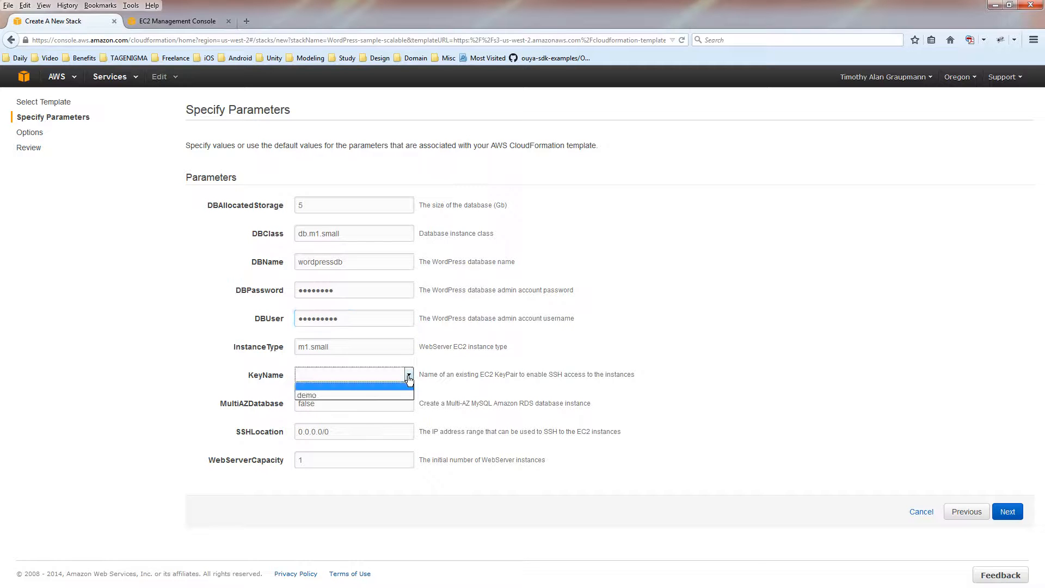
pyautogui.click(307, 395)
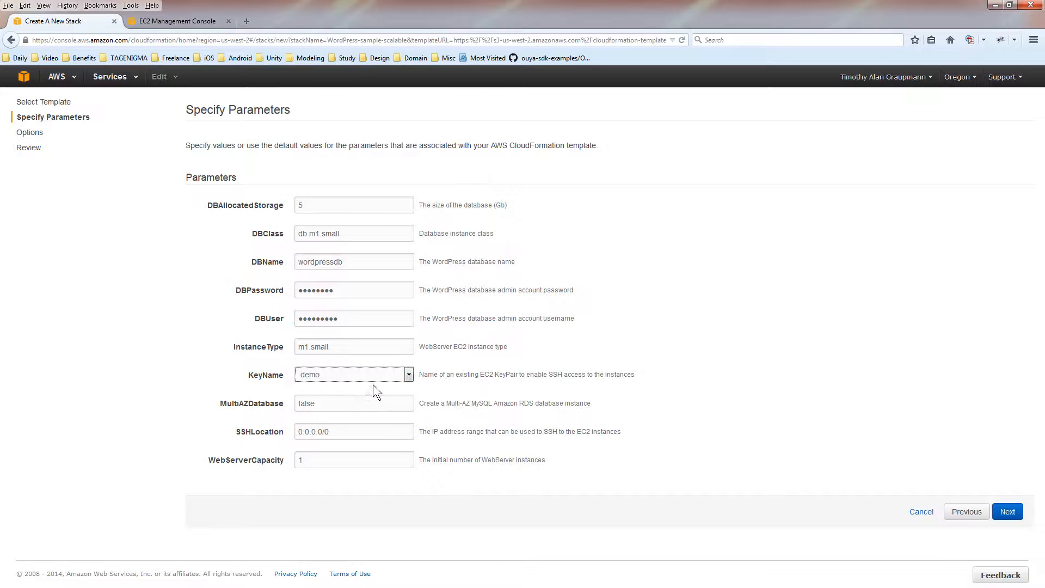
pyautogui.moveTo(997, 497)
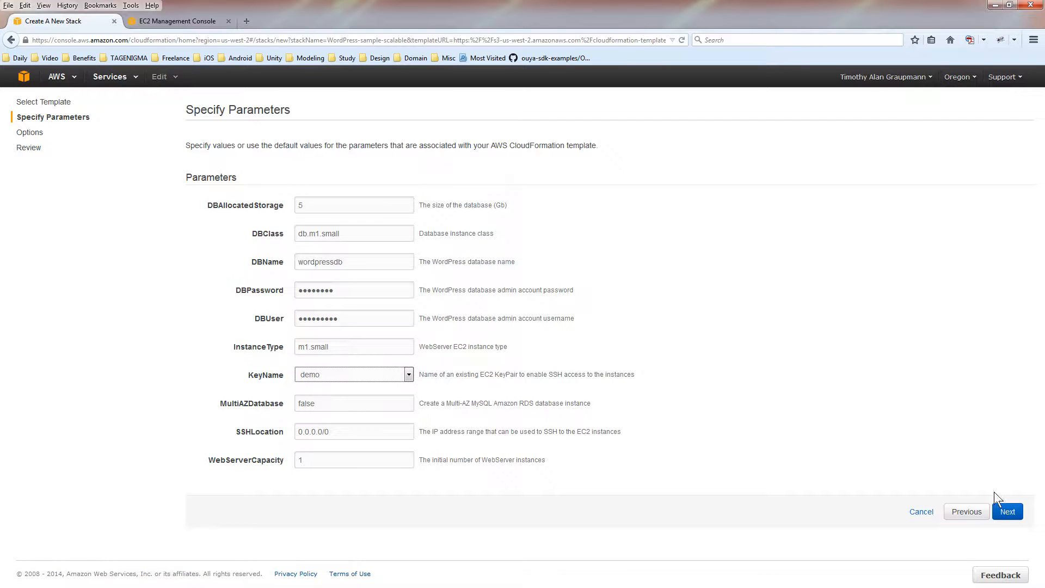
pyautogui.click(1006, 512)
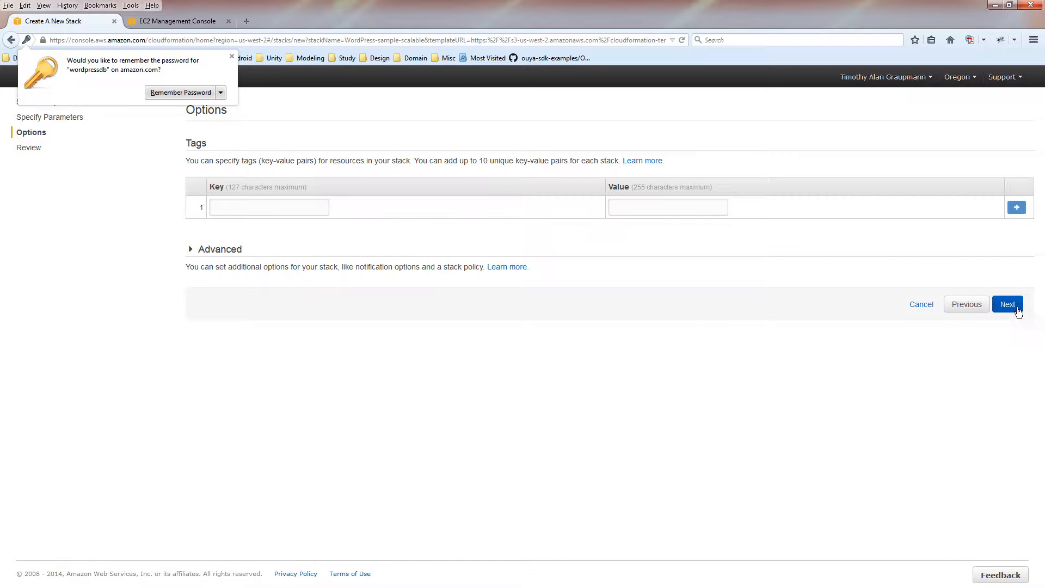
# Skip tags, review the WordPress-sample-scalable stack summary, and create the stack.
pyautogui.click(1006, 305)
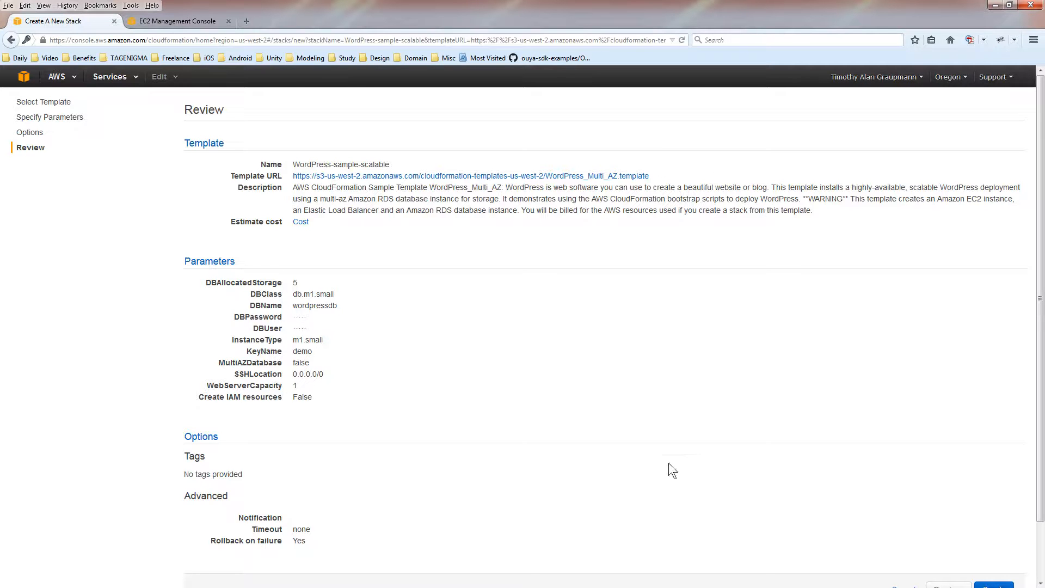
pyautogui.scroll(-3)
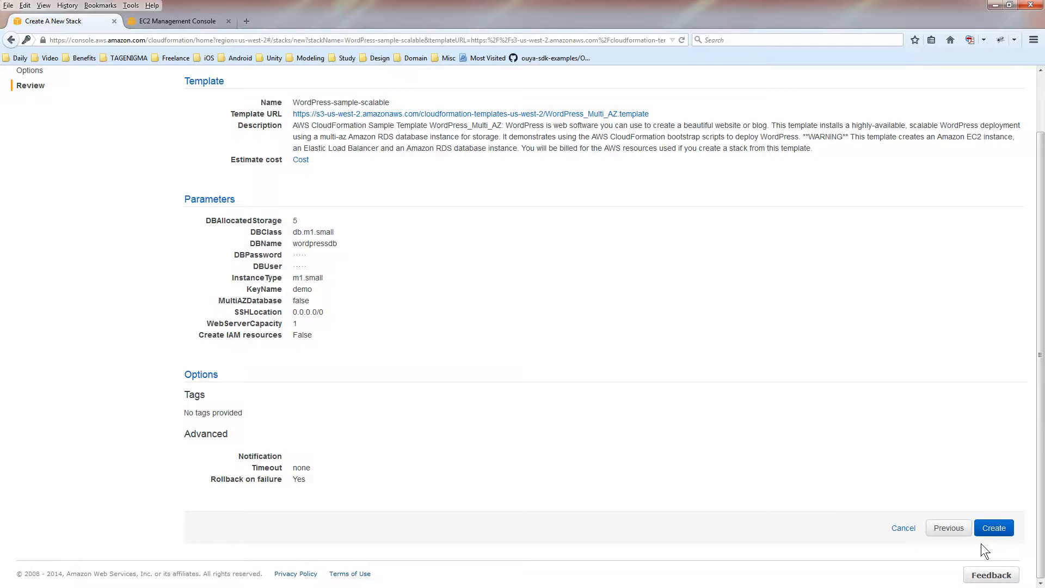
pyautogui.moveTo(982, 511)
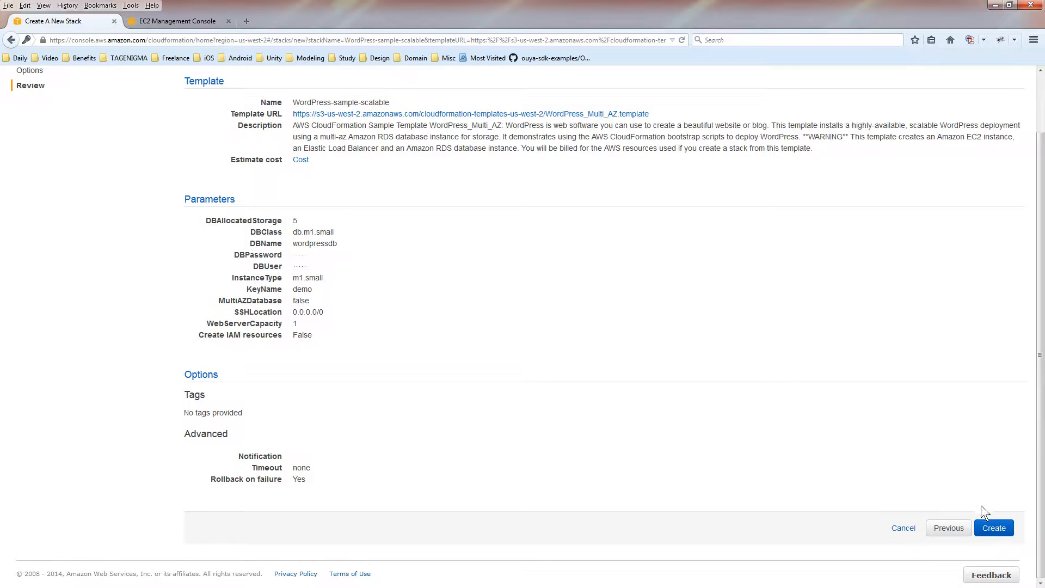
pyautogui.click(993, 526)
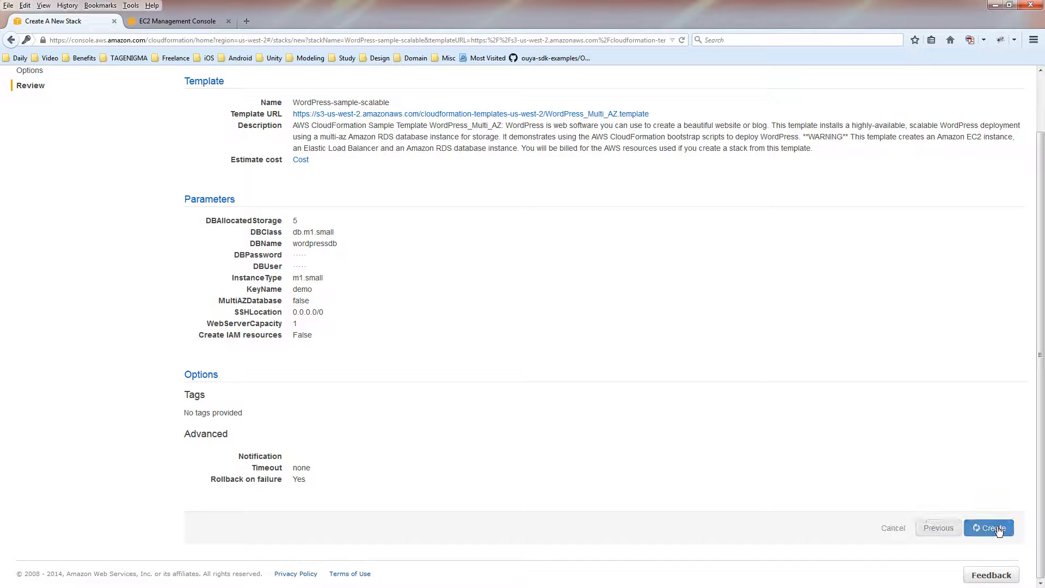
# Refresh the stacks list until WordPress-sample-scalable shows CREATE_COMPLETE.
pyautogui.click(988, 528)
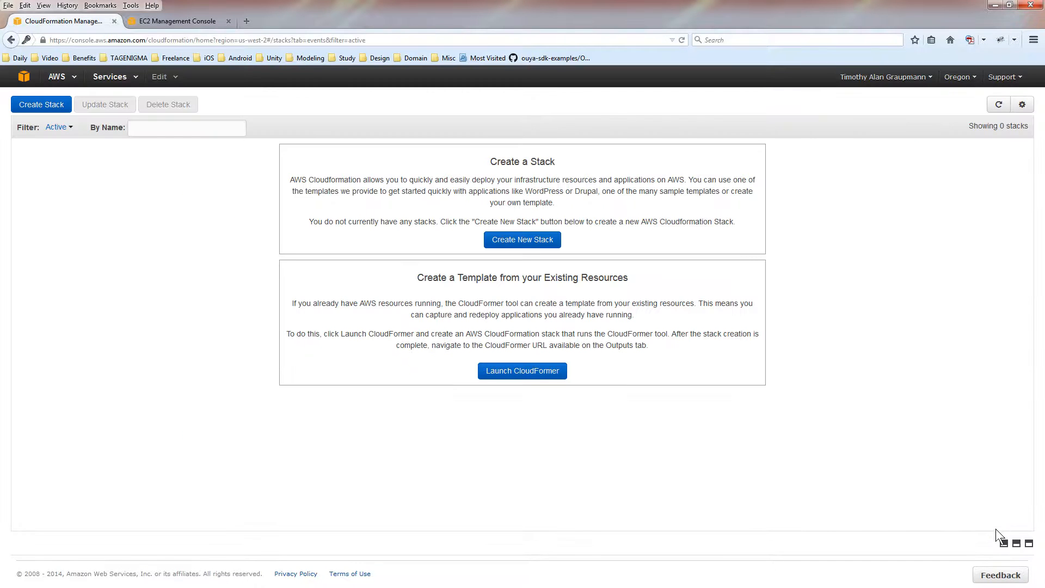
pyautogui.moveTo(366, 207)
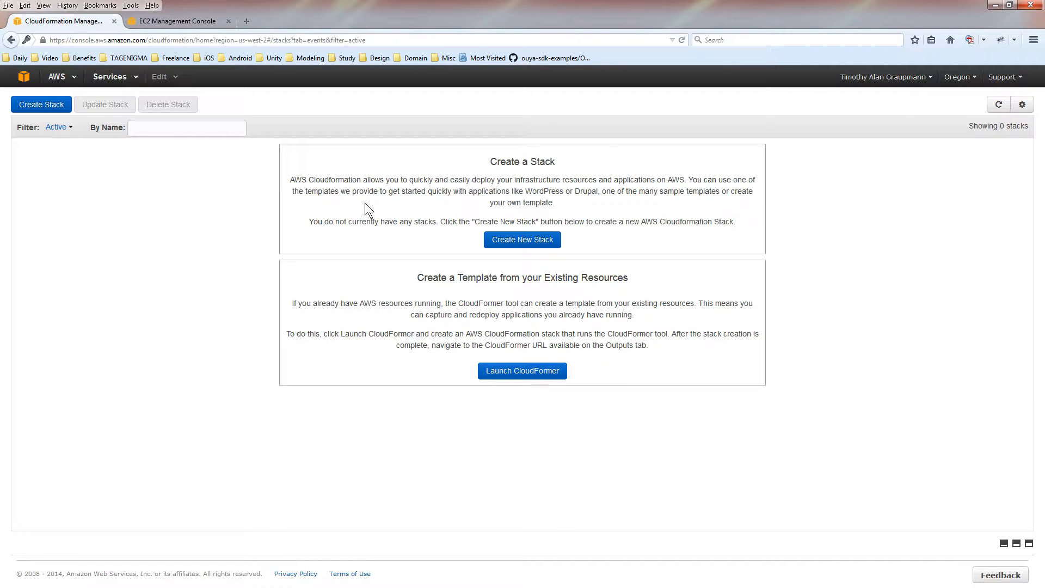
pyautogui.moveTo(407, 450)
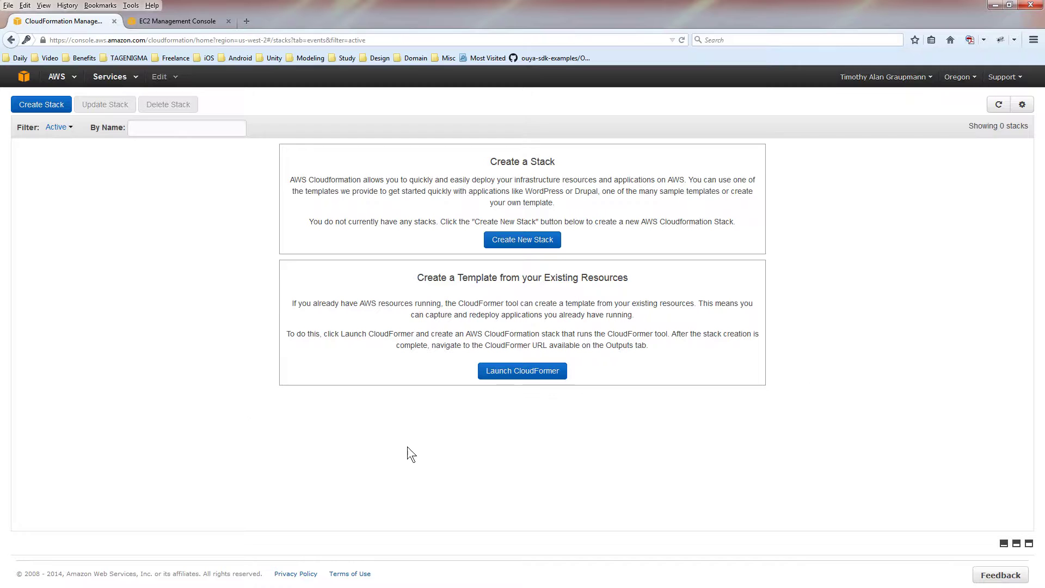
pyautogui.moveTo(871, 320)
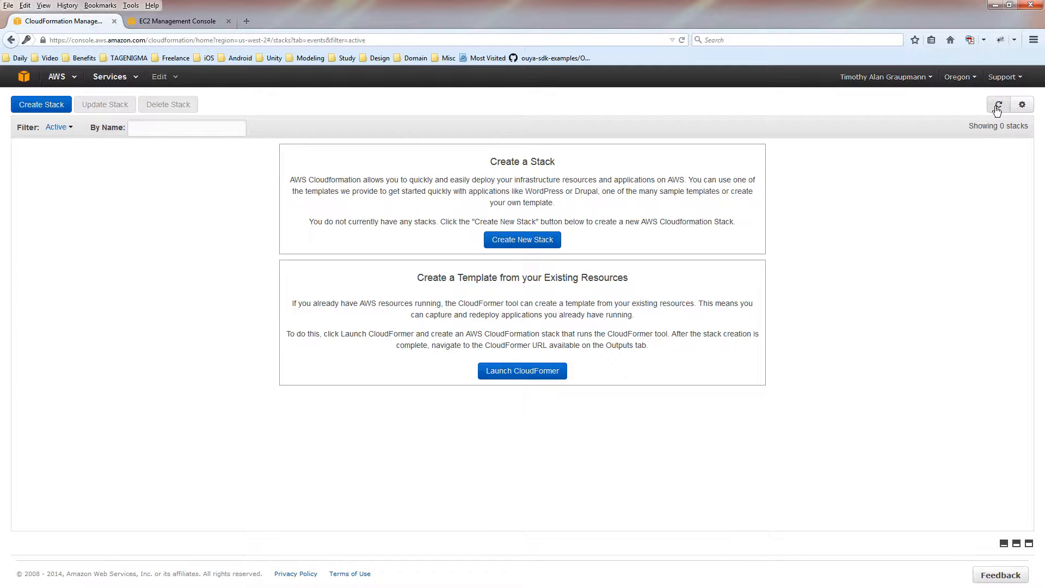
pyautogui.click(996, 104)
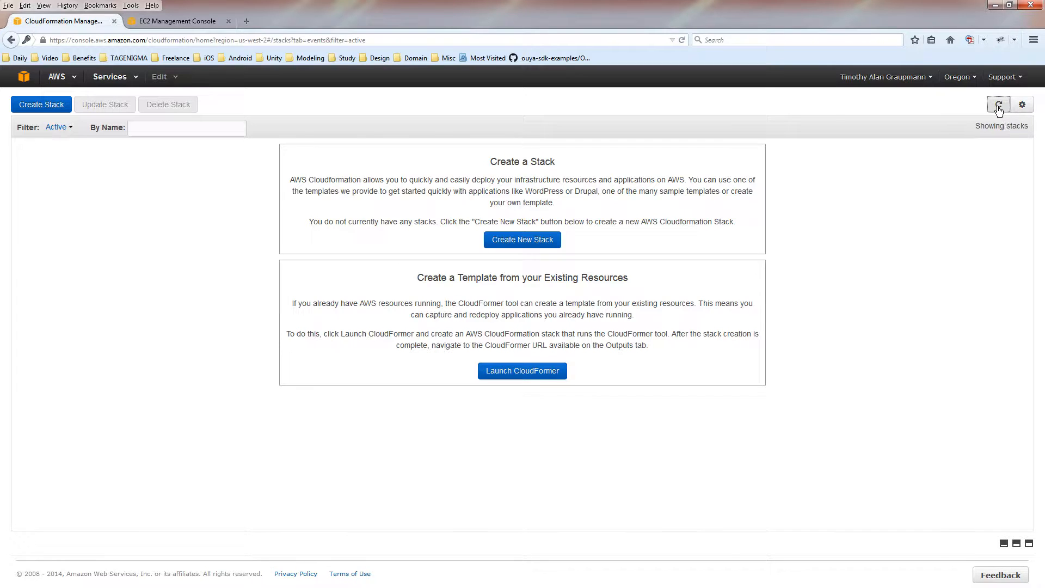
pyautogui.click(999, 104)
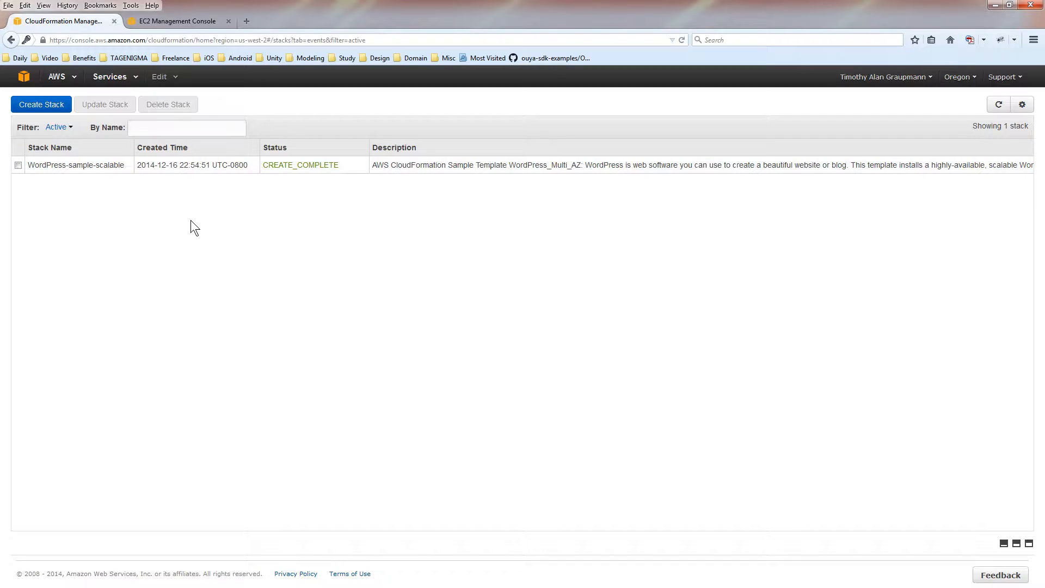
# View the stack's running EC2 instance with 2/2 checks passed, then start a new console tab.
pyautogui.click(179, 21)
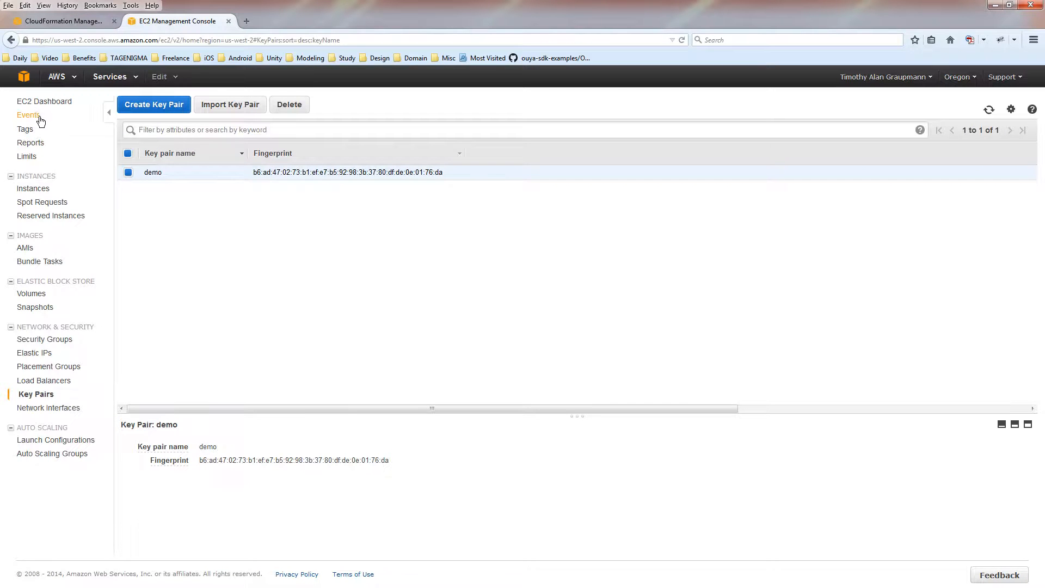
pyautogui.click(44, 101)
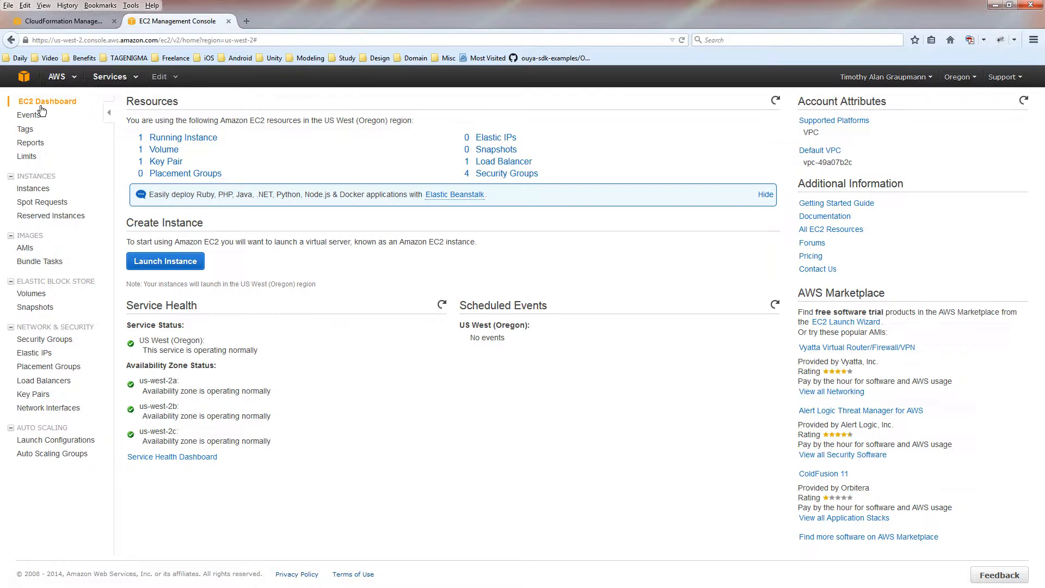
pyautogui.moveTo(198, 143)
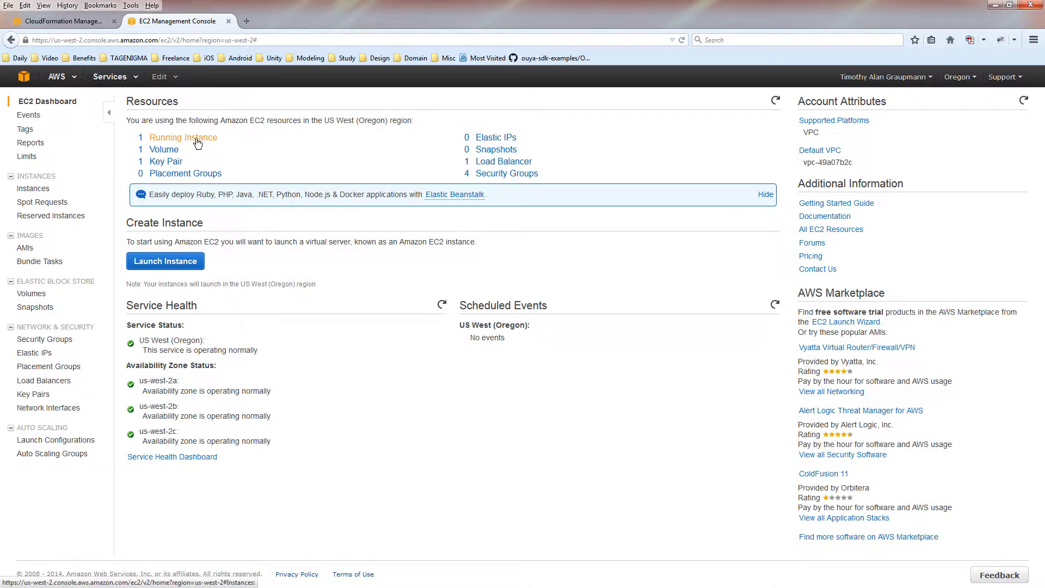
pyautogui.click(183, 138)
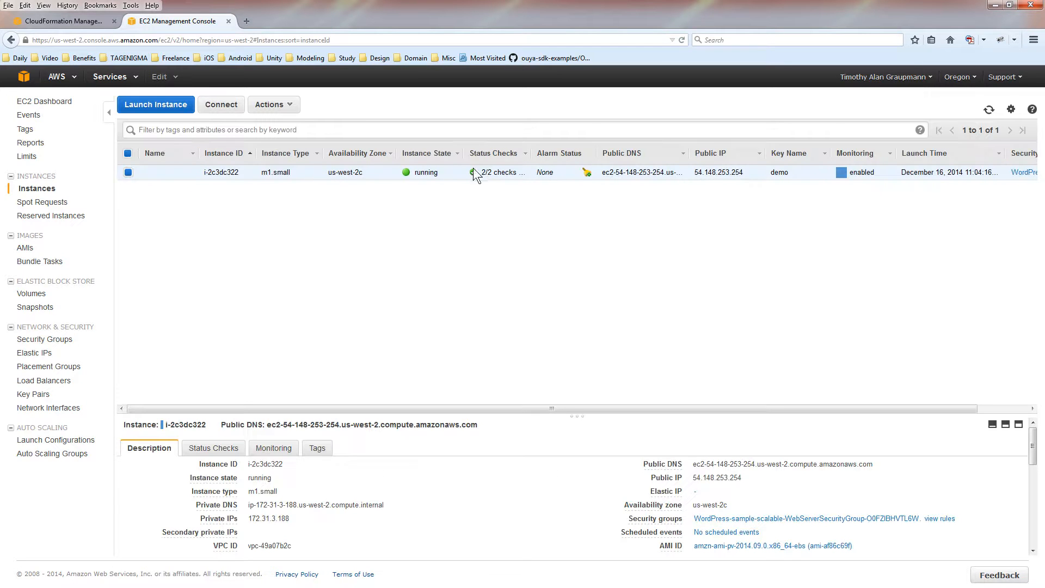
pyautogui.moveTo(250, 206)
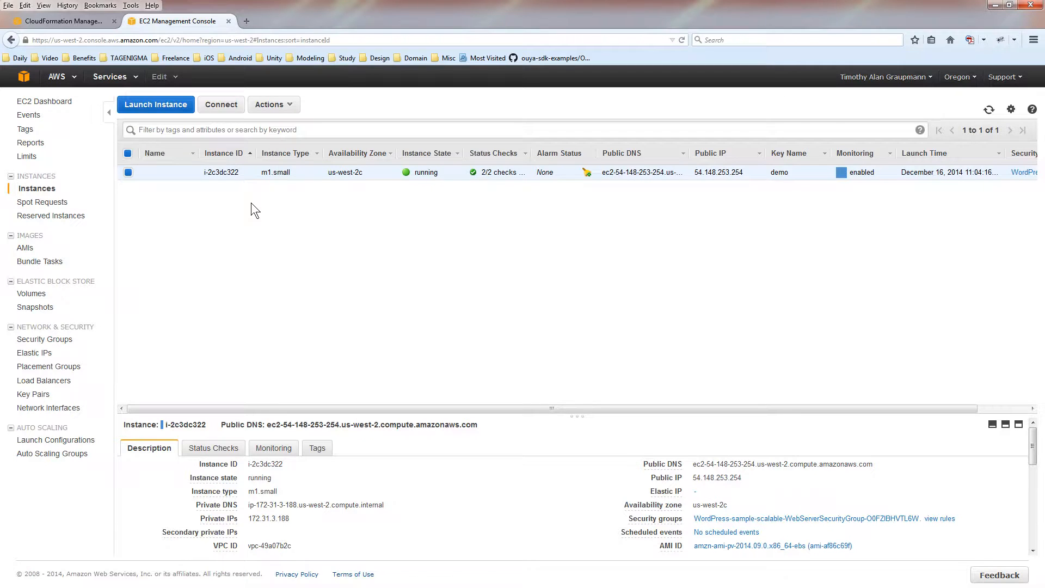
pyautogui.moveTo(34, 104)
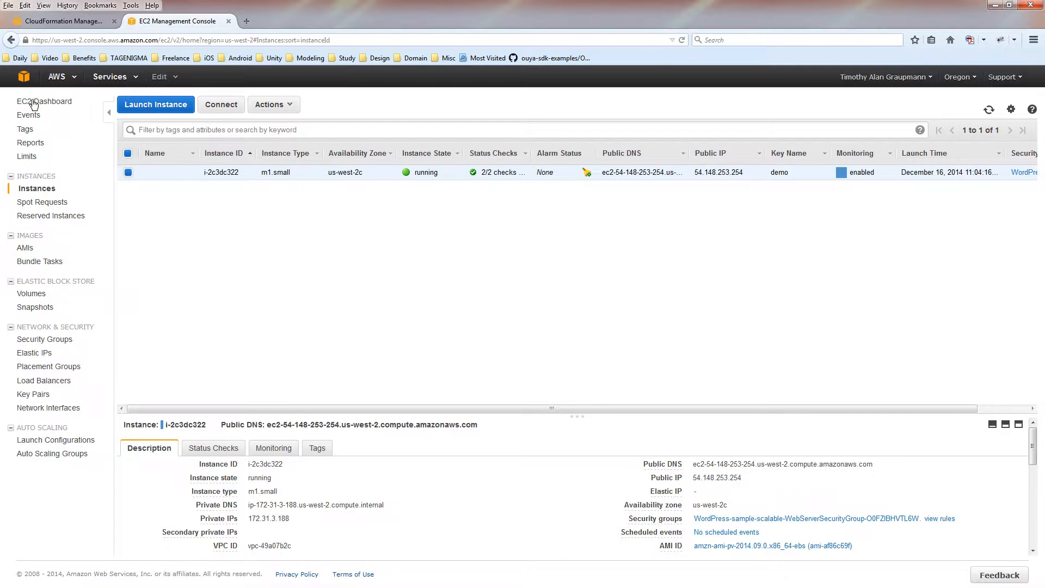
pyautogui.click(244, 20)
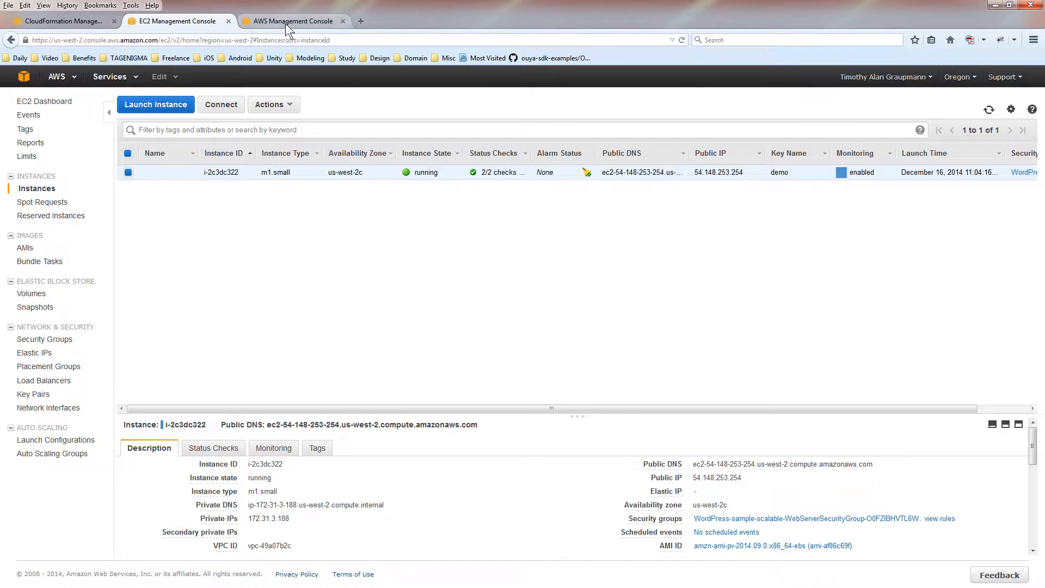
# Open RDS Instances and expand the MySQL db.m1.small instance's details and endpoint.
pyautogui.click(294, 21)
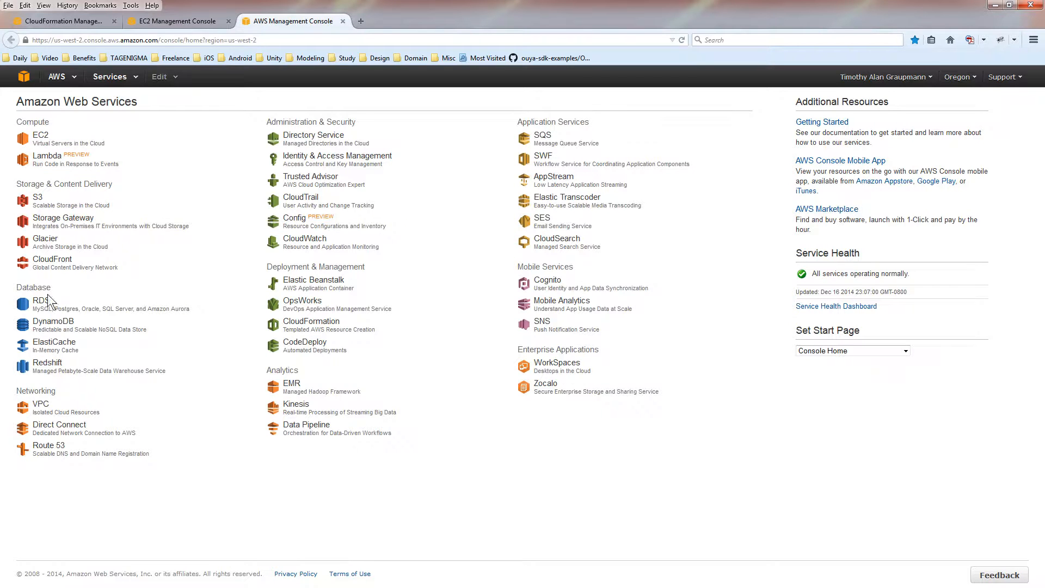
pyautogui.click(39, 300)
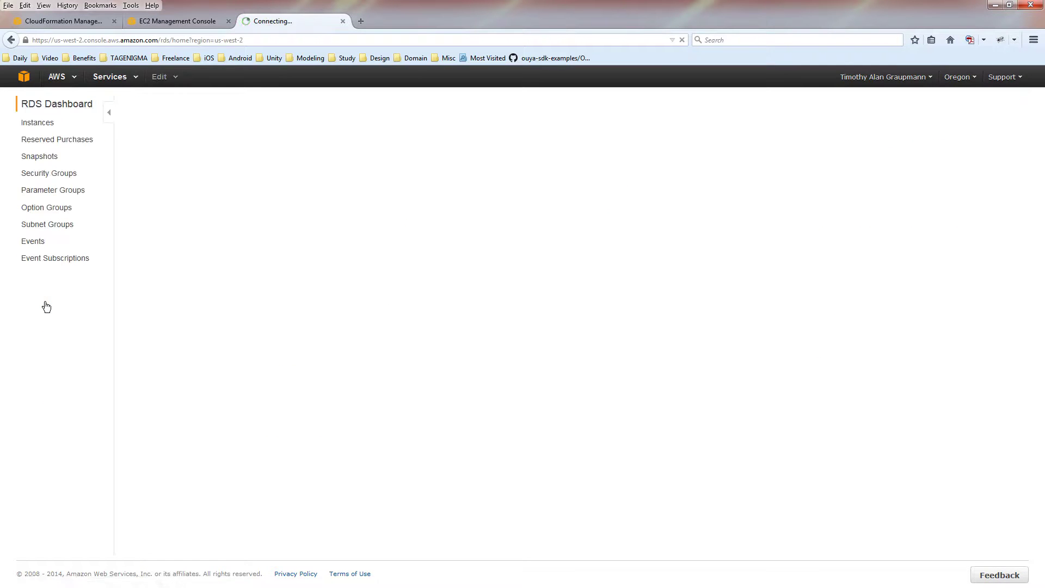
pyautogui.moveTo(217, 338)
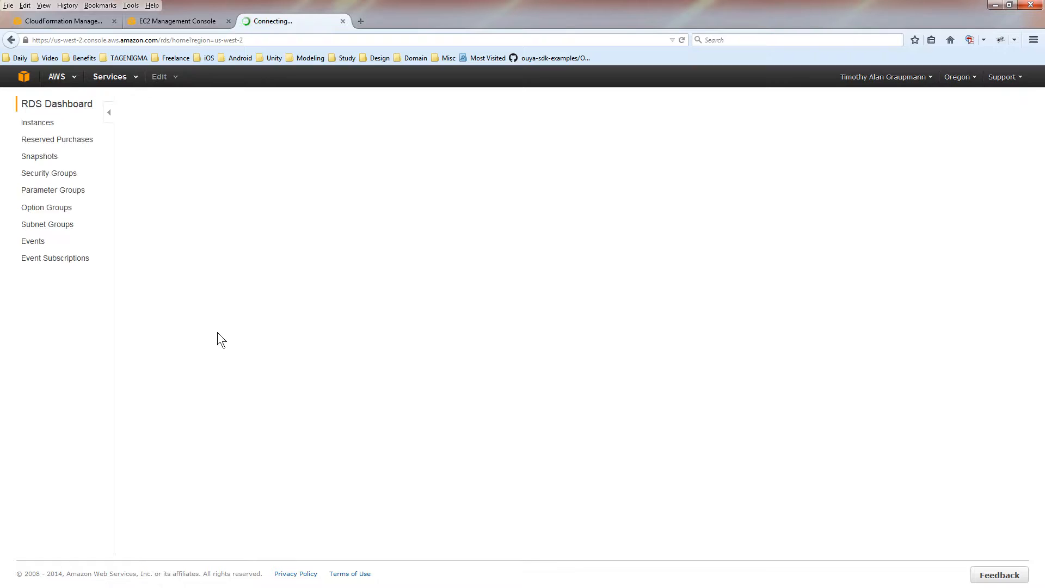
pyautogui.click(37, 122)
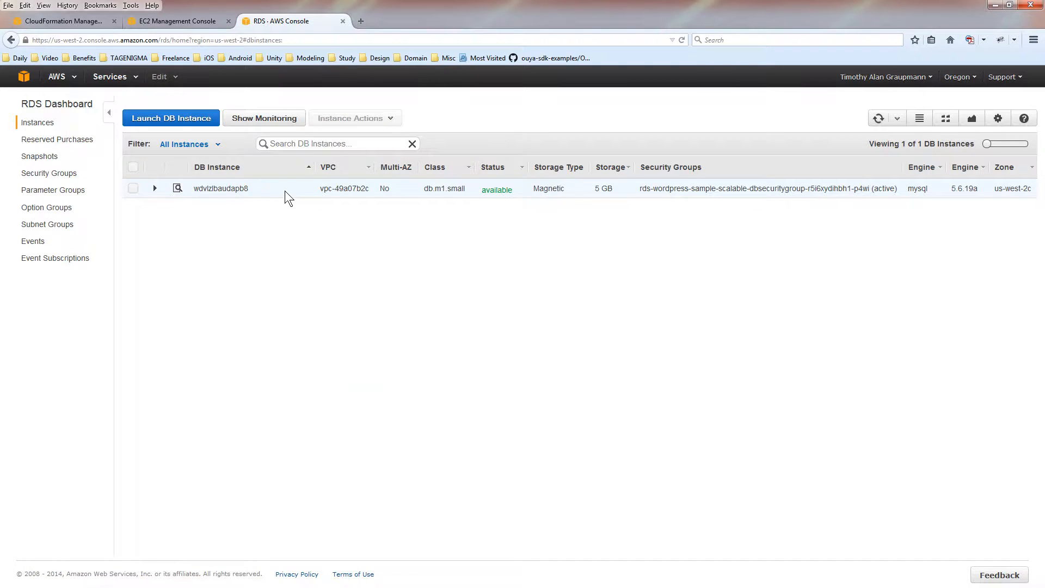
pyautogui.click(154, 187)
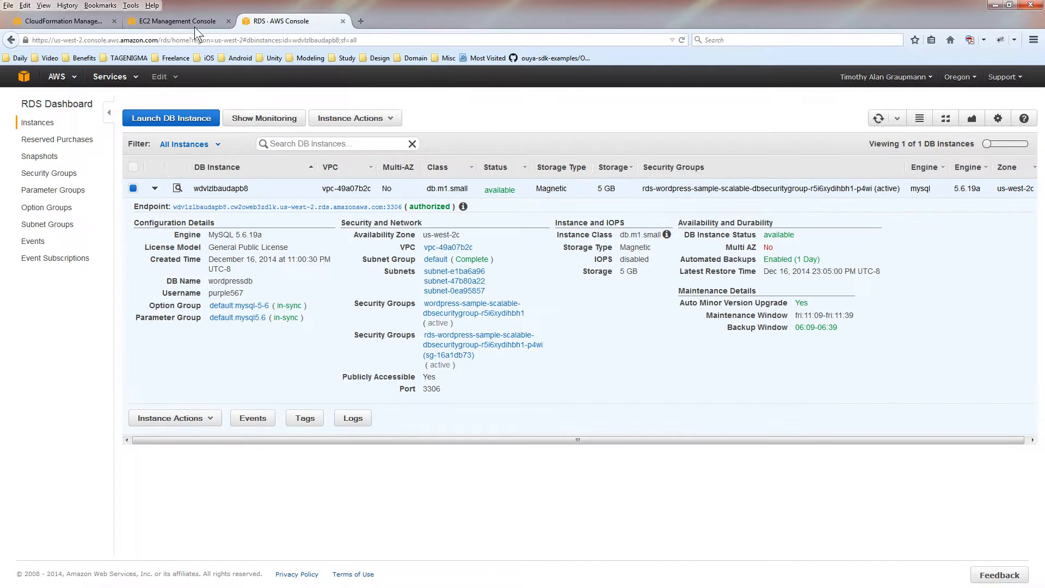
# Copy the instance's public IP 54.148.253.254 and load it in a new browser tab.
pyautogui.click(174, 20)
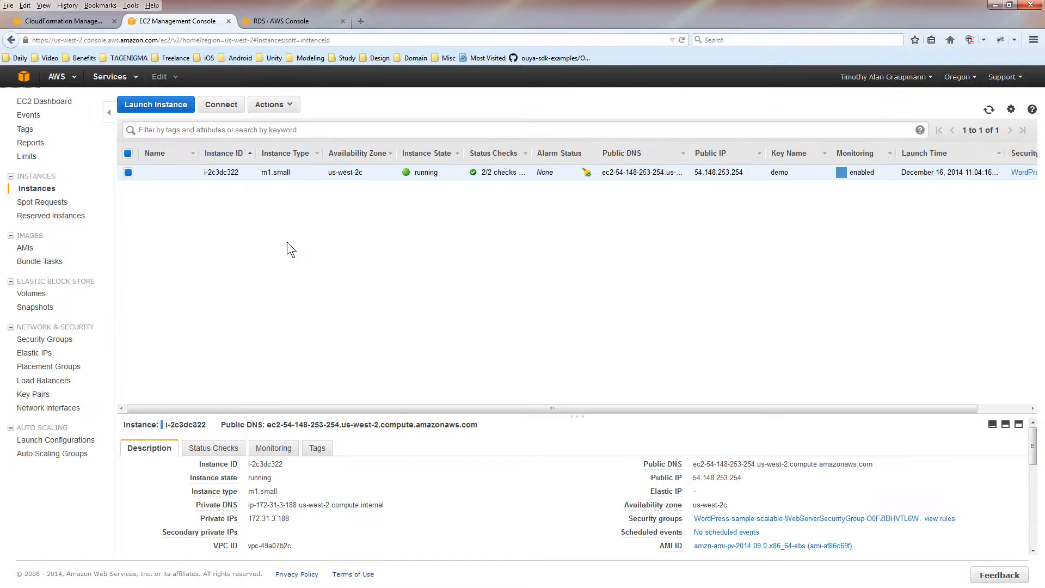
pyautogui.moveTo(182, 185)
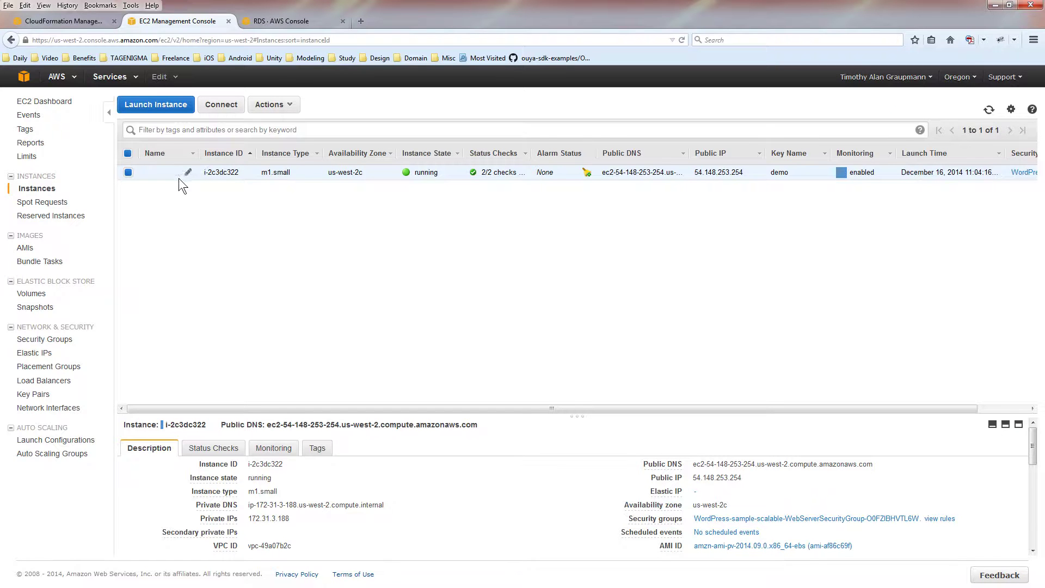
pyautogui.moveTo(544, 470)
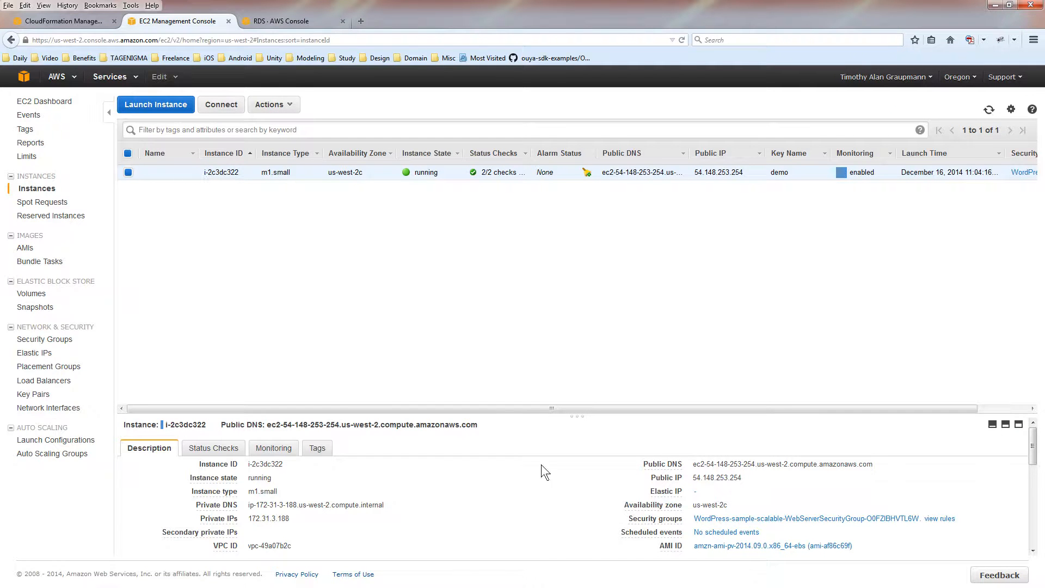
pyautogui.moveTo(744, 481)
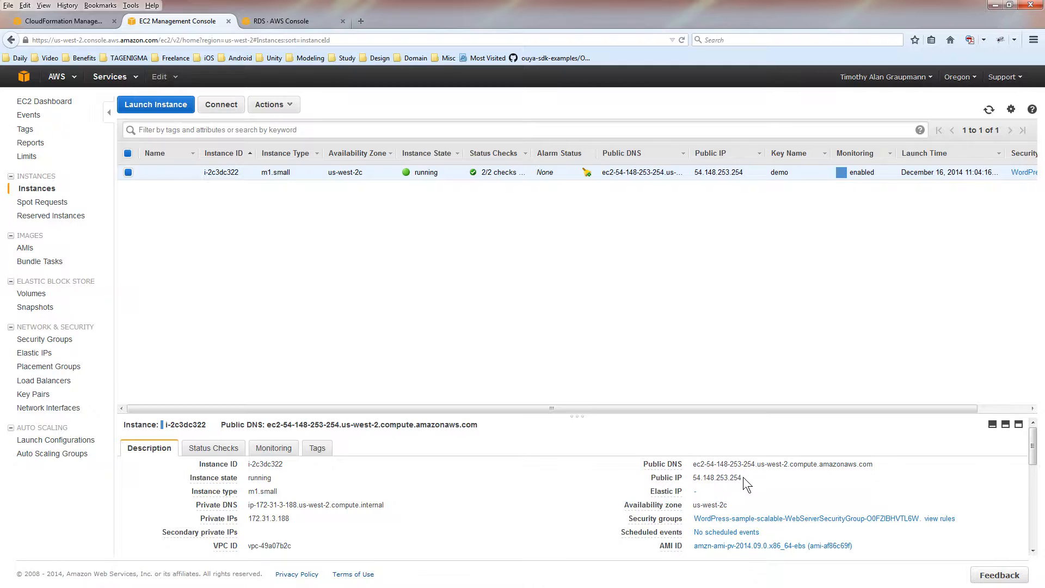
pyautogui.doubleClick(716, 477)
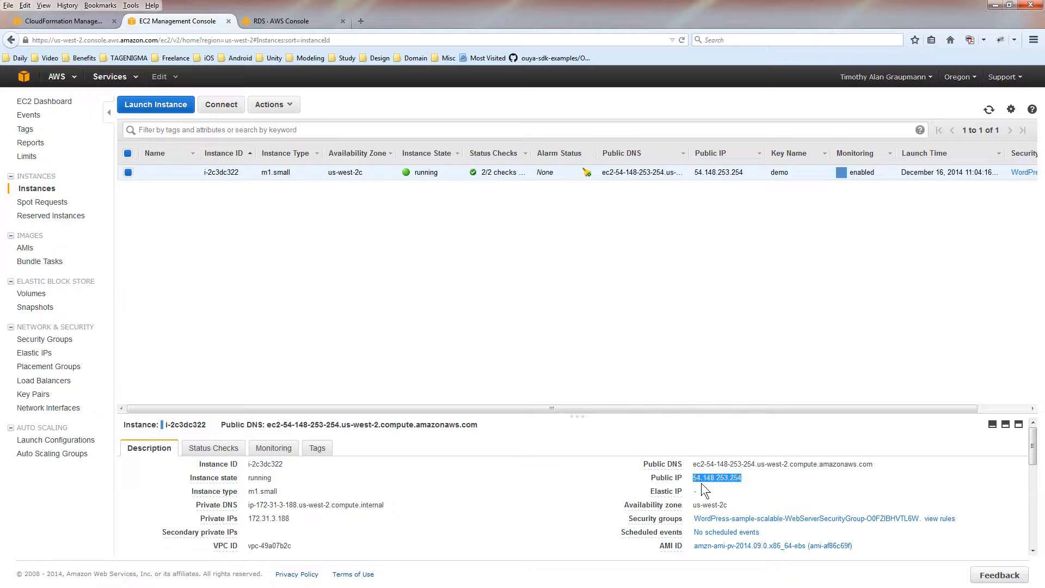
pyautogui.moveTo(396, 80)
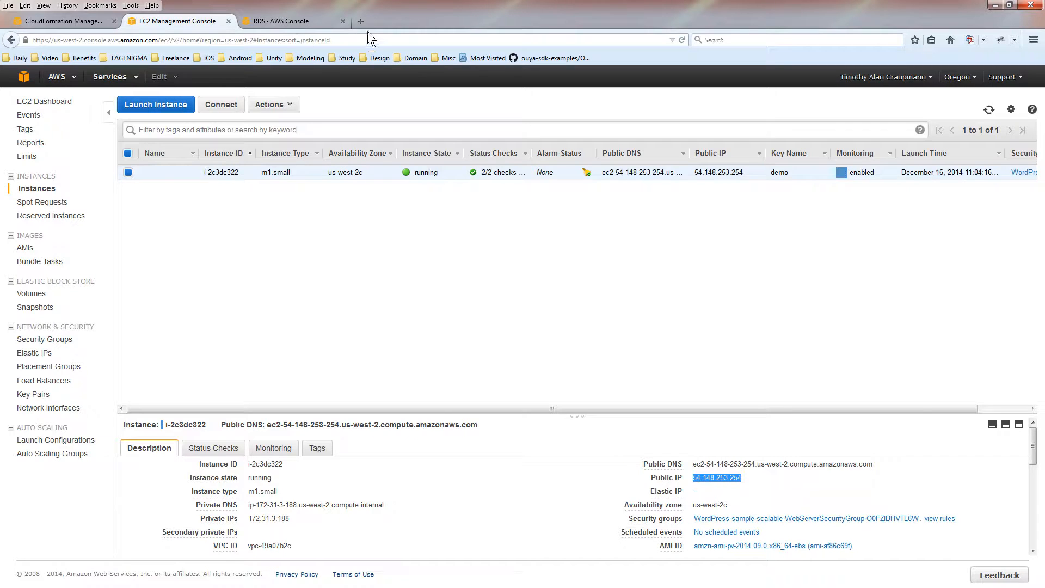
pyautogui.click(359, 20)
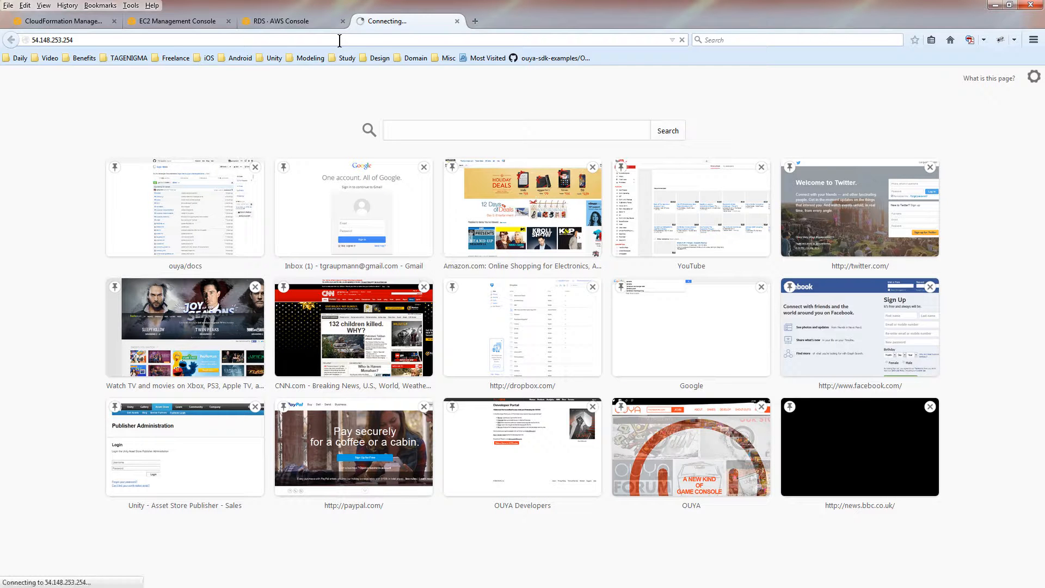
pyautogui.moveTo(159, 101)
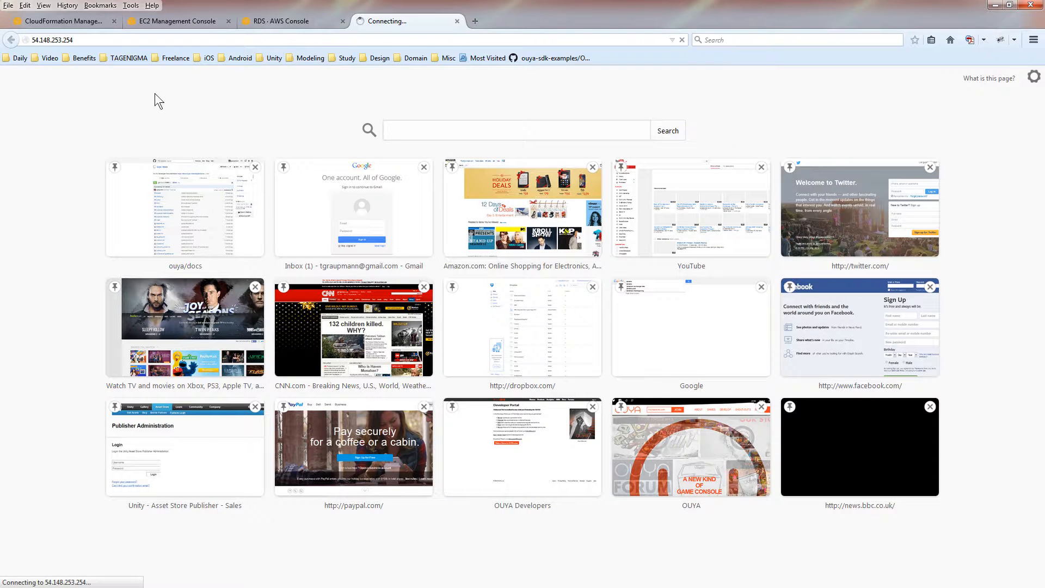
pyautogui.click(175, 21)
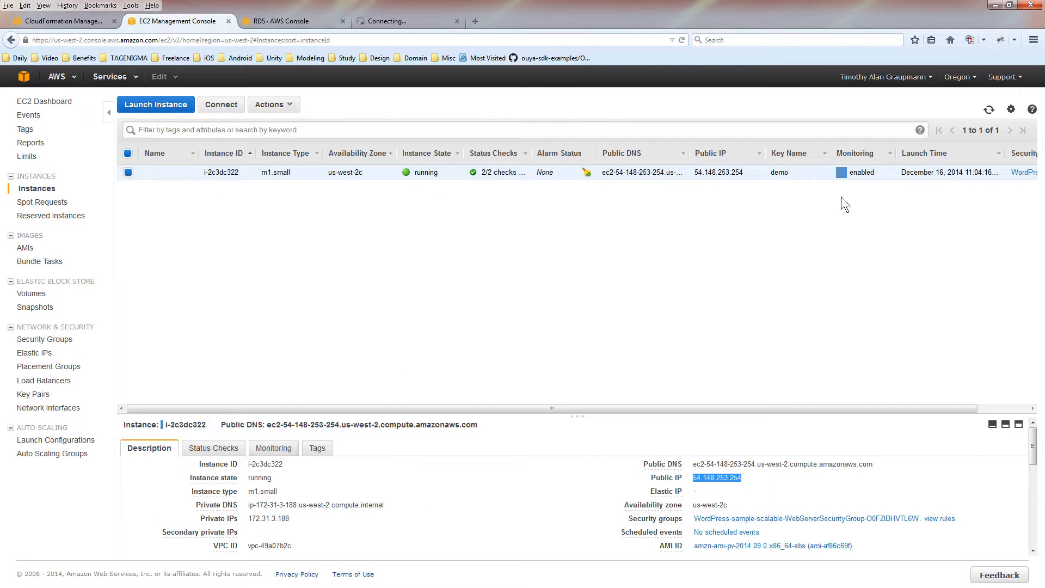
pyautogui.hscroll(3)
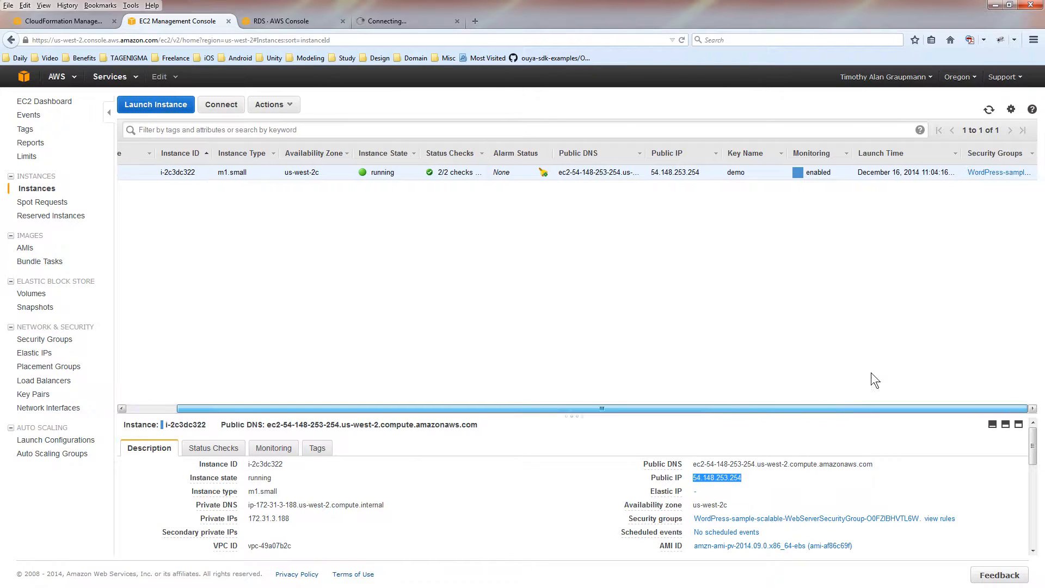
pyautogui.moveTo(1006, 176)
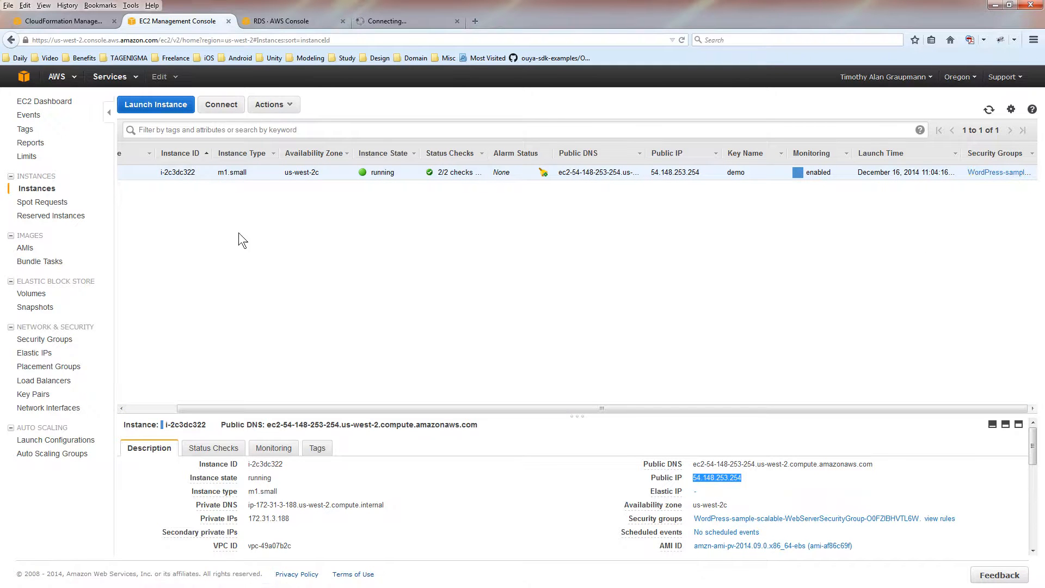
# Show the inbound rules of the WordPress WebServerSecurityGroup under Security Groups.
pyautogui.click(45, 339)
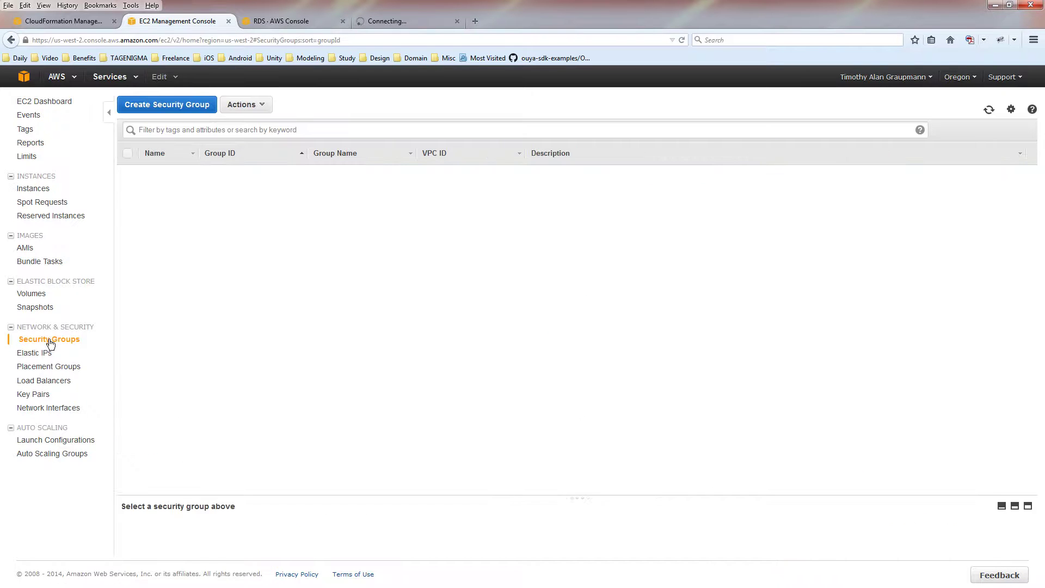
pyautogui.click(49, 339)
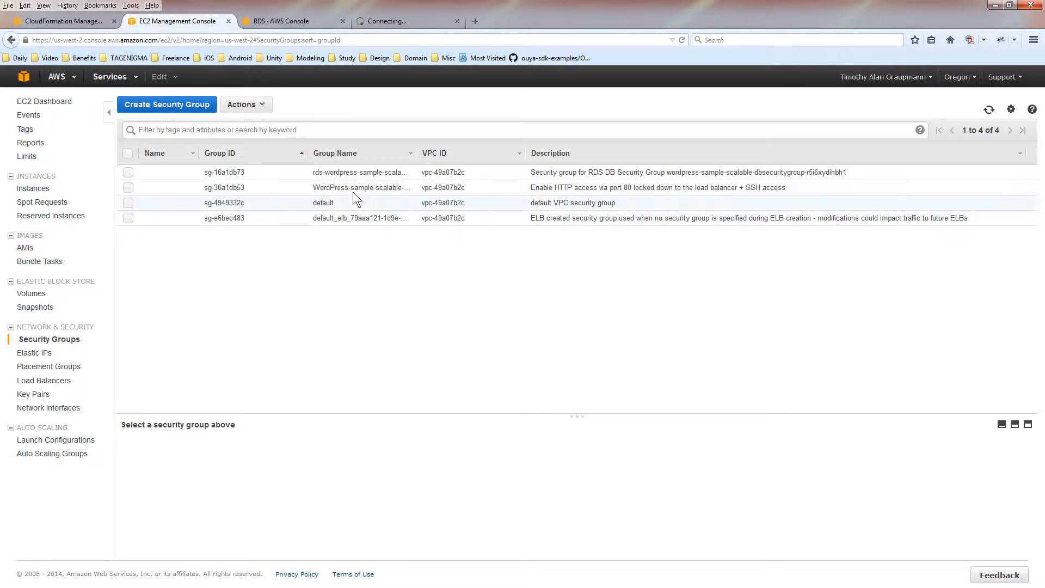
pyautogui.click(353, 187)
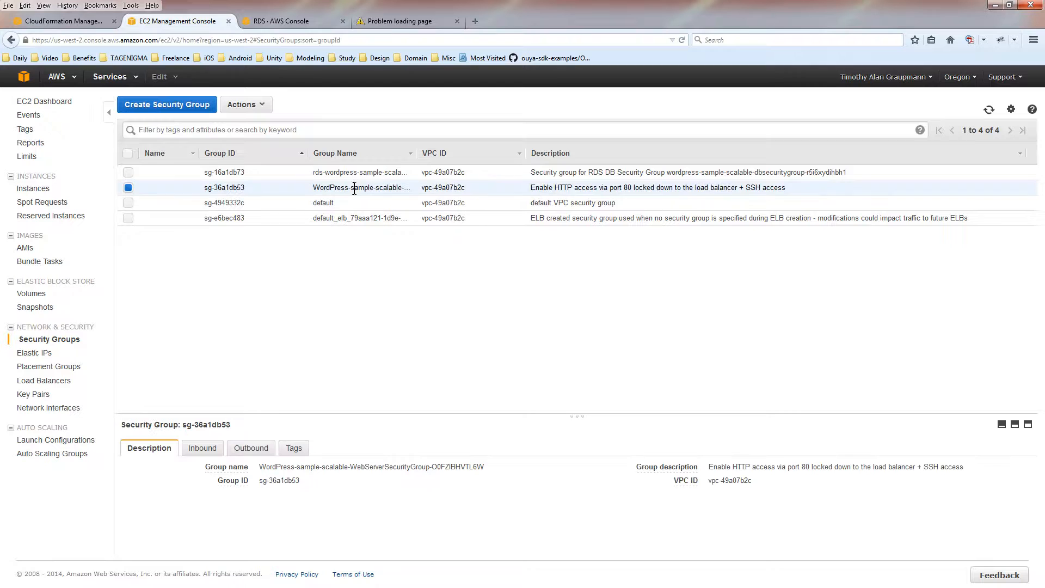
pyautogui.click(199, 448)
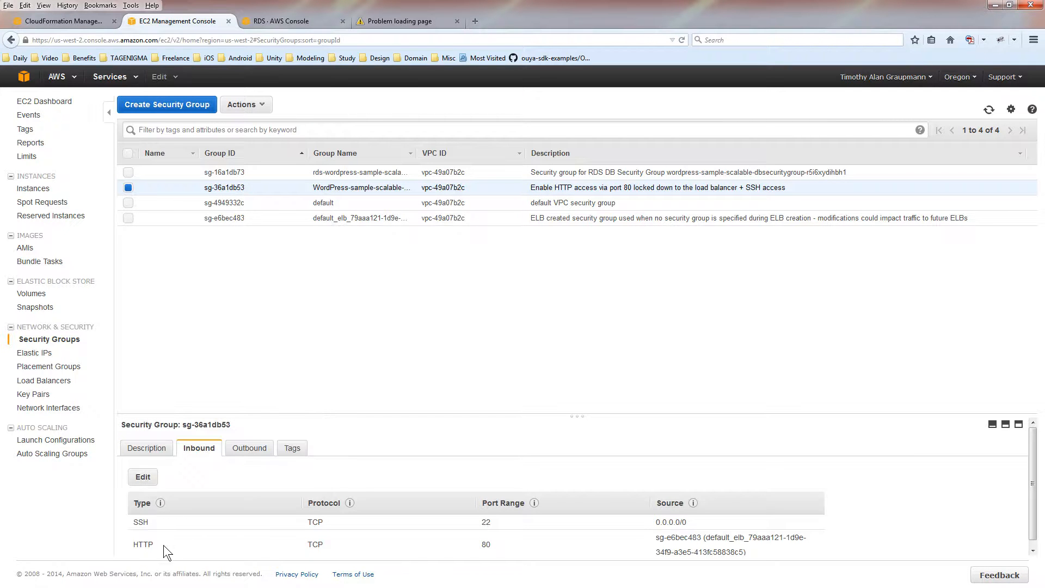
pyautogui.moveTo(711, 537)
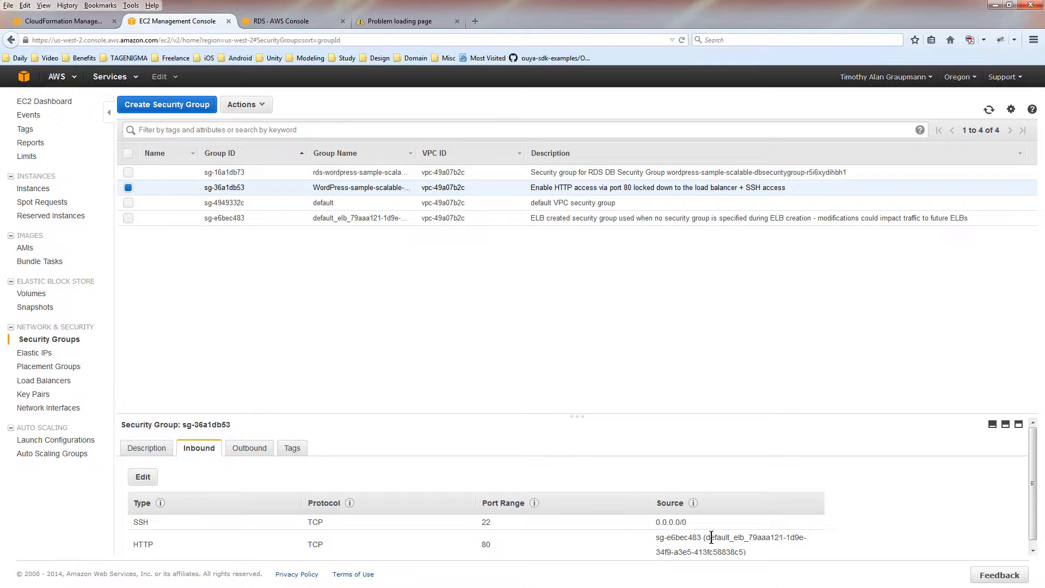
pyautogui.moveTo(762, 557)
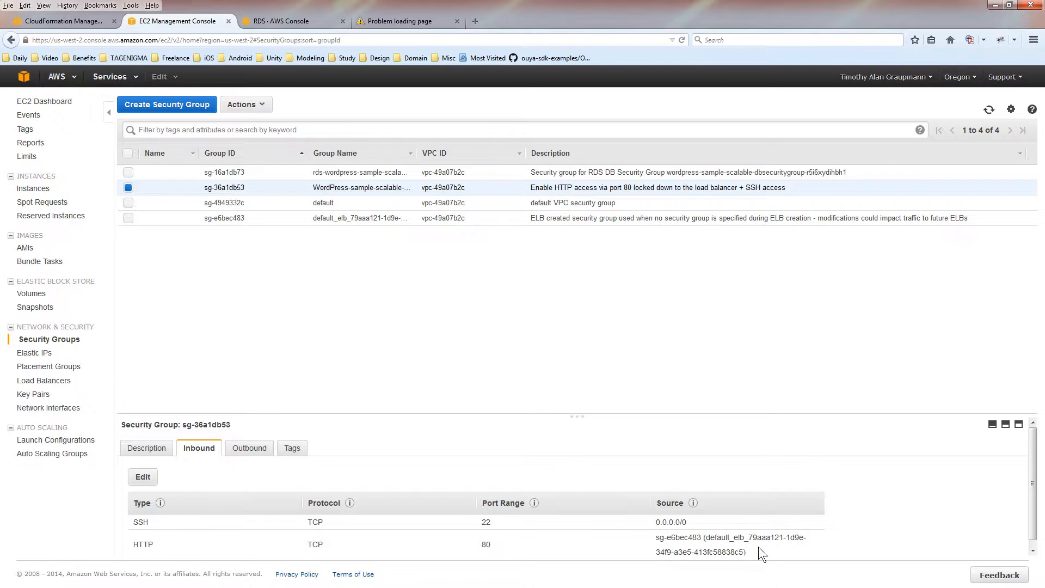
pyautogui.moveTo(231, 187)
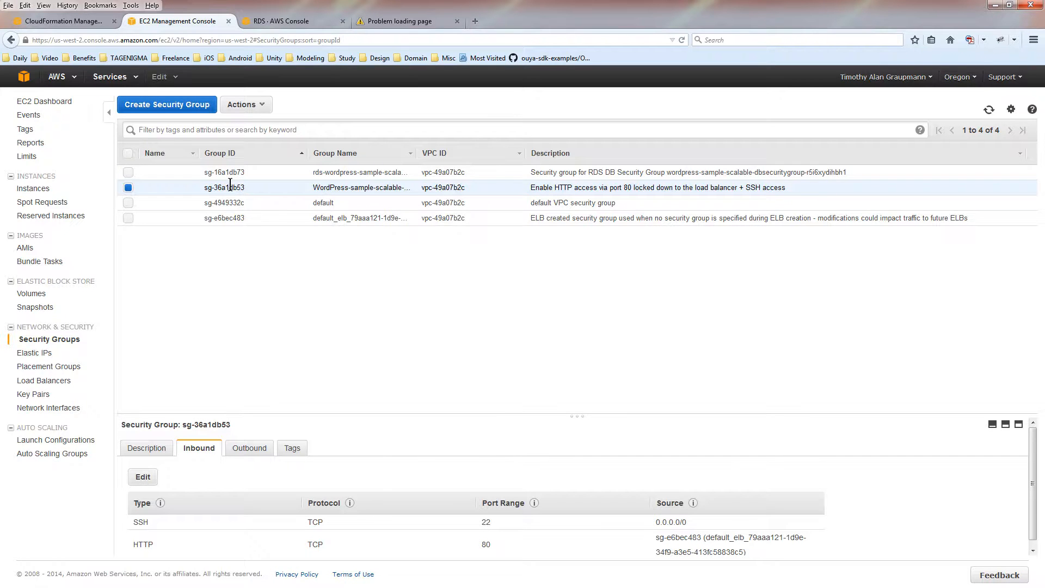
# Edit the inbound rules so the HTTP rule's source is Anywhere.
pyautogui.rightClick(229, 187)
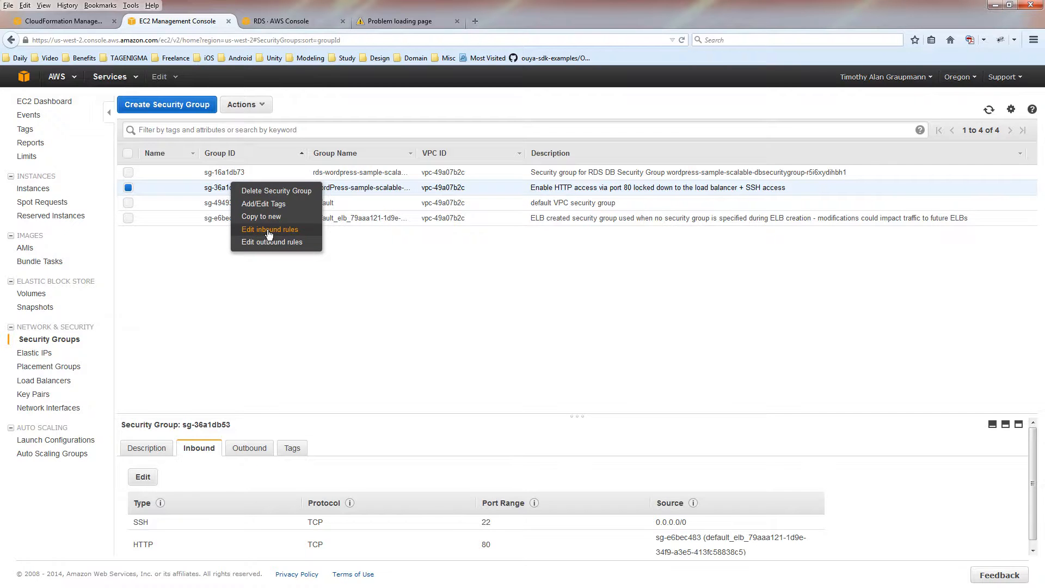
pyautogui.click(270, 229)
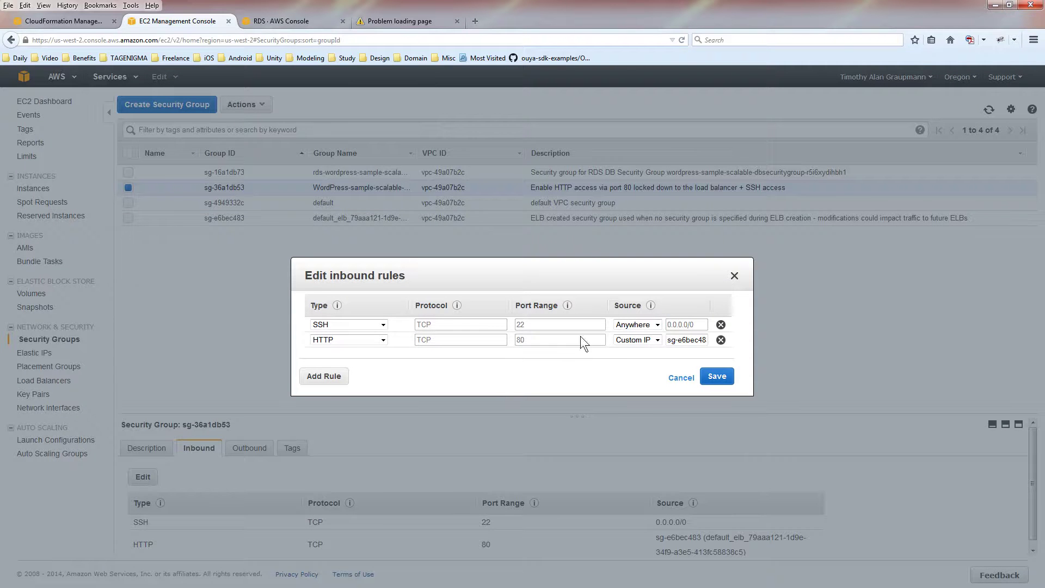
pyautogui.click(657, 339)
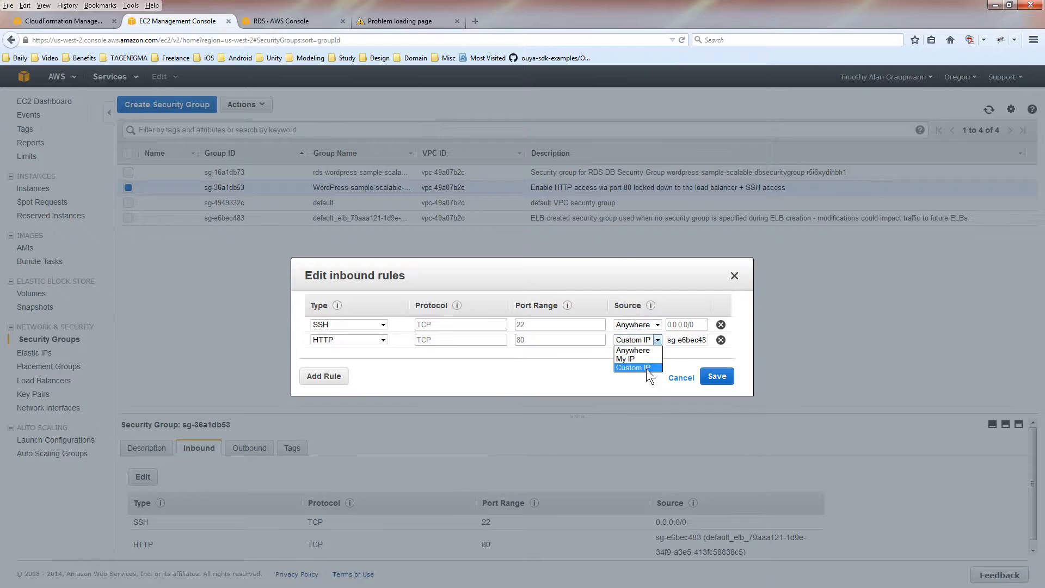
pyautogui.click(633, 350)
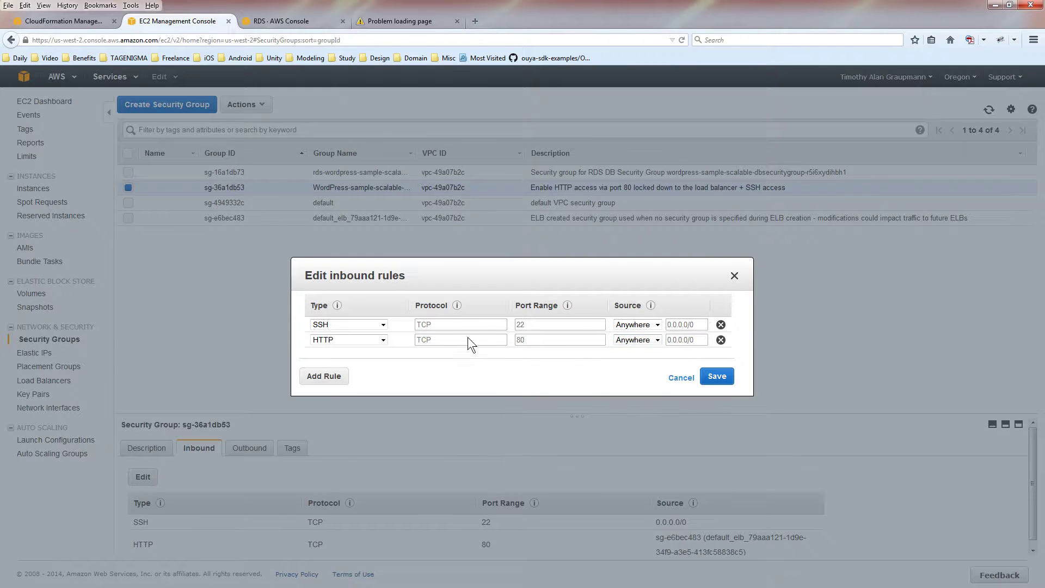
# Save the rules, reload the Apache test page, then reach the installer at /wordpress.
pyautogui.click(716, 376)
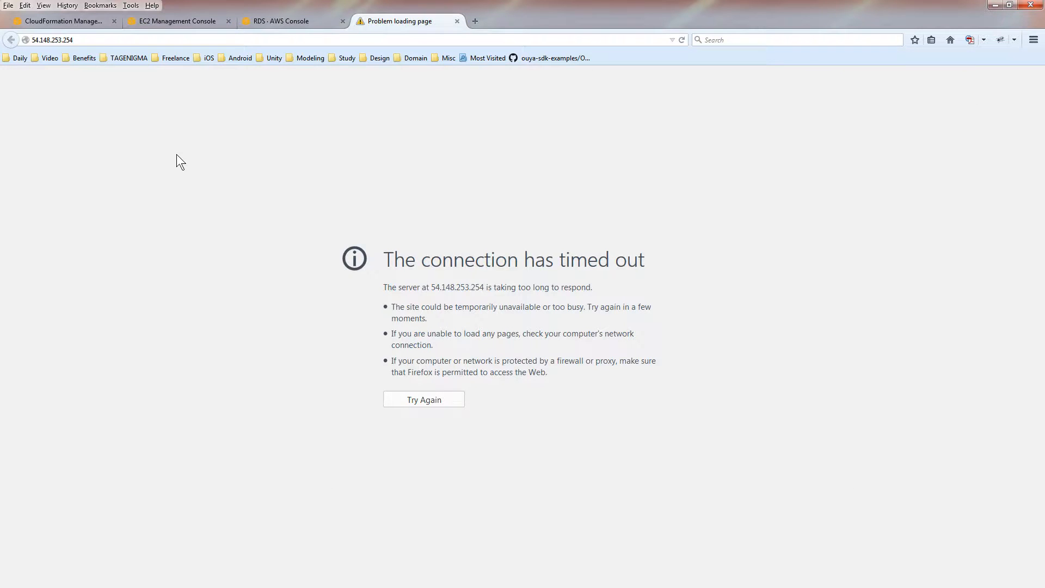
pyautogui.click(423, 398)
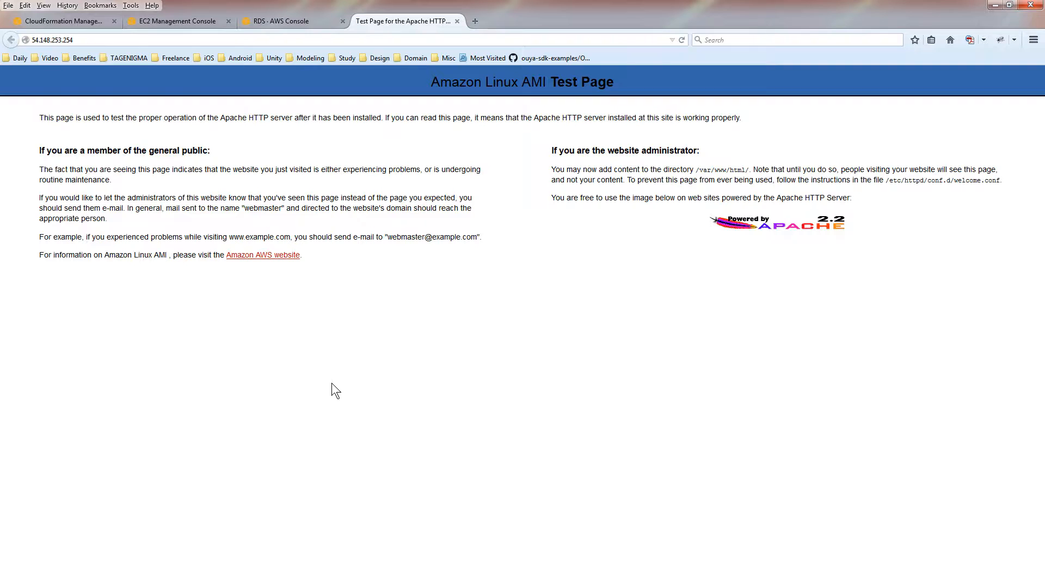
pyautogui.click(93, 41)
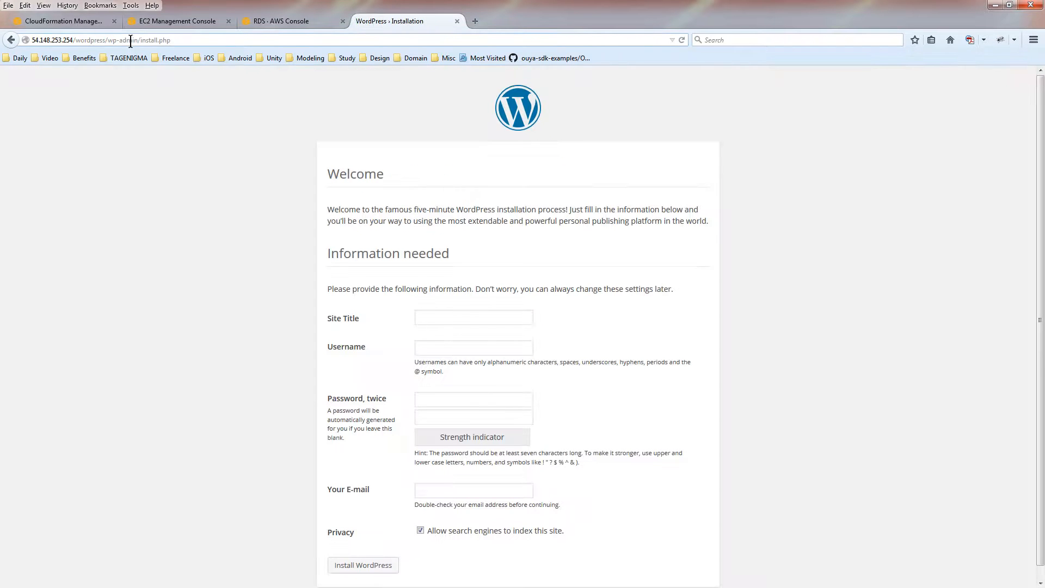
pyautogui.click(474, 318)
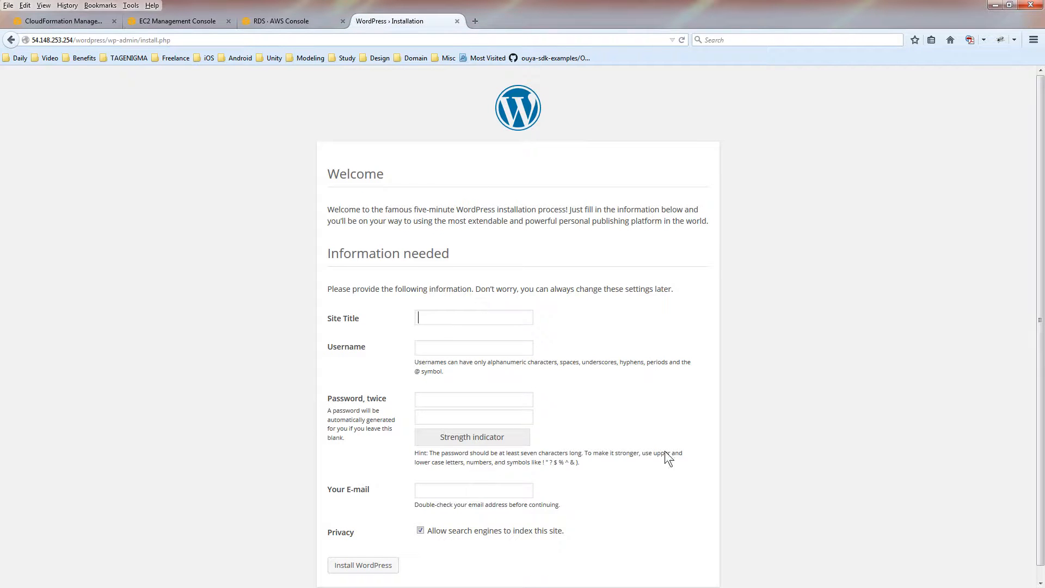
pyautogui.moveTo(10, 43)
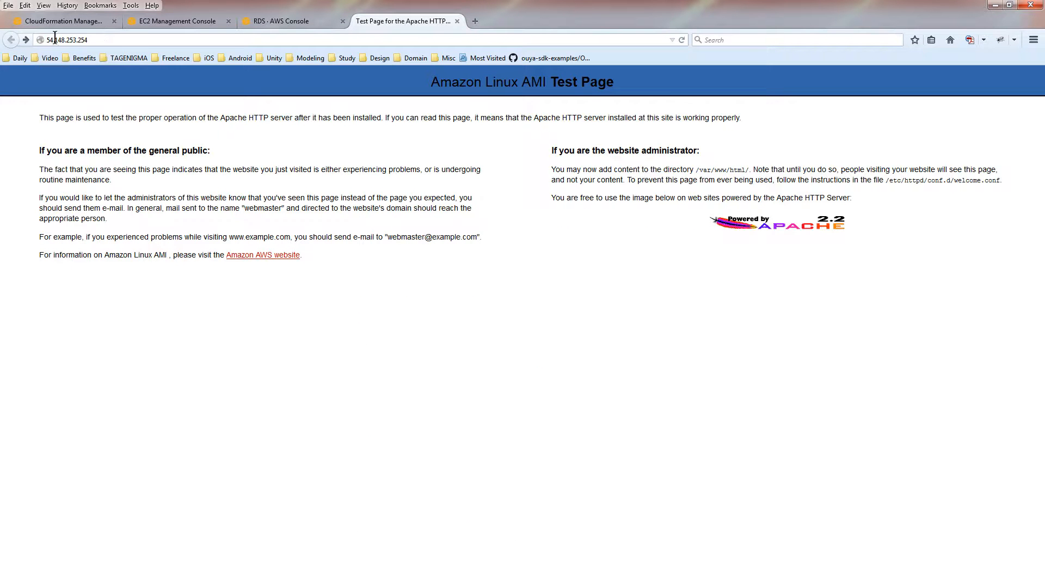
pyautogui.moveTo(140, 143)
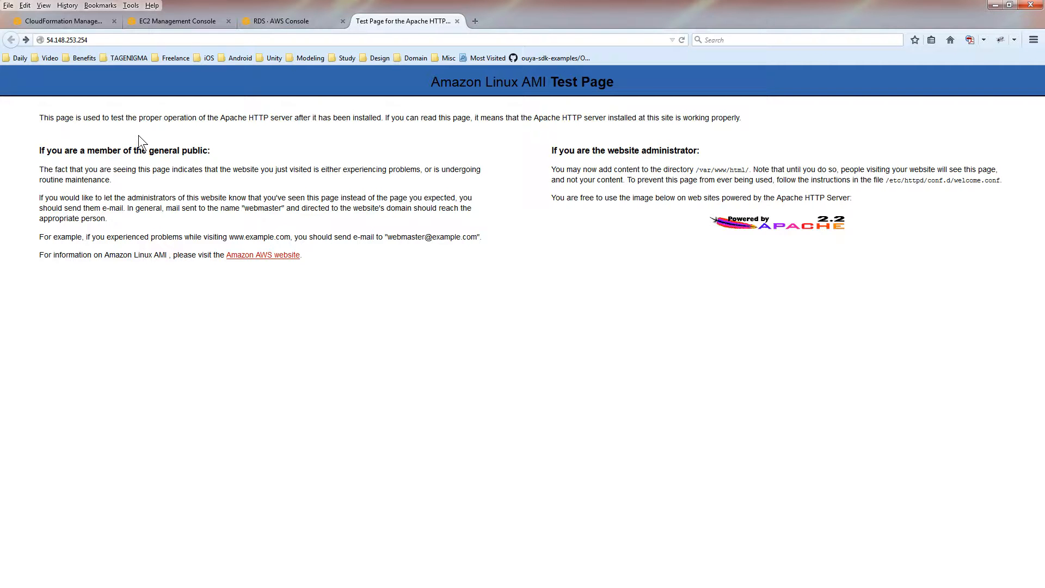
pyautogui.moveTo(270, 314)
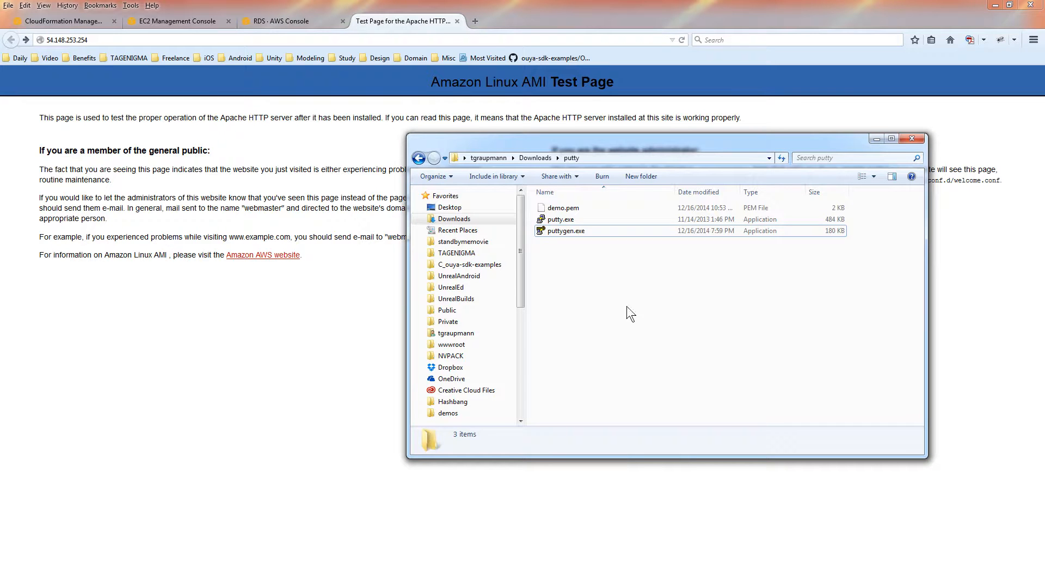
# Run puttygen.exe from Downloads\putty, accepting the security warning.
pyautogui.click(564, 207)
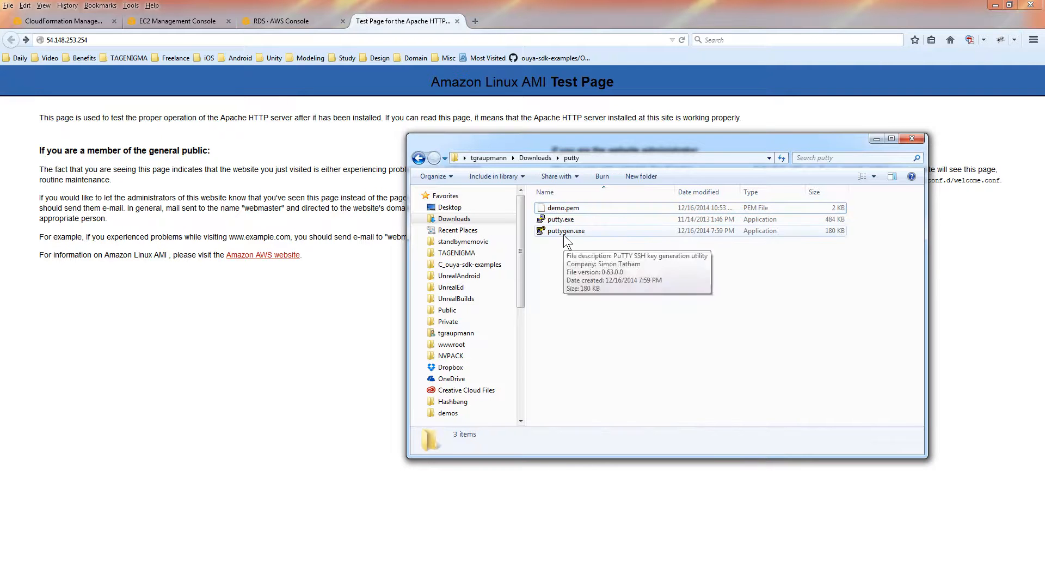
pyautogui.doubleClick(566, 230)
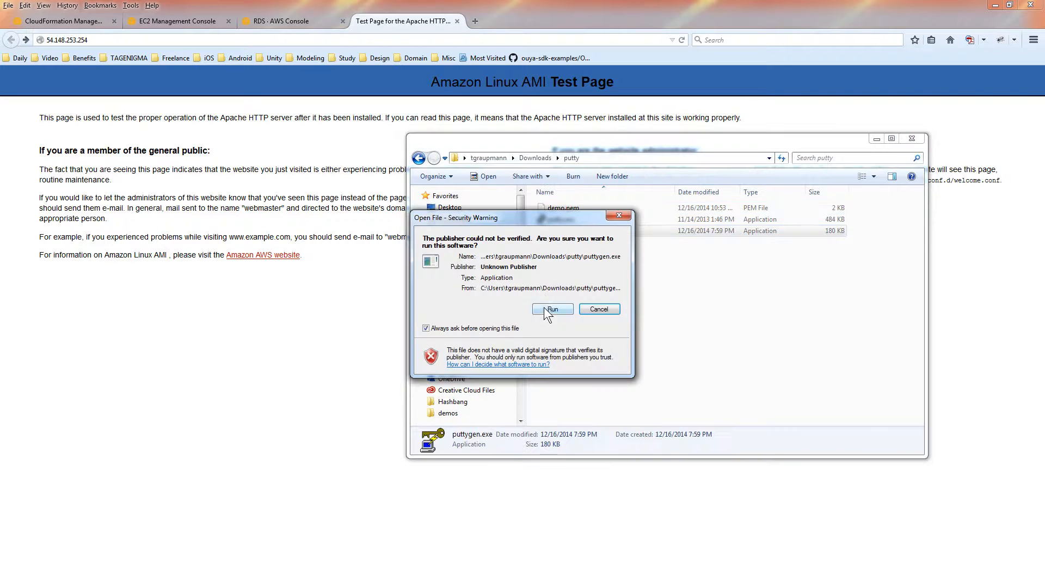
pyautogui.click(552, 309)
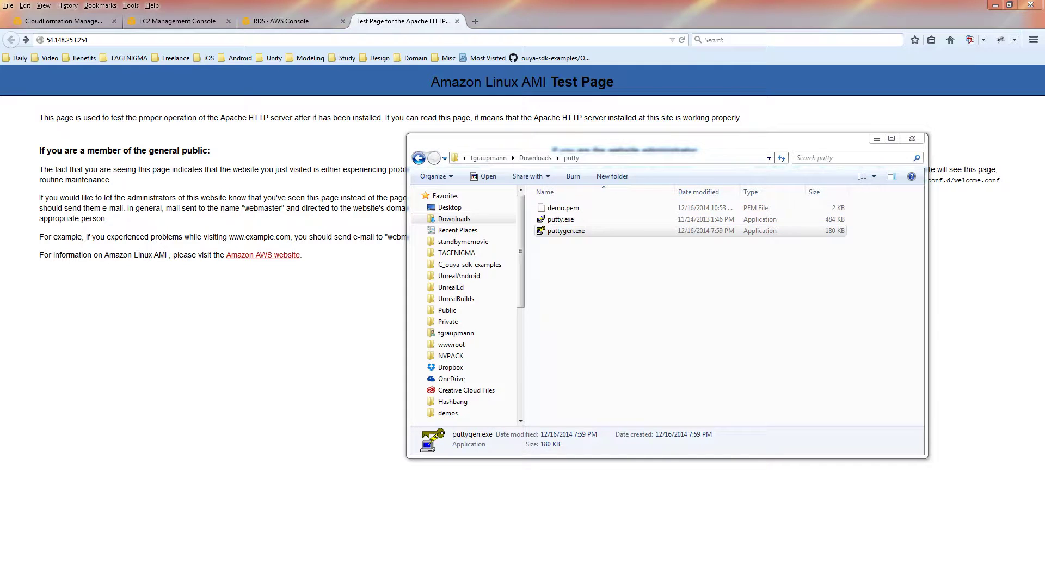
# Load the demo.pem private key into PuTTYgen and acknowledge the import notice.
pyautogui.doubleClick(566, 230)
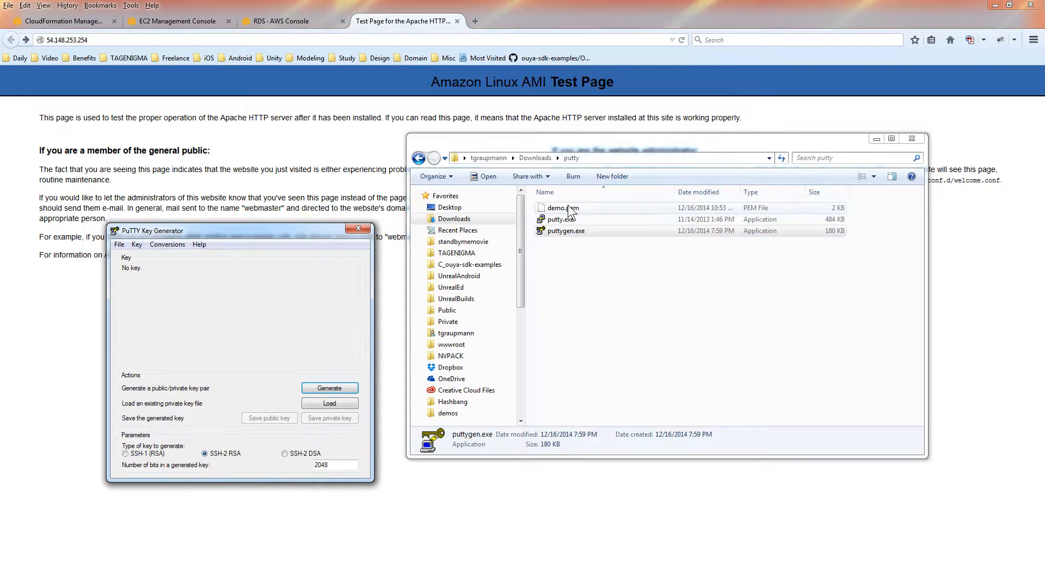
pyautogui.click(566, 230)
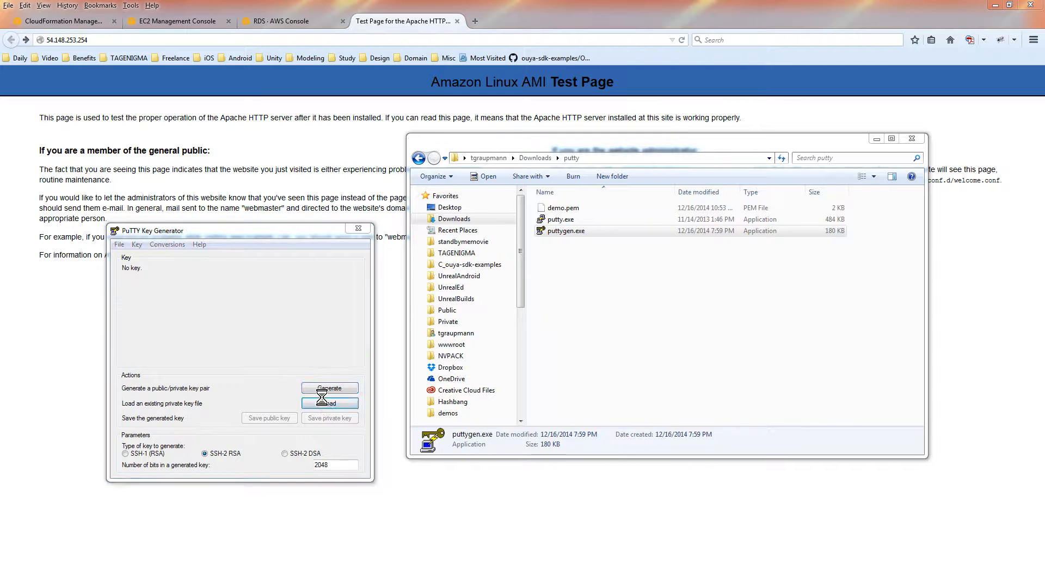
pyautogui.click(329, 403)
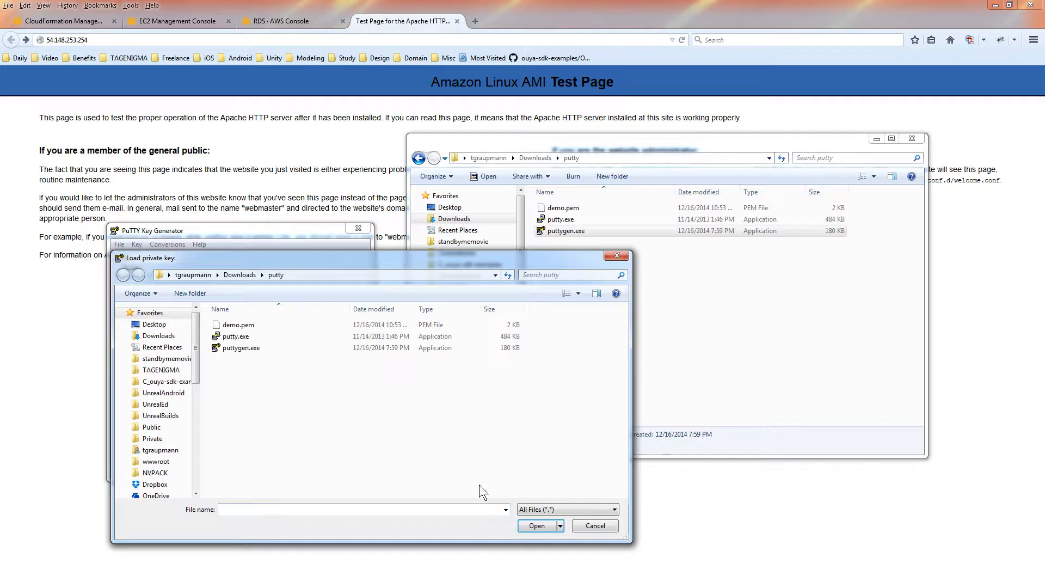
pyautogui.click(238, 324)
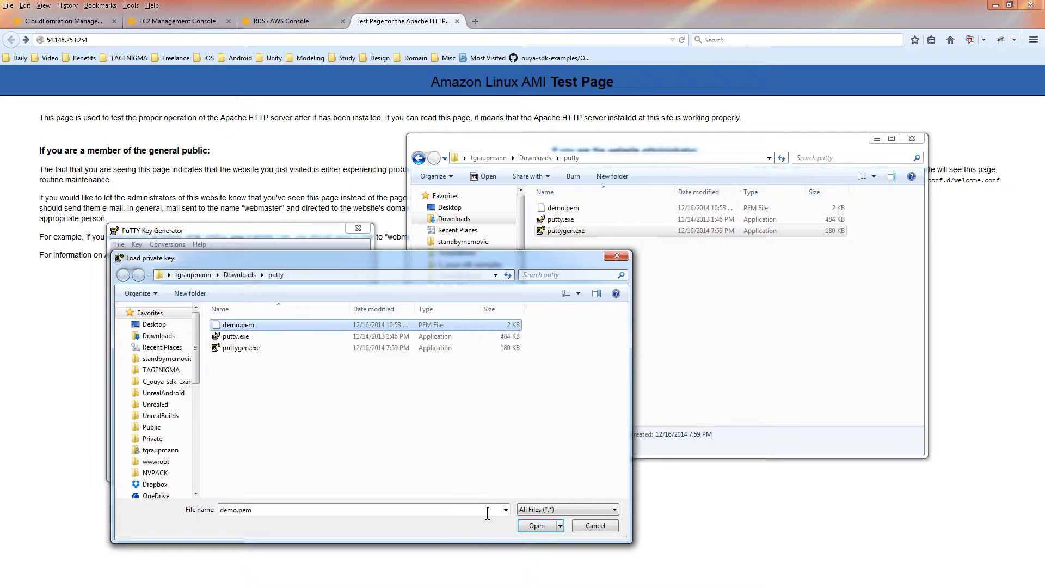
pyautogui.click(537, 526)
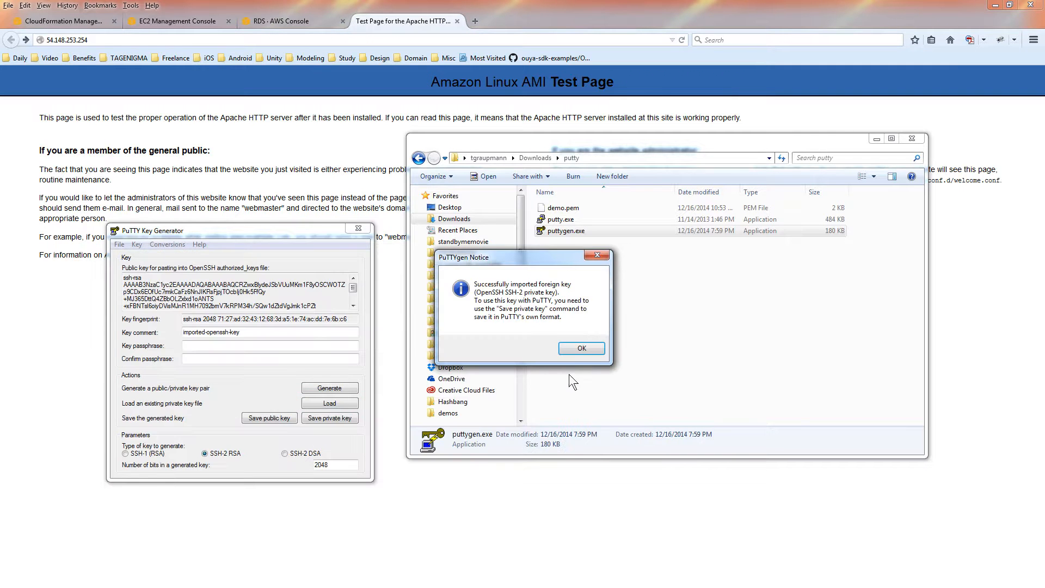
pyautogui.click(581, 348)
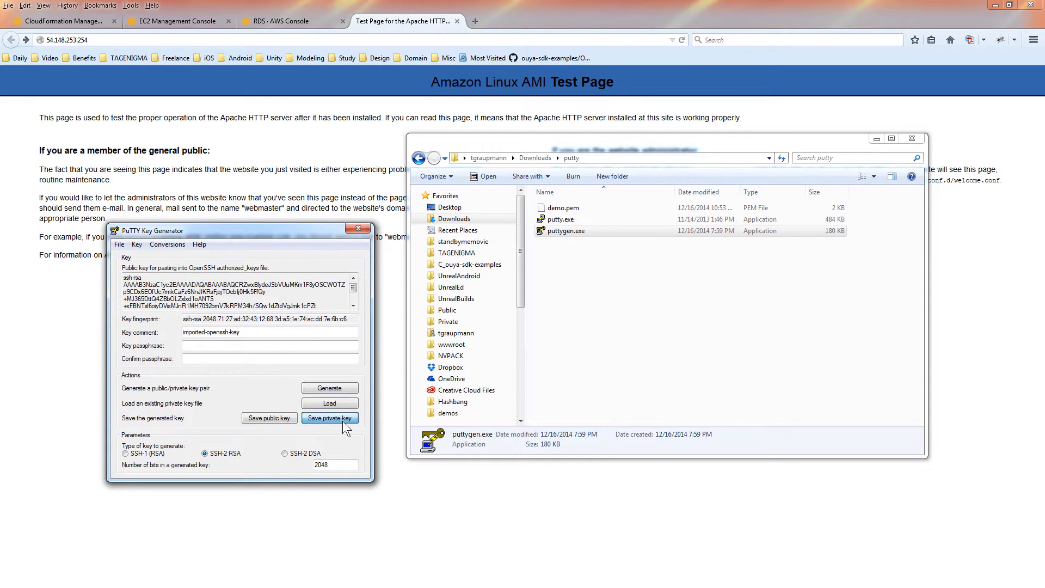
# Save the key without a passphrase as demo.ppk, then close PuTTYgen.
pyautogui.click(328, 418)
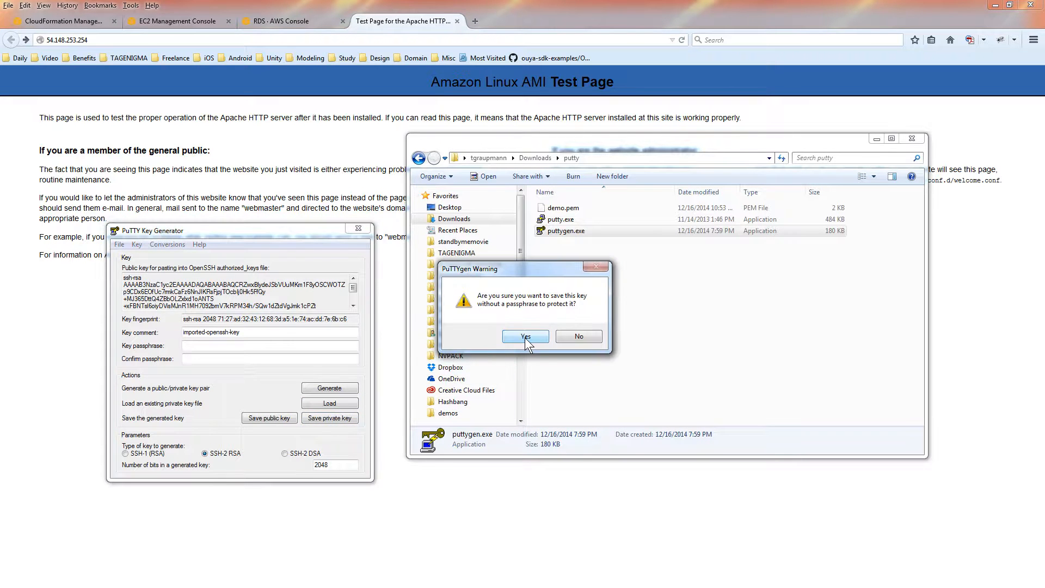
pyautogui.click(526, 337)
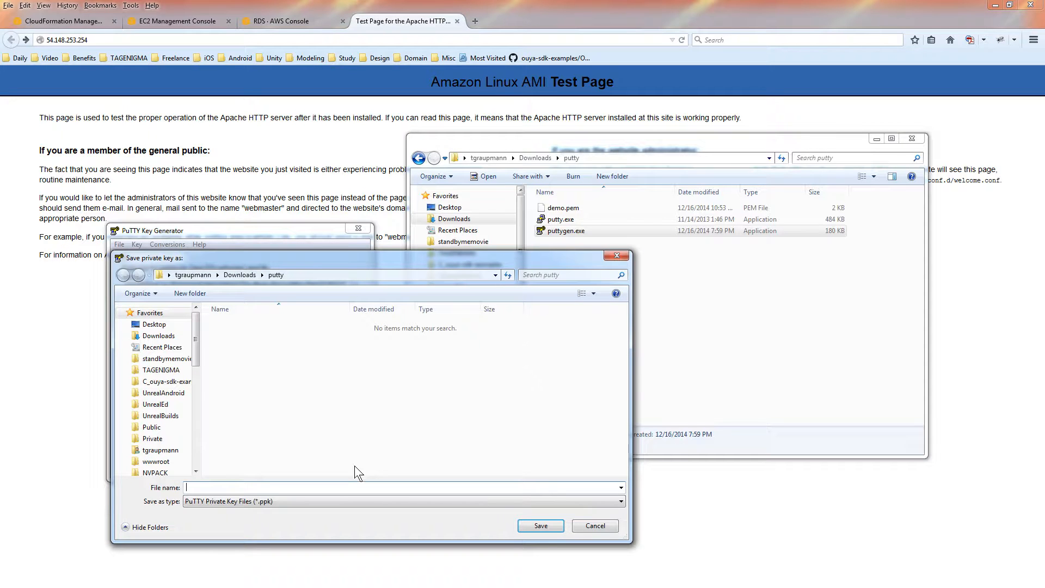
pyautogui.write('demo.ppk')
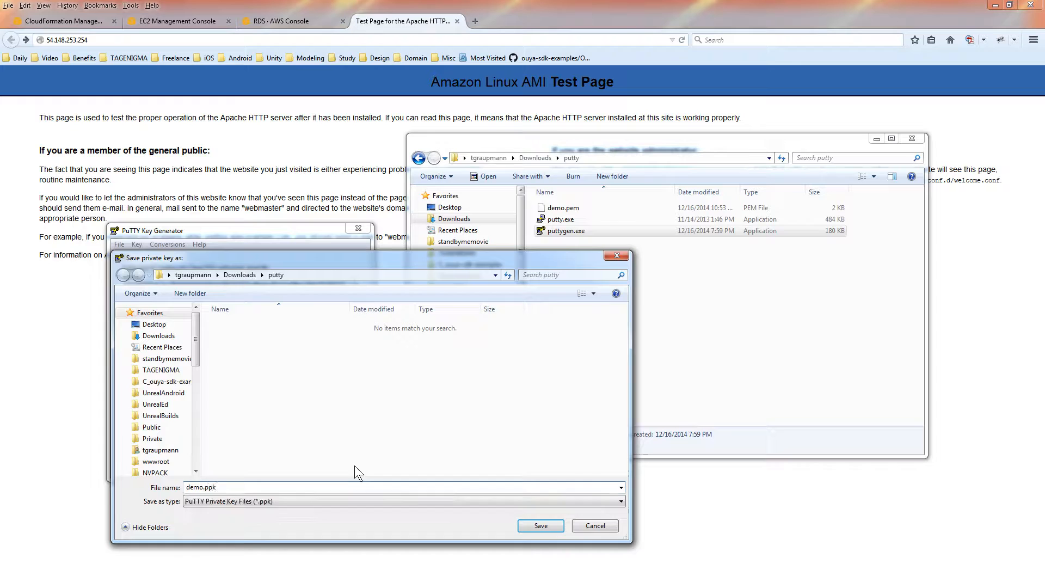
pyautogui.click(540, 525)
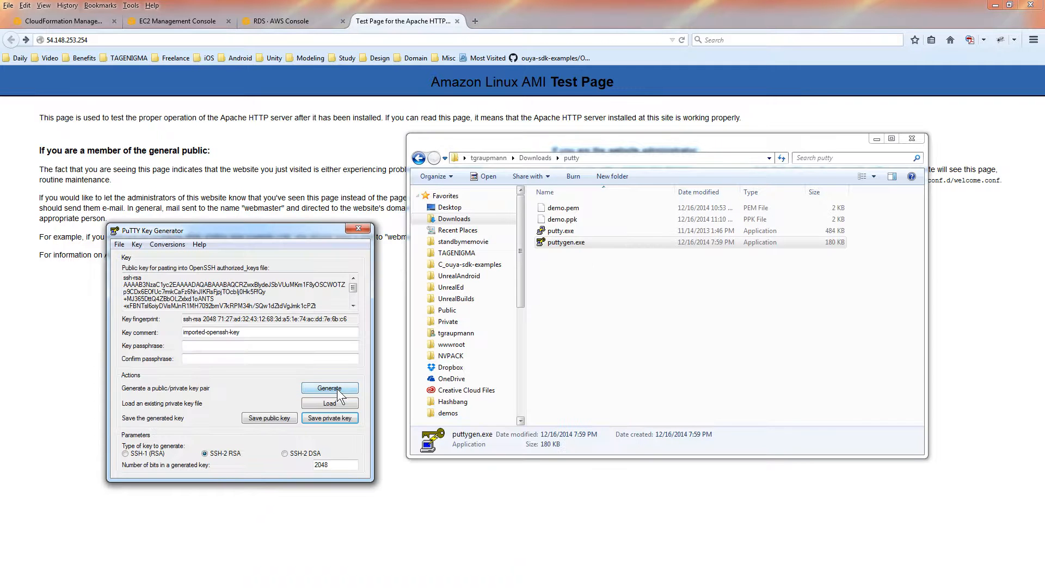
pyautogui.moveTo(359, 230)
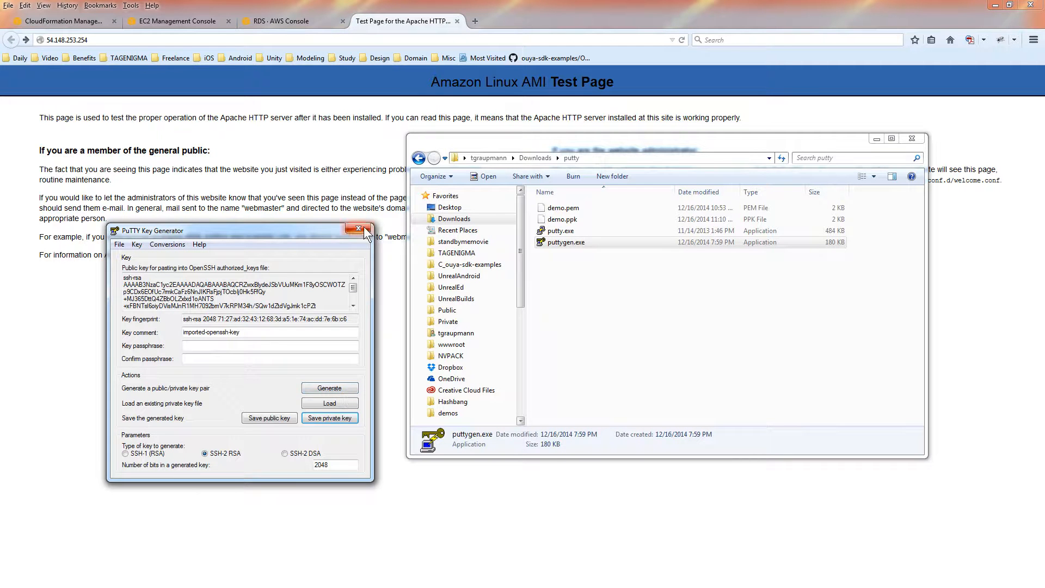
pyautogui.moveTo(358, 228)
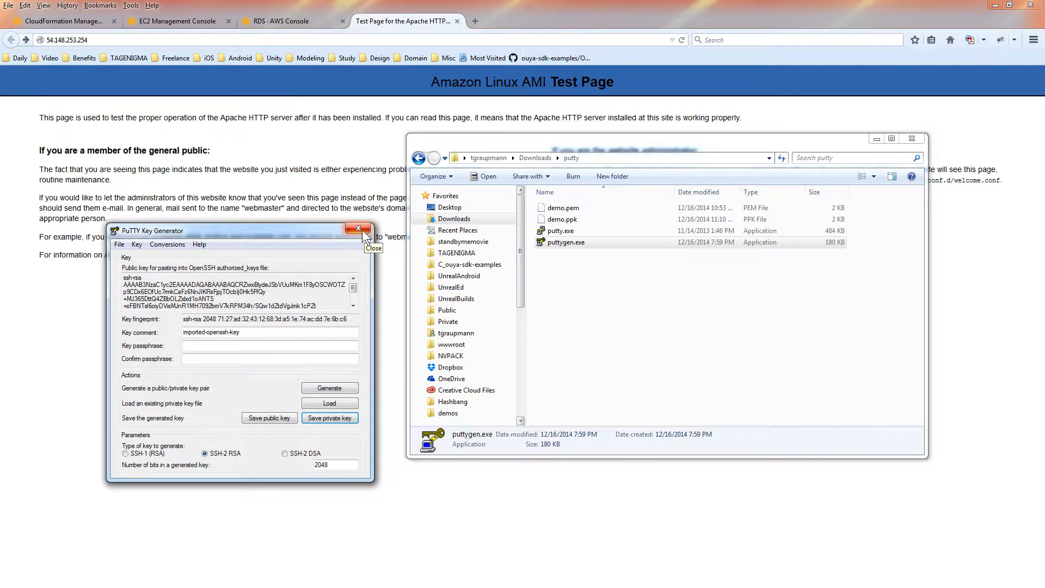
pyautogui.click(358, 229)
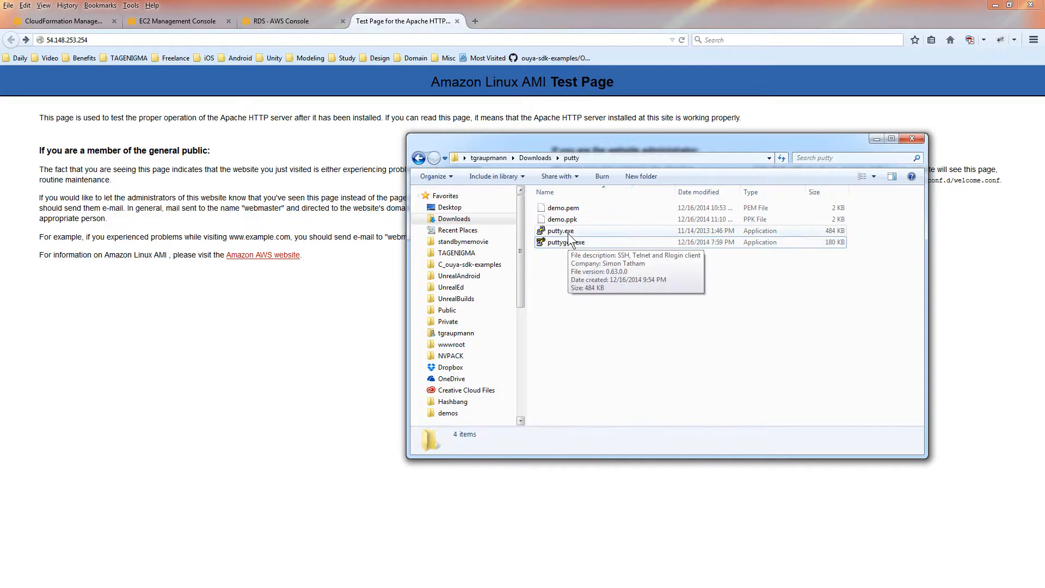
# Launch putty.exe and paste the instance address as the host name.
pyautogui.click(560, 230)
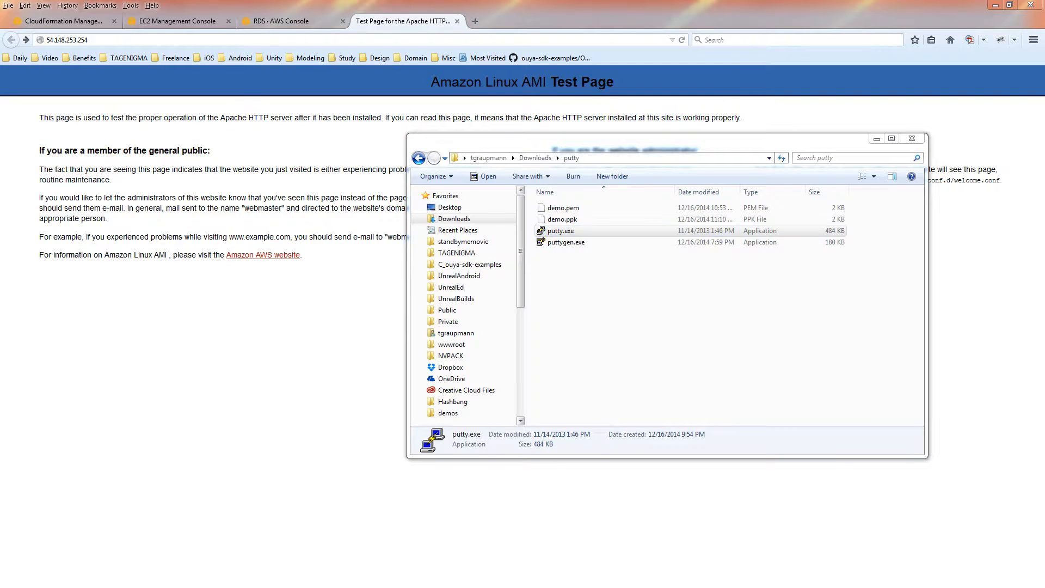
pyautogui.doubleClick(560, 231)
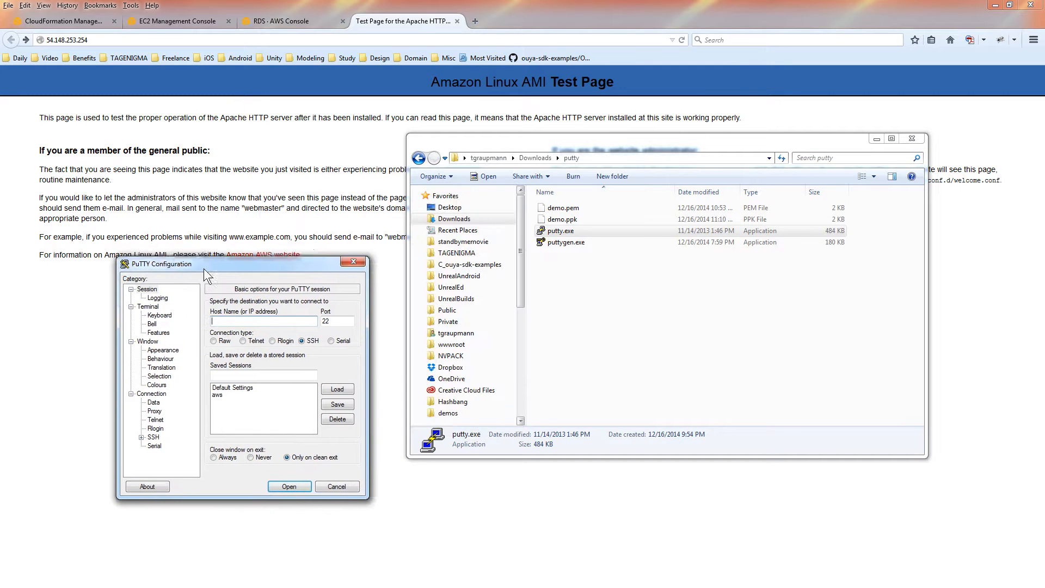
pyautogui.moveTo(161, 263); pyautogui.dragTo(147, 272)
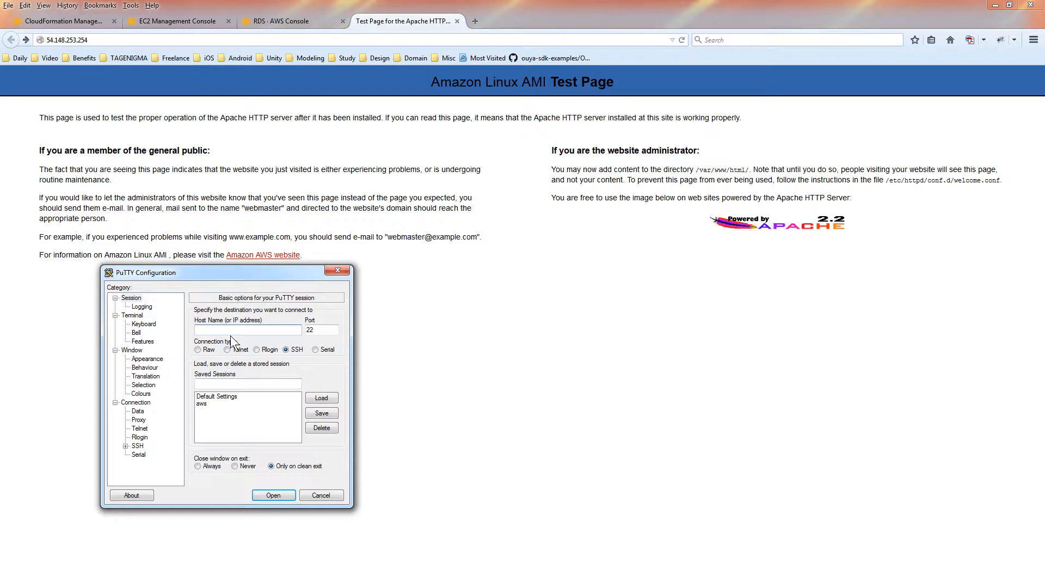
pyautogui.write('http://54.148.253.254/')
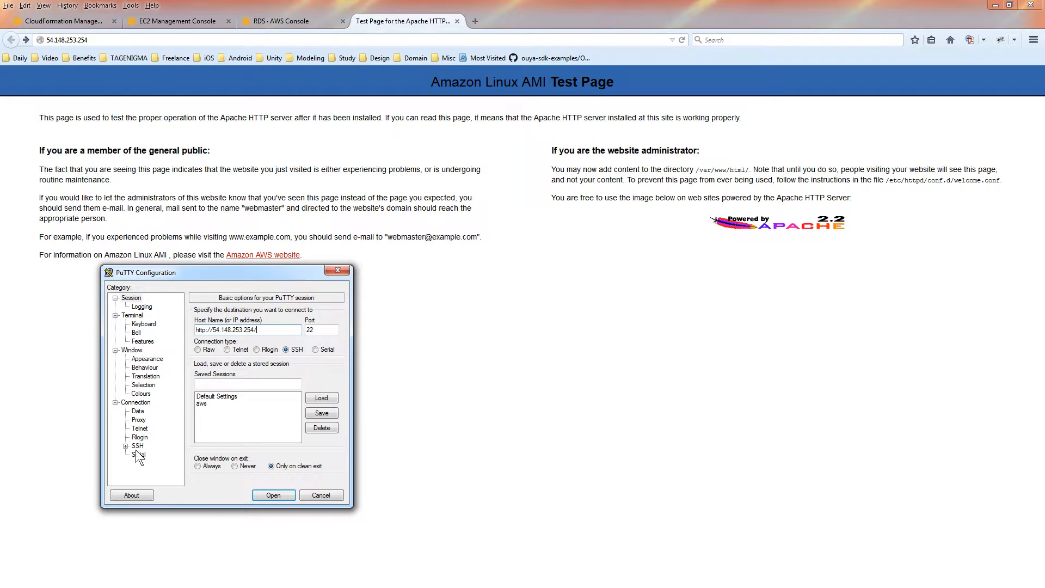
# Under Connection > SSH > Auth, choose the demo.ppk private key for authentication.
pyautogui.click(137, 429)
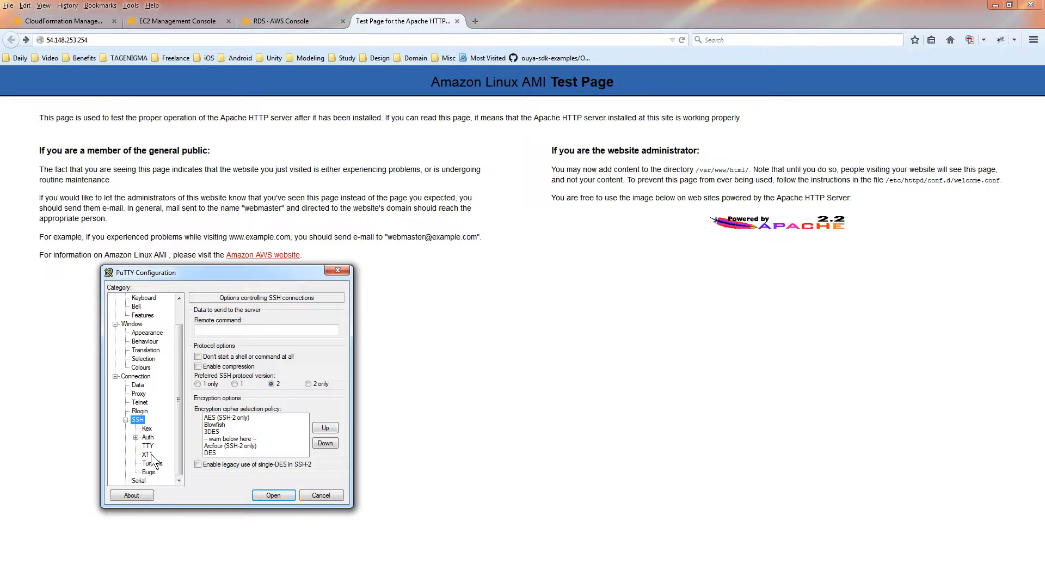
pyautogui.click(148, 438)
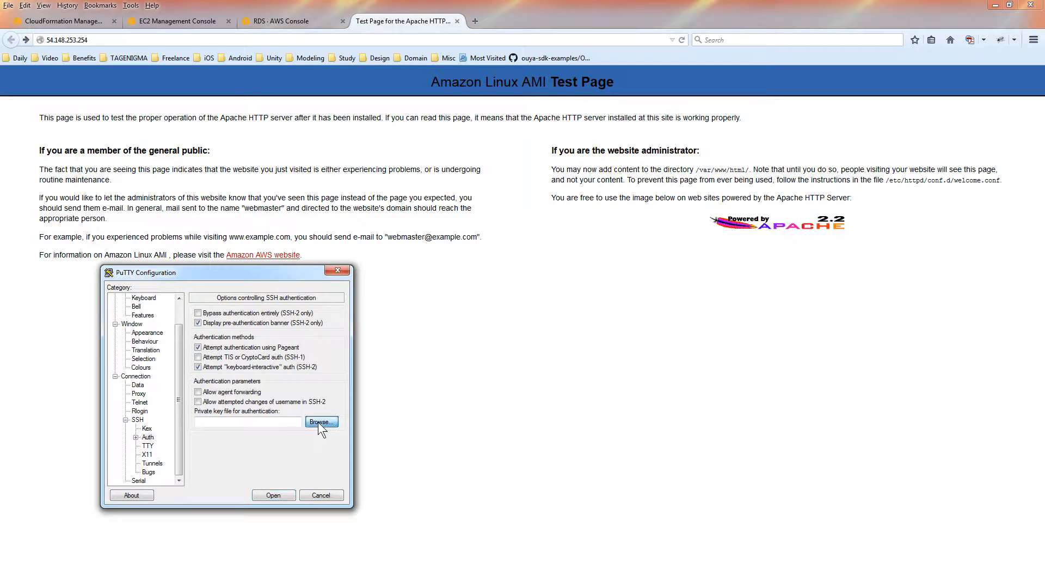
pyautogui.click(321, 422)
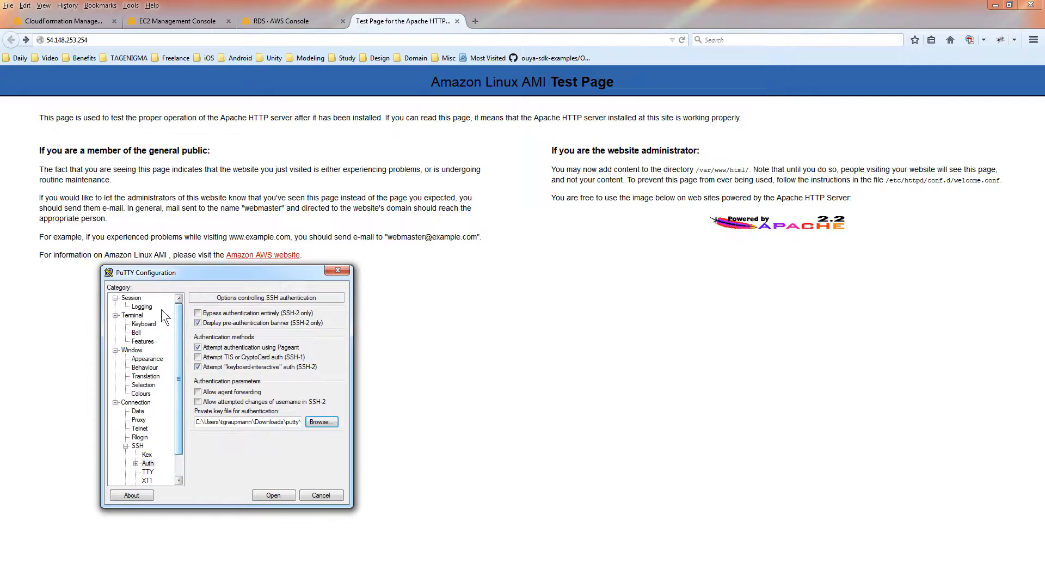
# Correct the host to 54.148.253.254 and open the SSH connection.
pyautogui.click(131, 297)
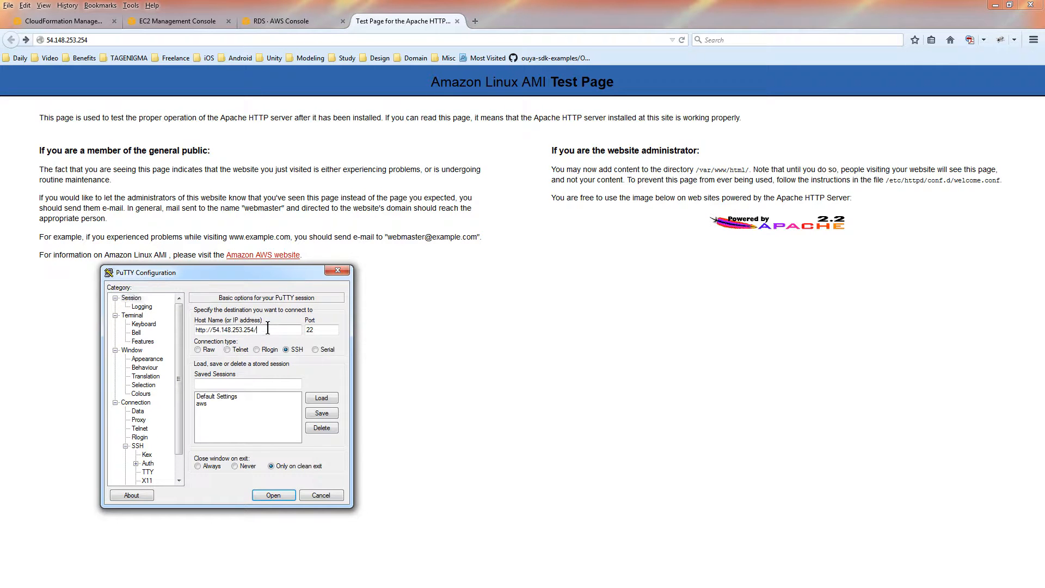
pyautogui.press('Backspace')
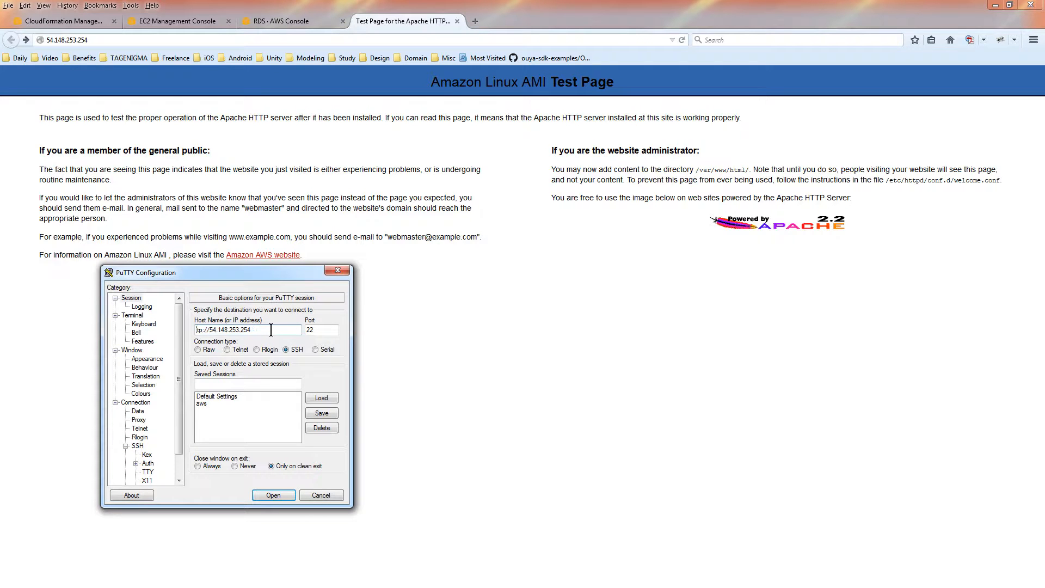
pyautogui.write('54.148.253.254')
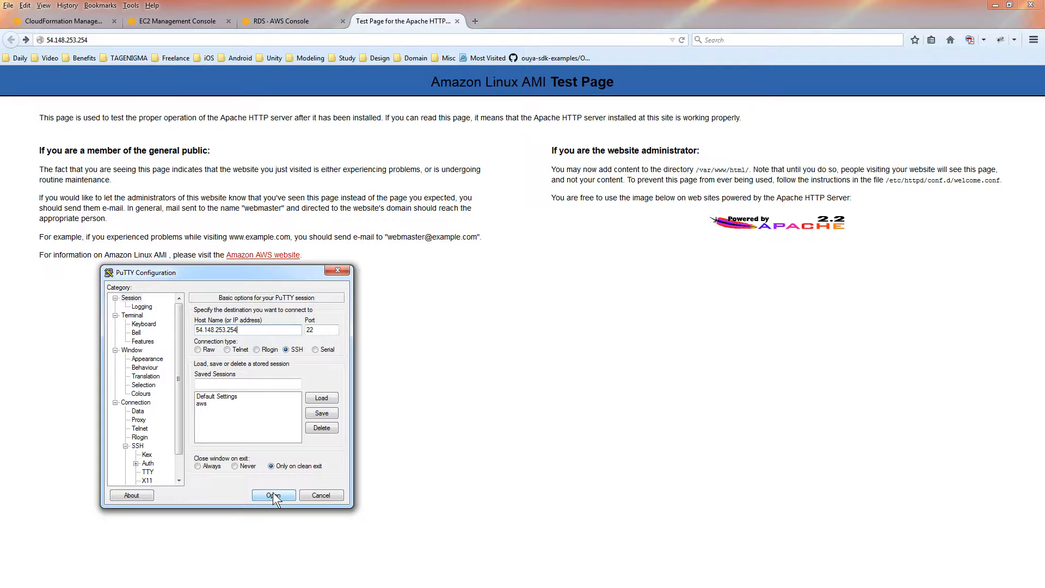
pyautogui.click(273, 494)
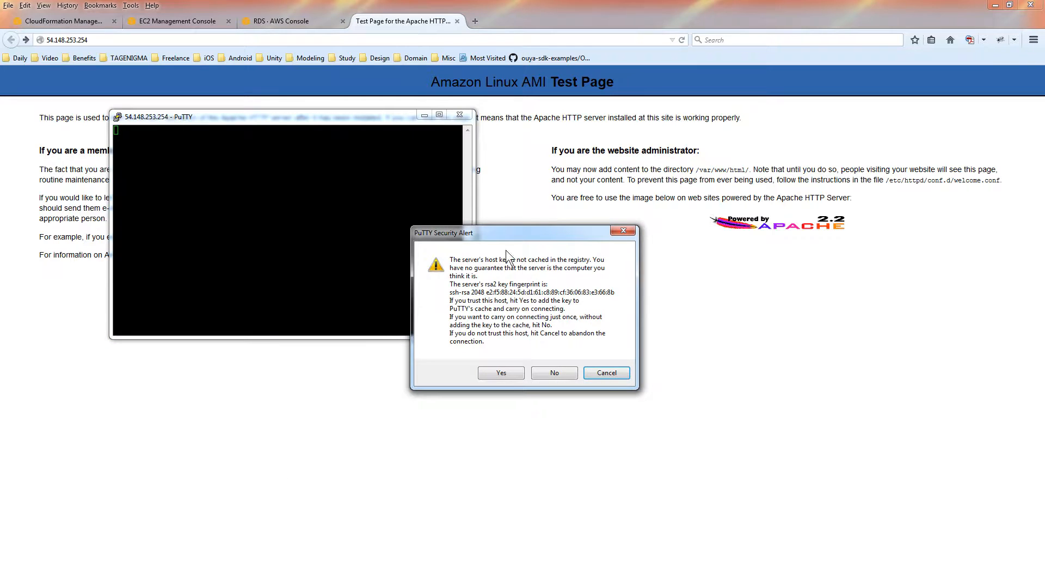
pyautogui.moveTo(516, 246)
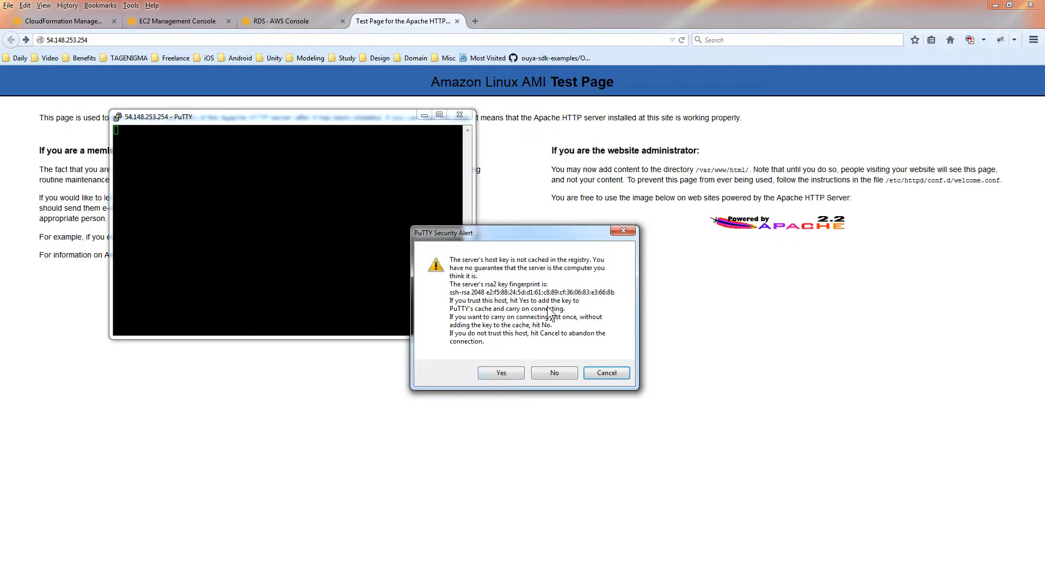
# Trust the host key, log in as ec2-user, run ls, and enlarge the terminal.
pyautogui.click(500, 372)
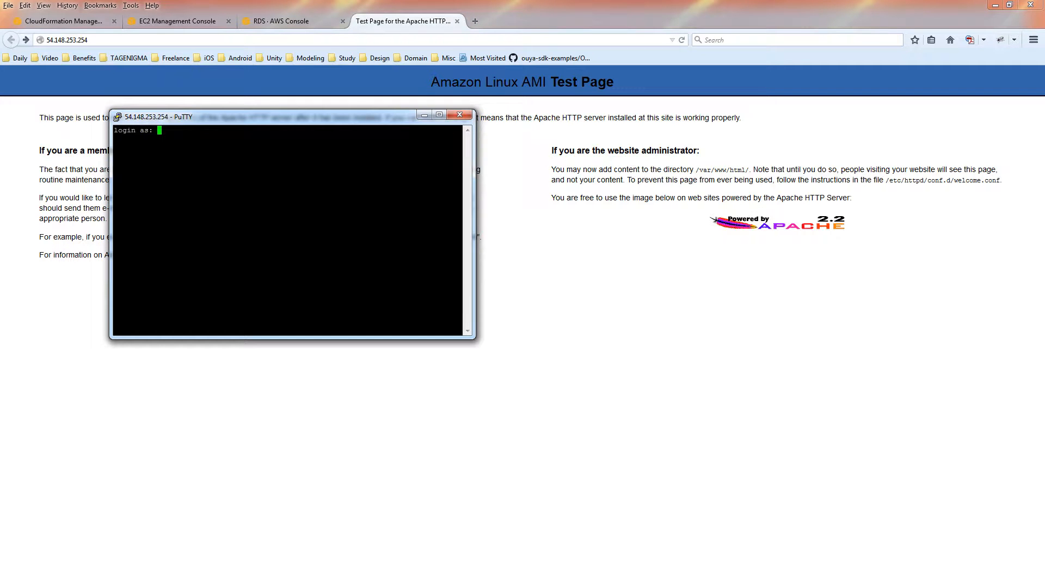
pyautogui.write('ec')
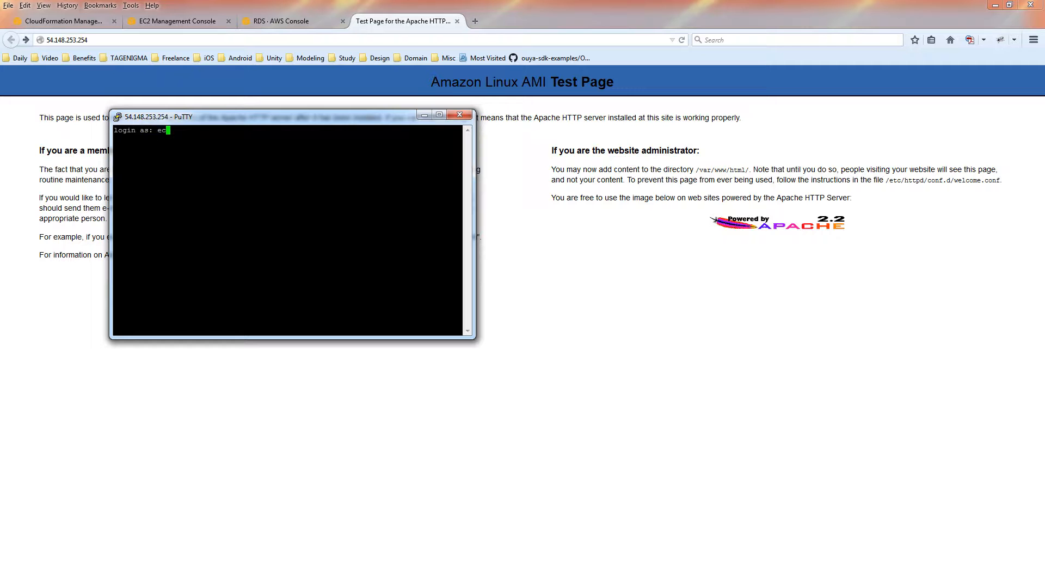
pyautogui.write('2-user')
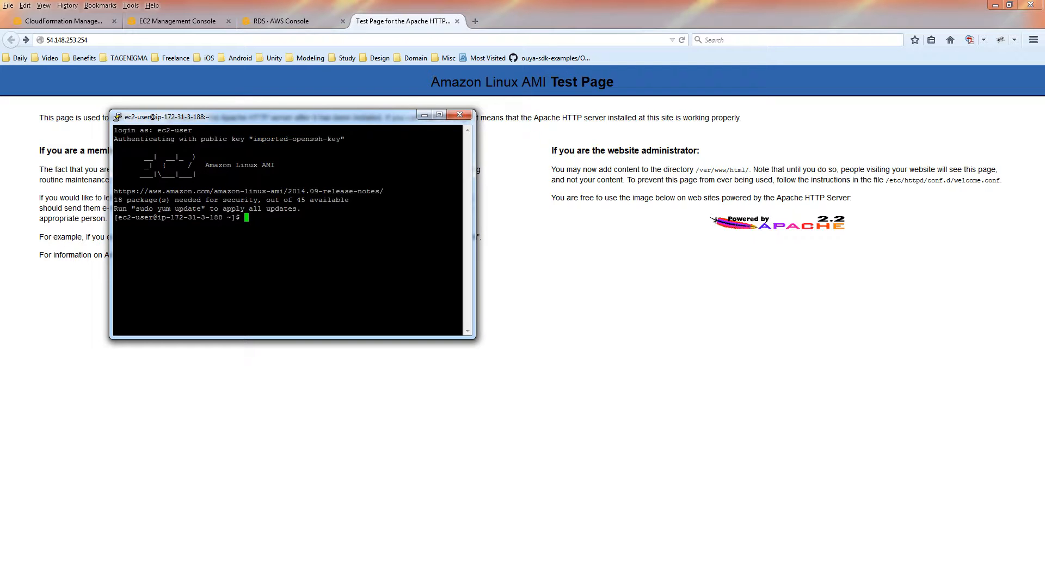
pyautogui.write('ls')
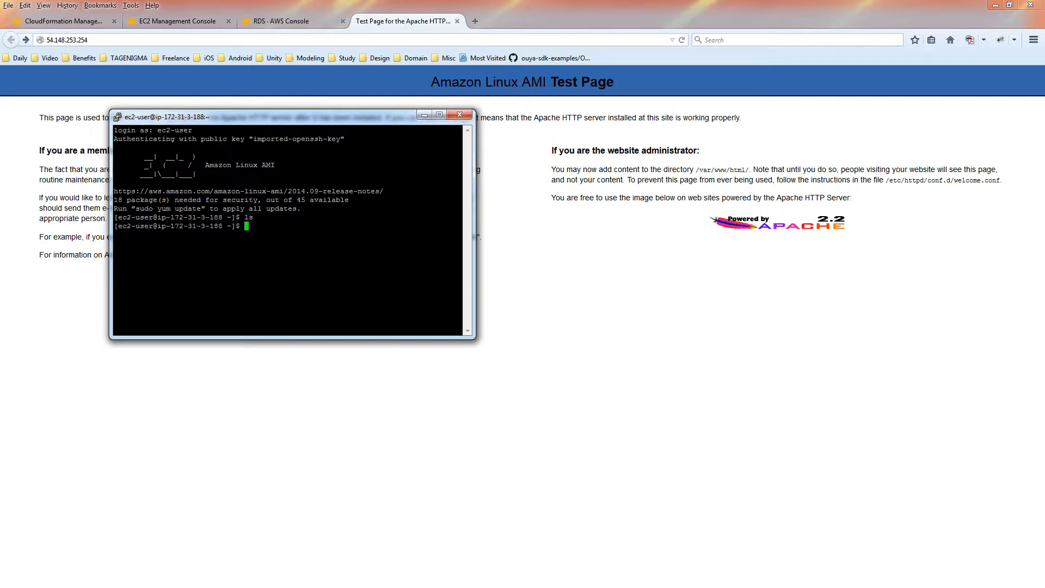
pyautogui.moveTo(372, 128)
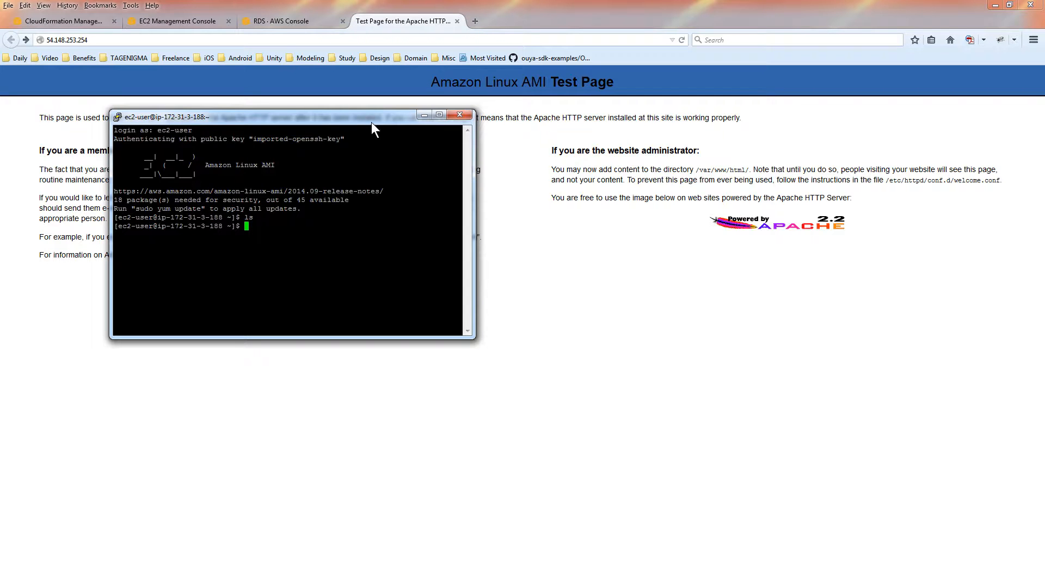
pyautogui.click(439, 115)
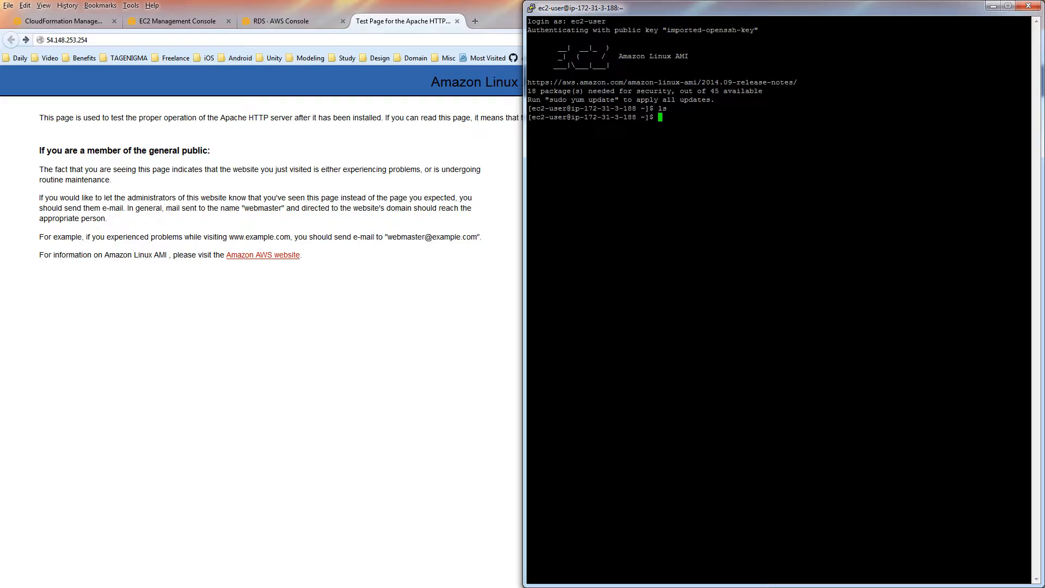
# Change into /var/www, then apply system colours in the session's Colours settings.
pyautogui.write('cd /var/www')
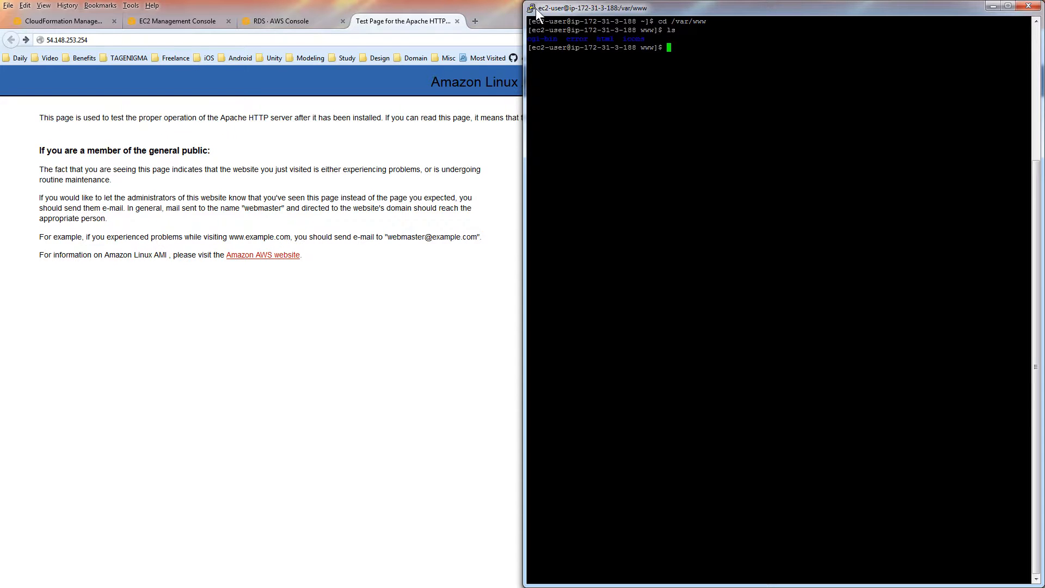
pyautogui.click(533, 10)
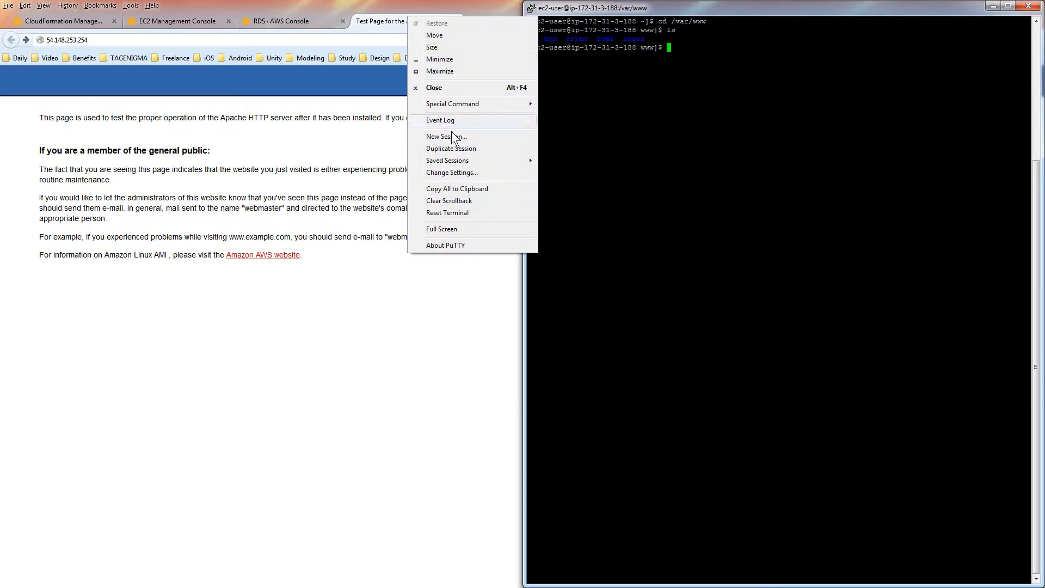
pyautogui.moveTo(468, 176)
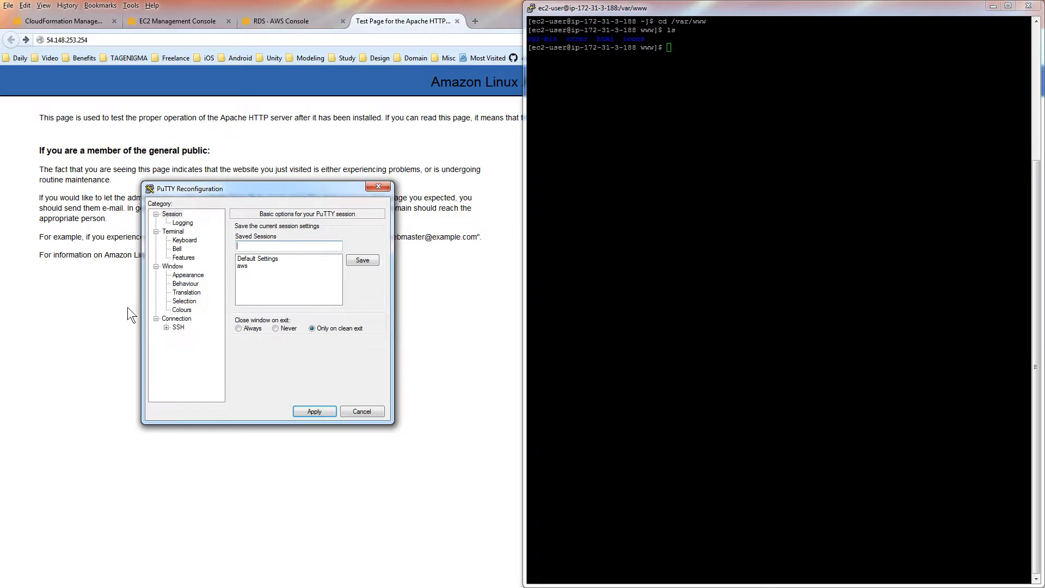
pyautogui.click(182, 309)
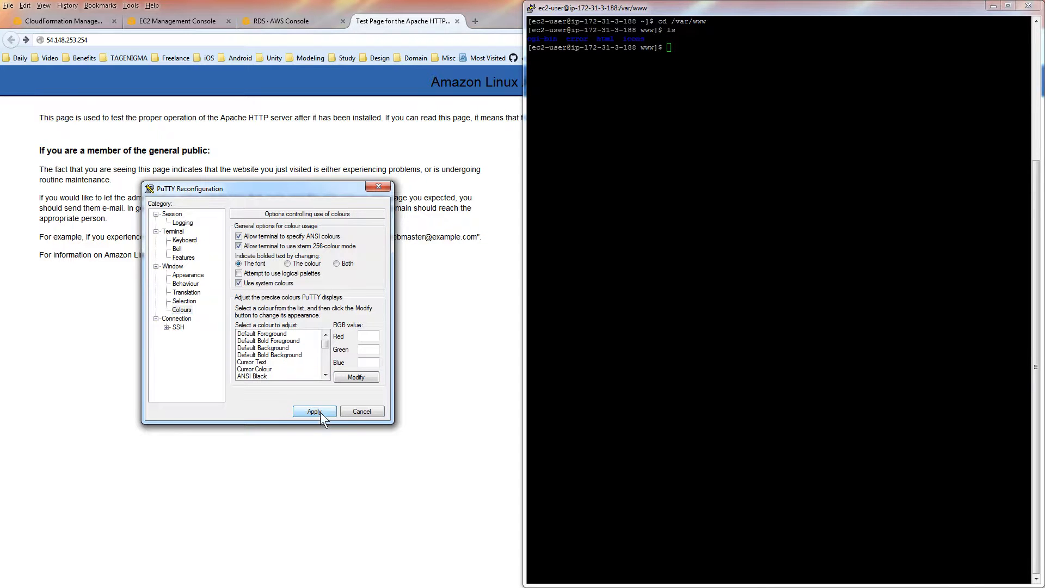
pyautogui.click(313, 411)
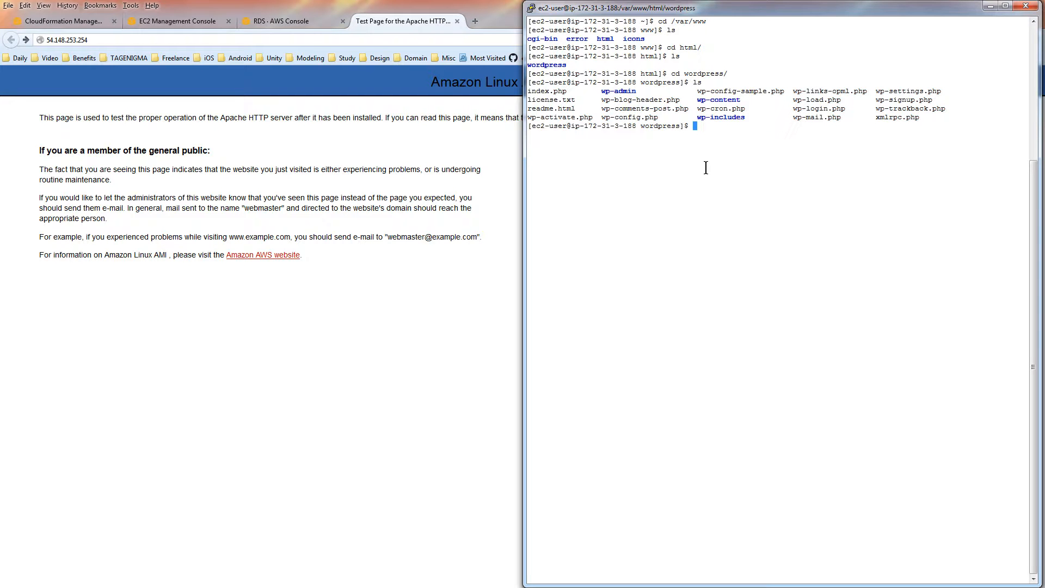
# Move the WordPress files up into the html web root with sudo mv * ..
pyautogui.write('m')
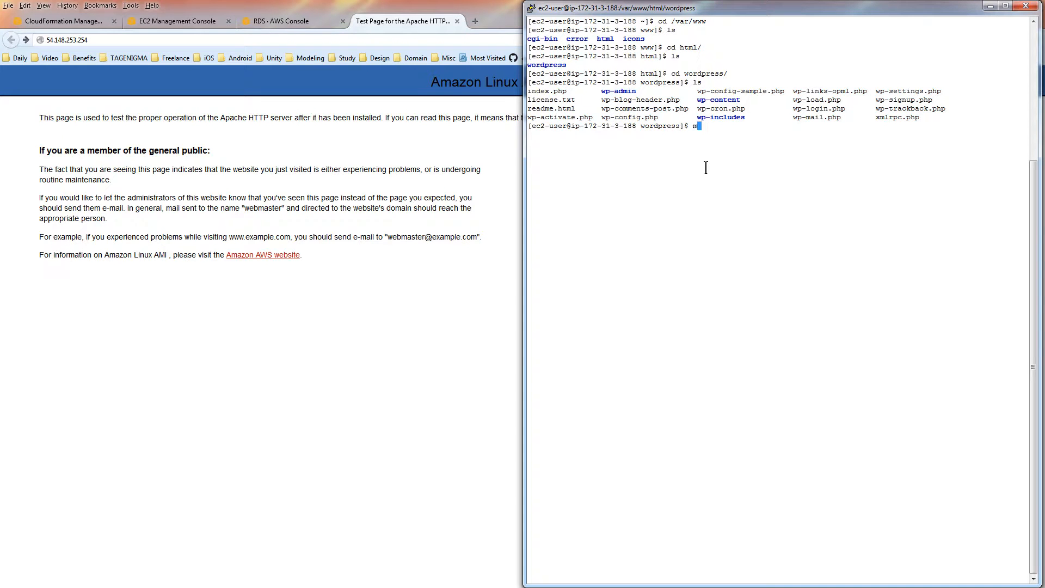
pyautogui.write('v * ..')
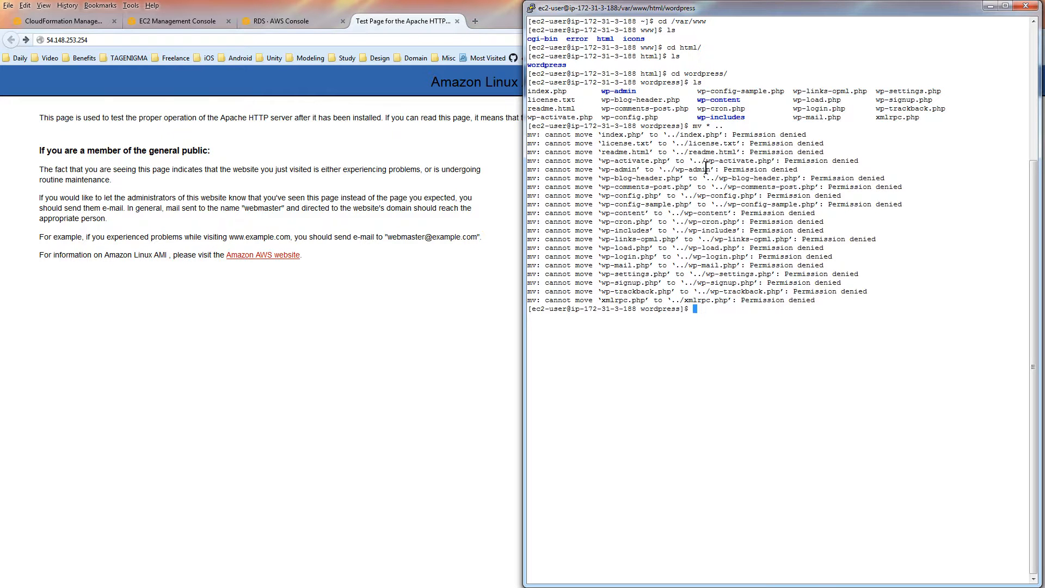
pyautogui.write('sudo')
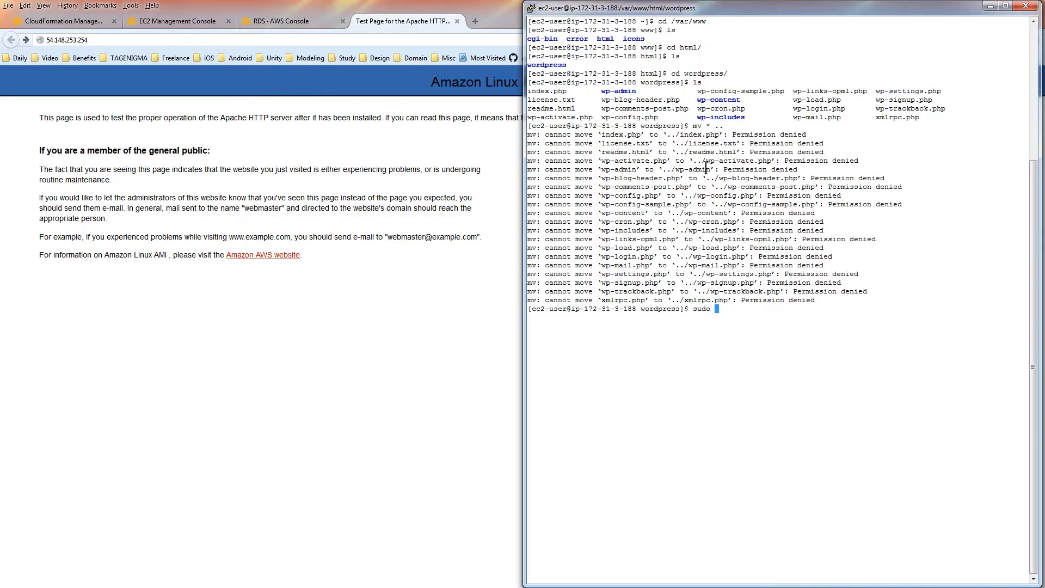
pyautogui.write('mv')
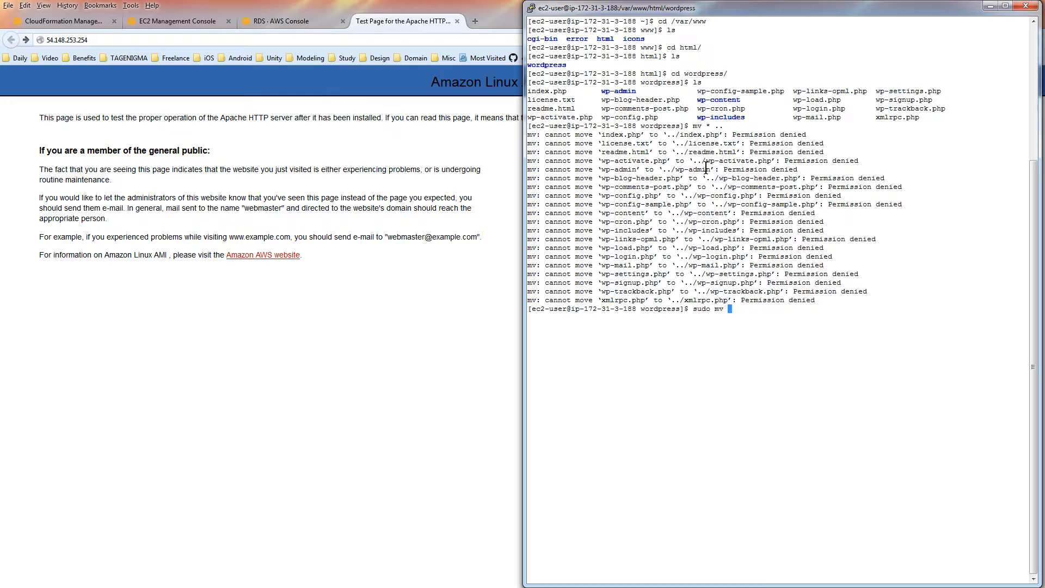
pyautogui.write('*')
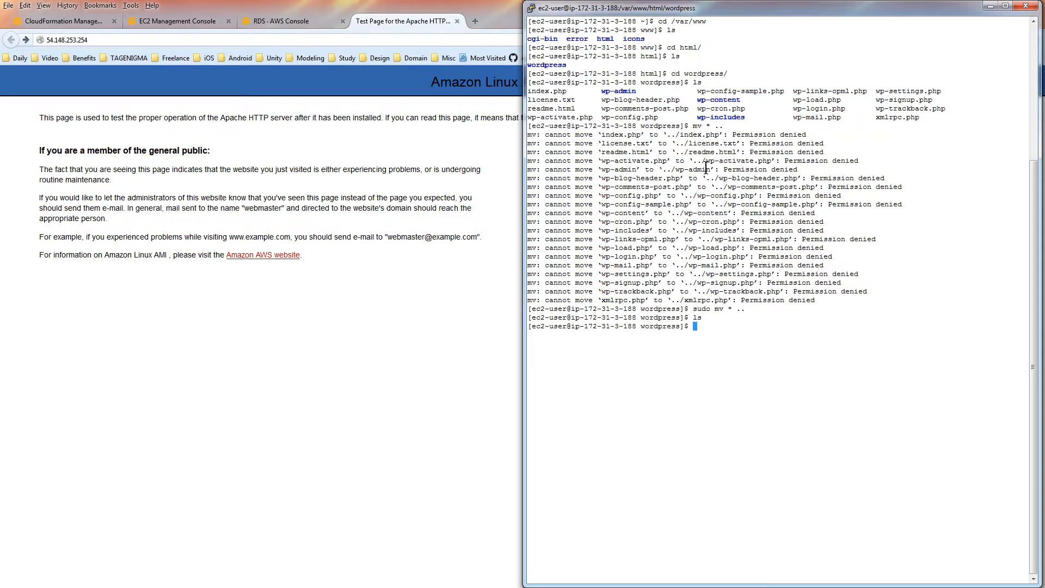
# Go up to html and remove the leftover wordpress/ folder with sudo rm -rf.
pyautogui.write('cd ..')
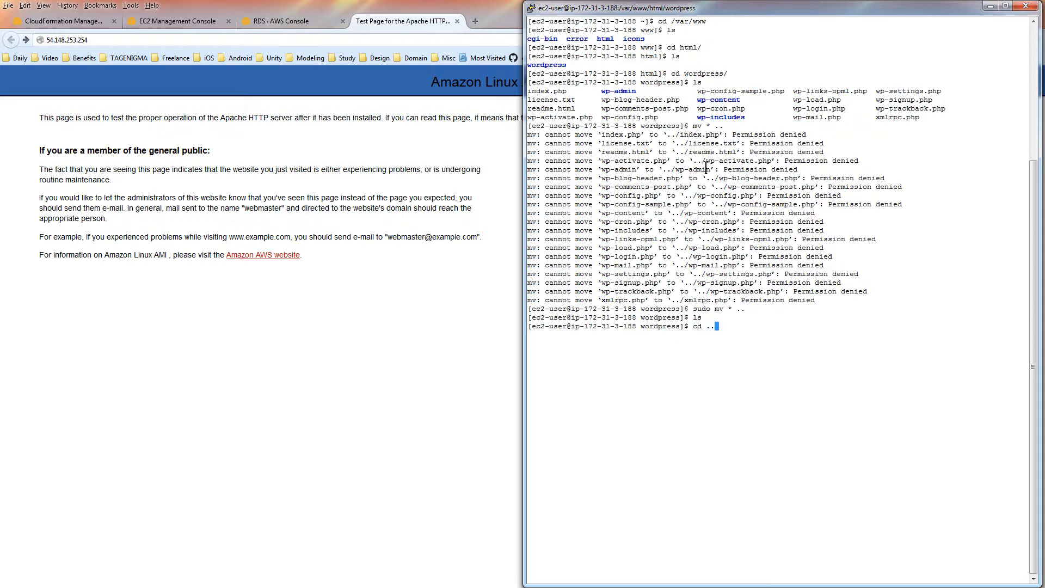
pyautogui.write('sudo')
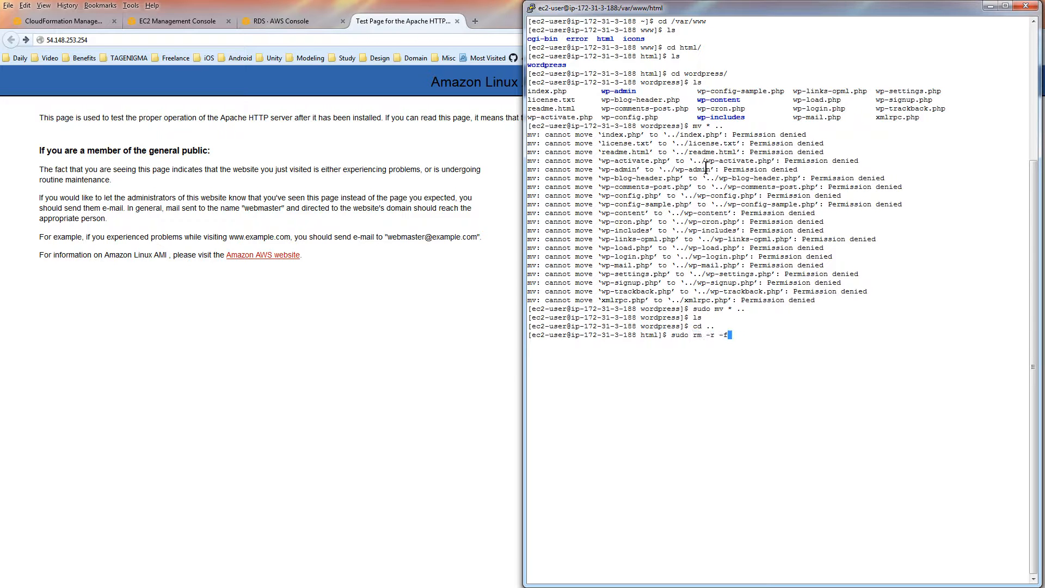
pyautogui.write('wordpress/')
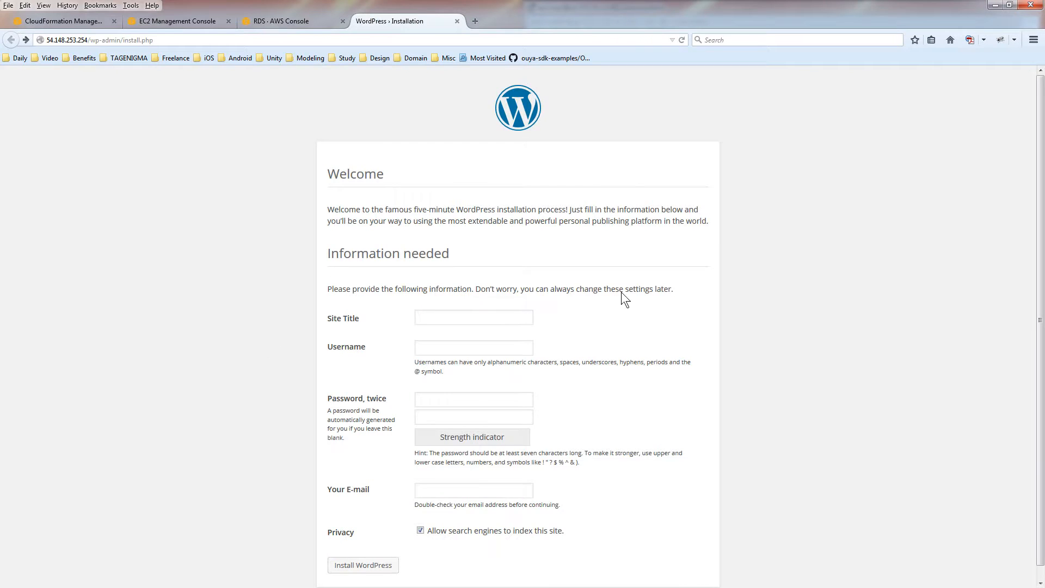
pyautogui.moveTo(491, 377)
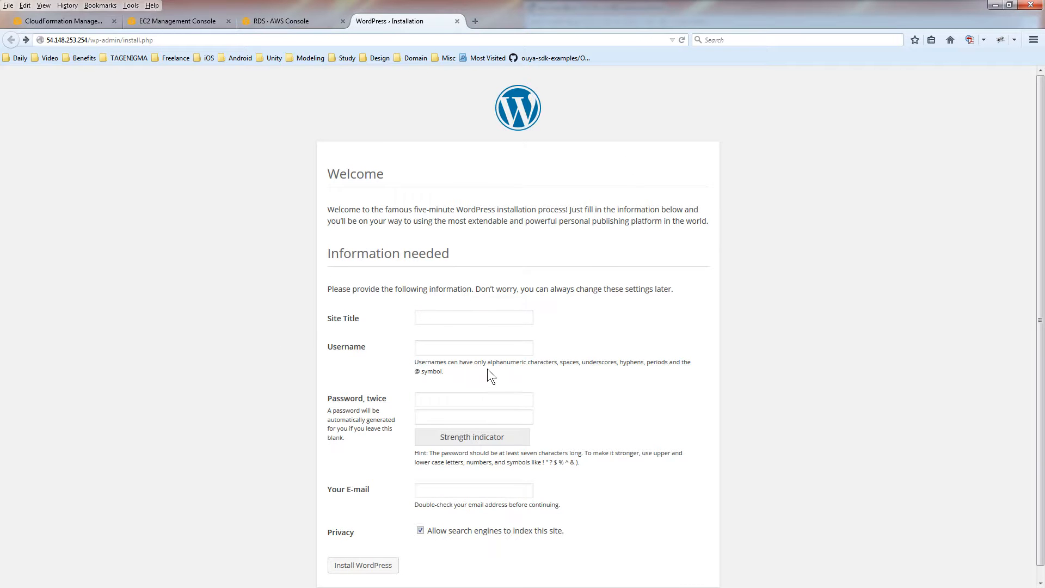
# Enter site title Demo 1, username demouser and the admin password.
pyautogui.click(473, 317)
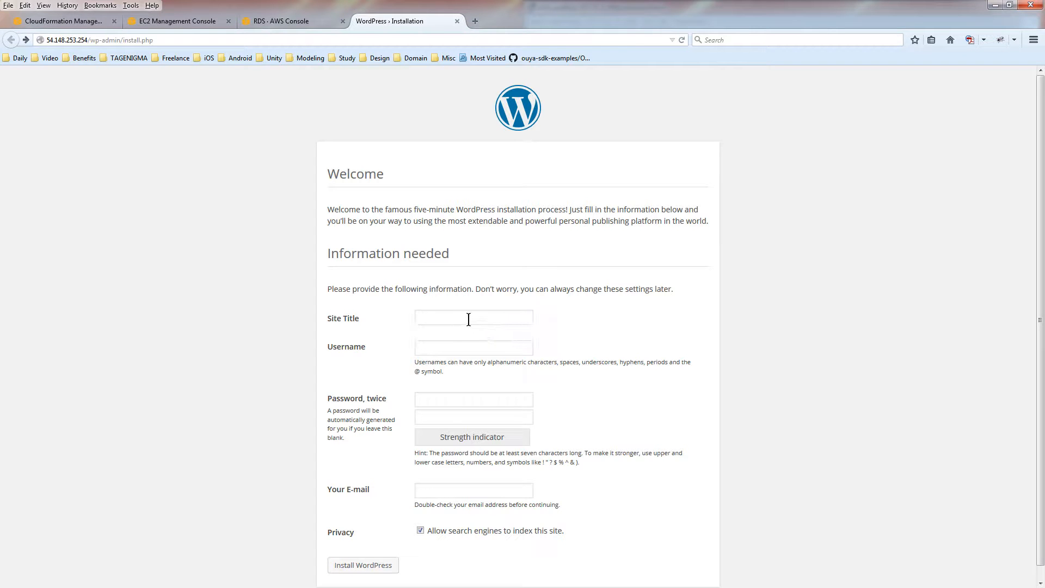
pyautogui.write('Demo')
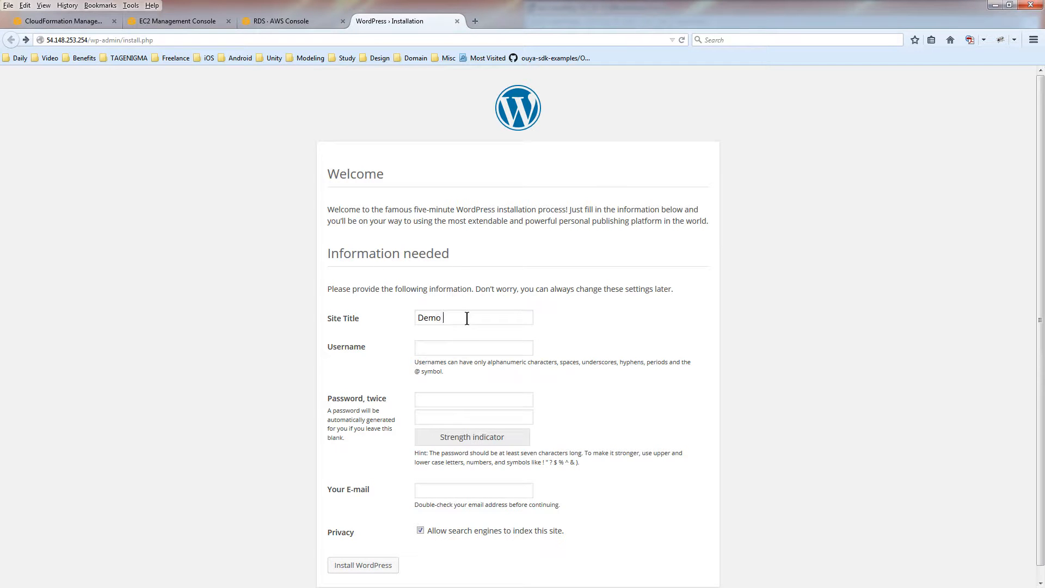
pyautogui.click(472, 347)
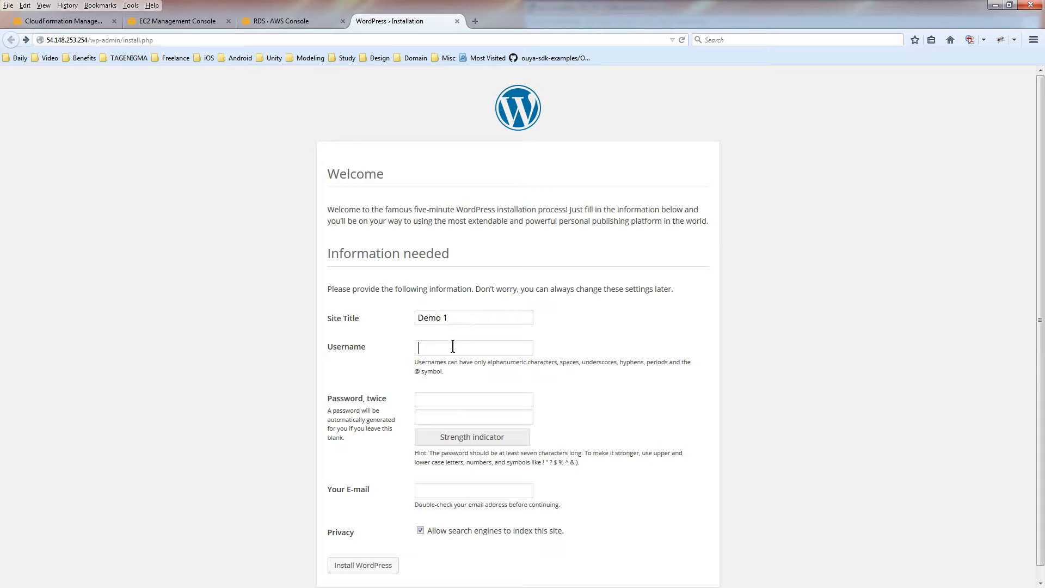
pyautogui.write('demous')
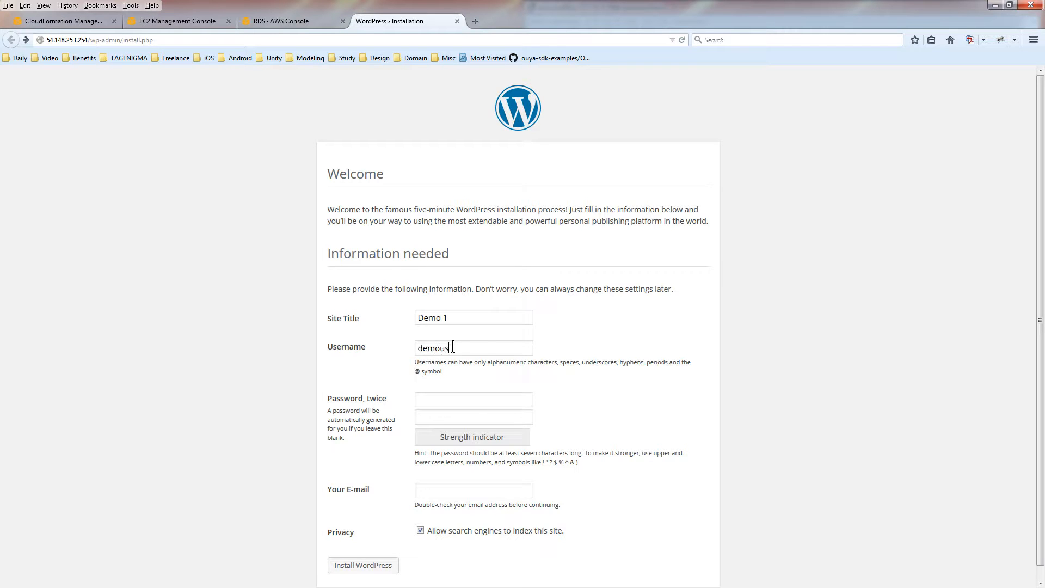
pyautogui.click(472, 398)
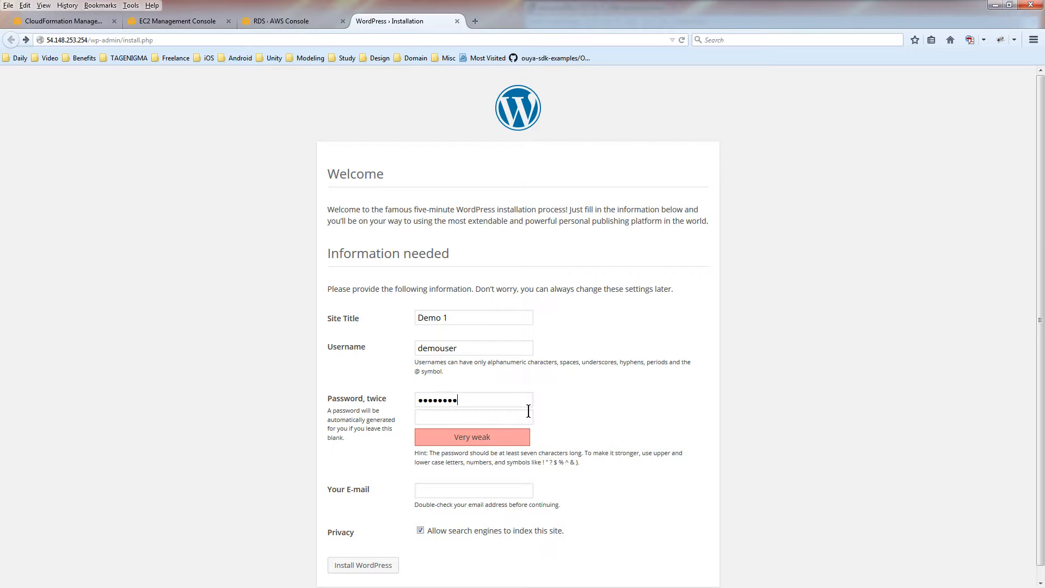
pyautogui.write('••')
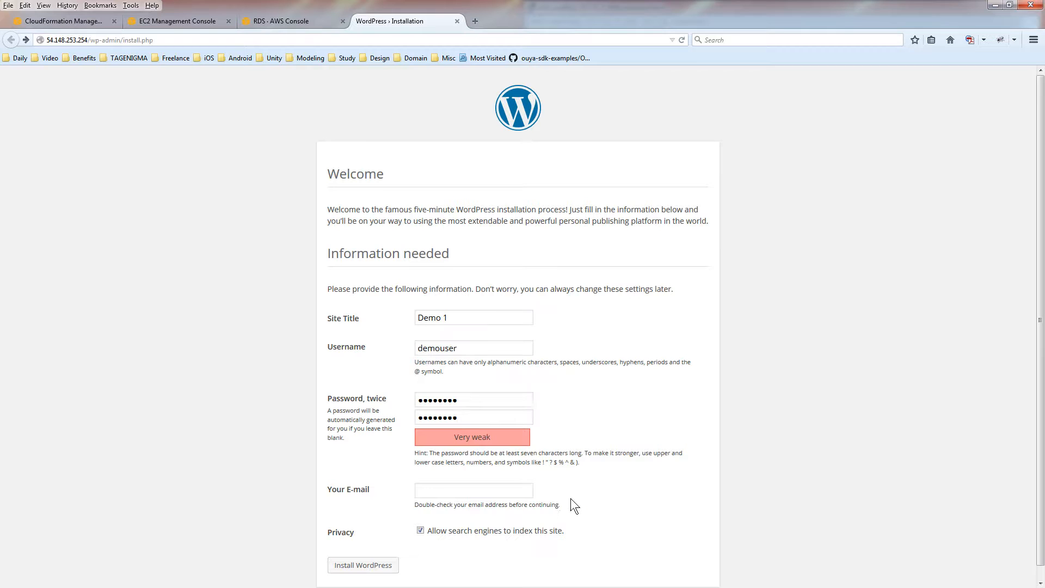
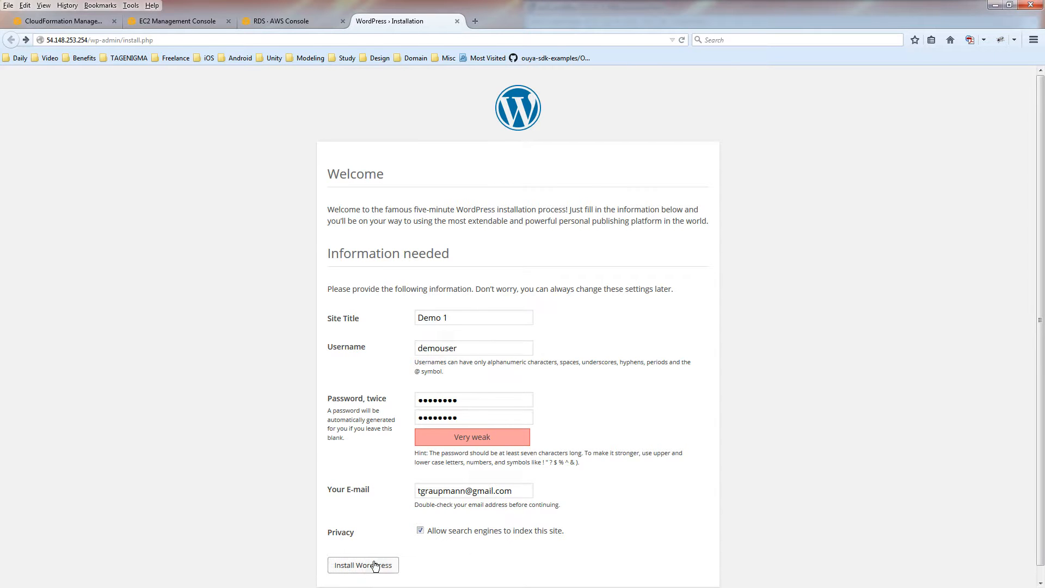
pyautogui.click(363, 564)
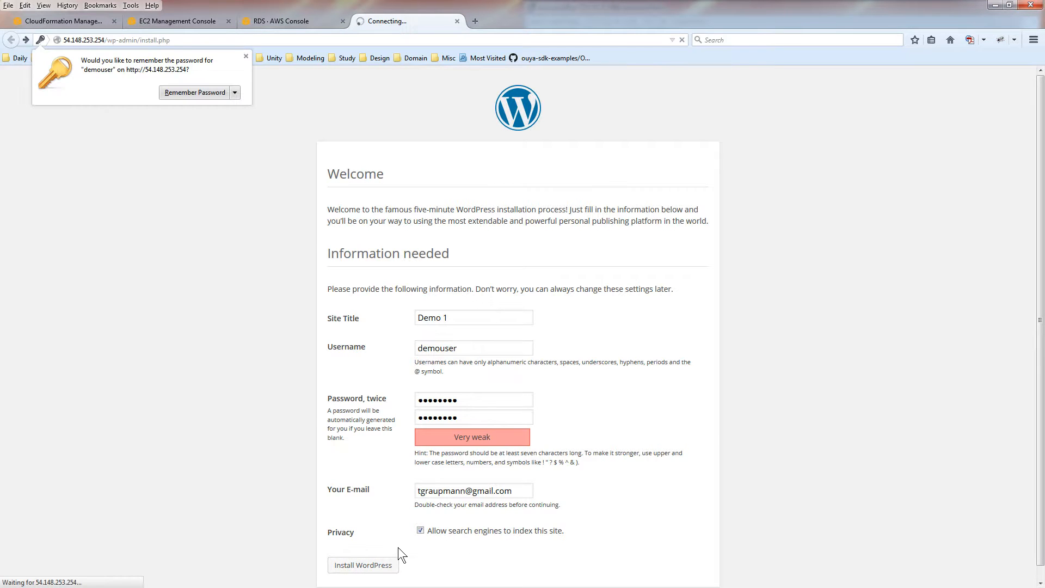
pyautogui.click(362, 565)
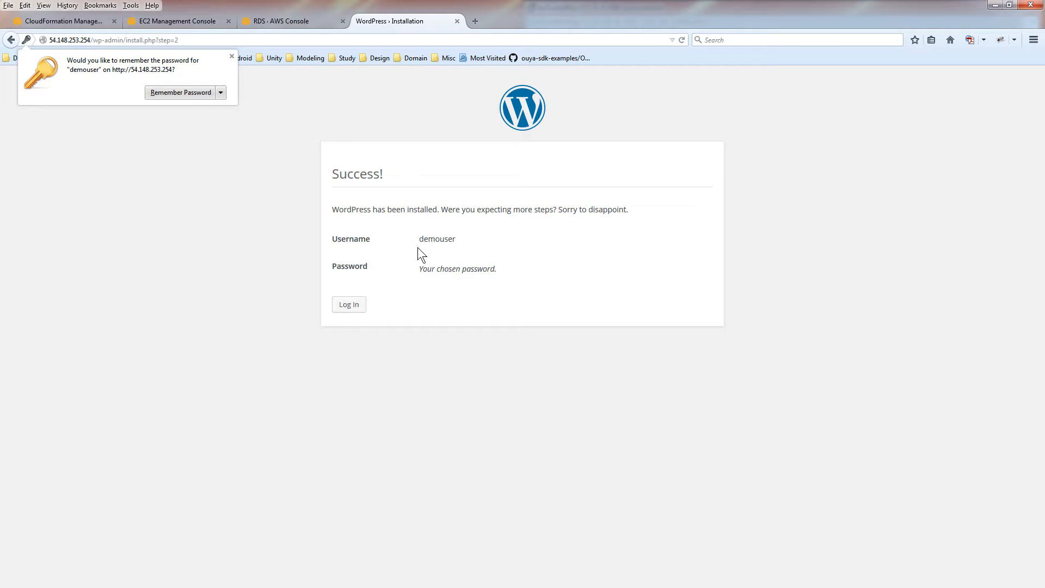
pyautogui.moveTo(430, 373)
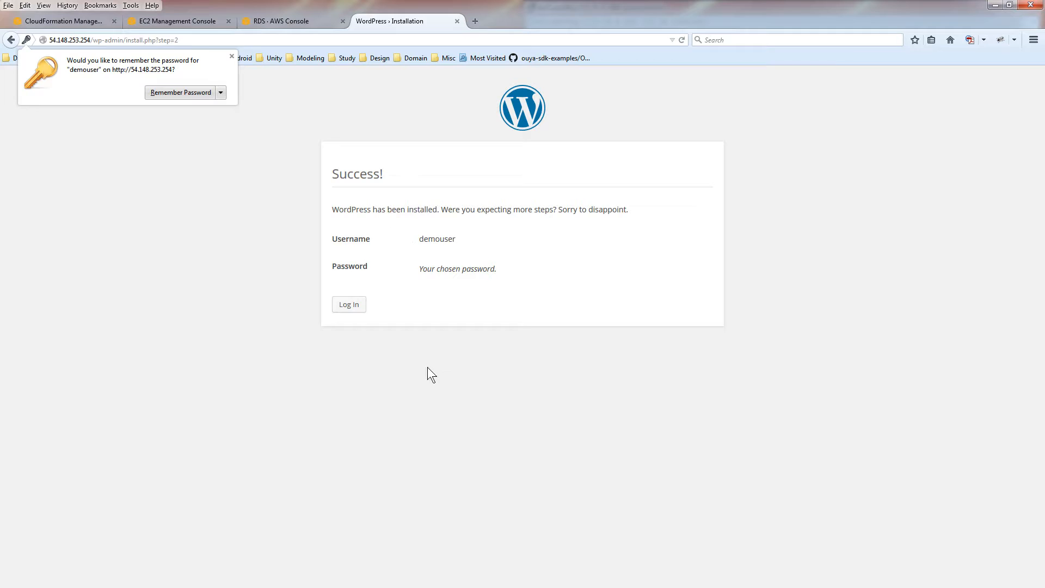
# Log into wp-login.php as demouser and land on the Demo 1 admin Dashboard.
pyautogui.click(348, 304)
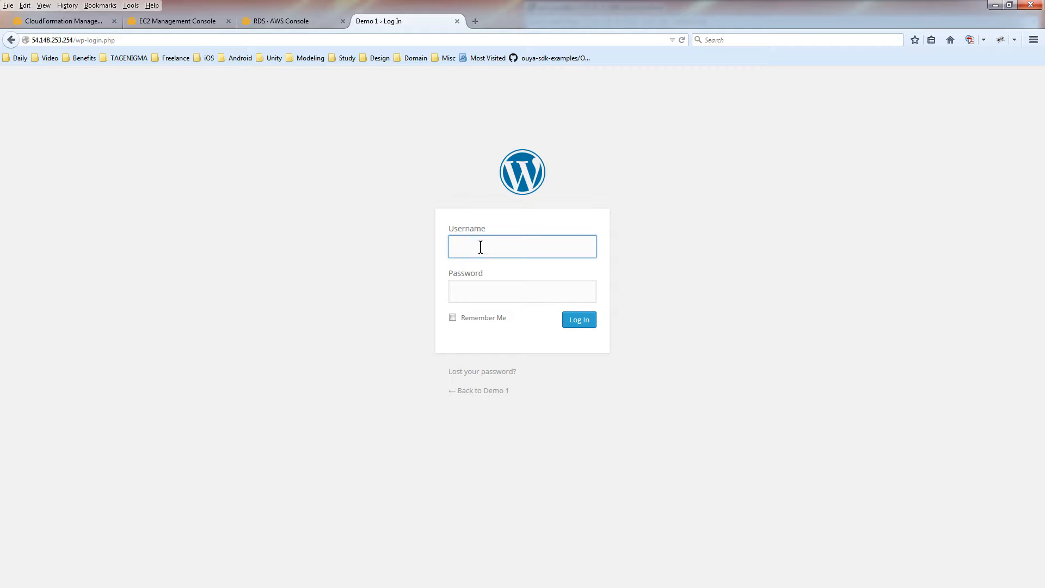
pyautogui.write('demouser')
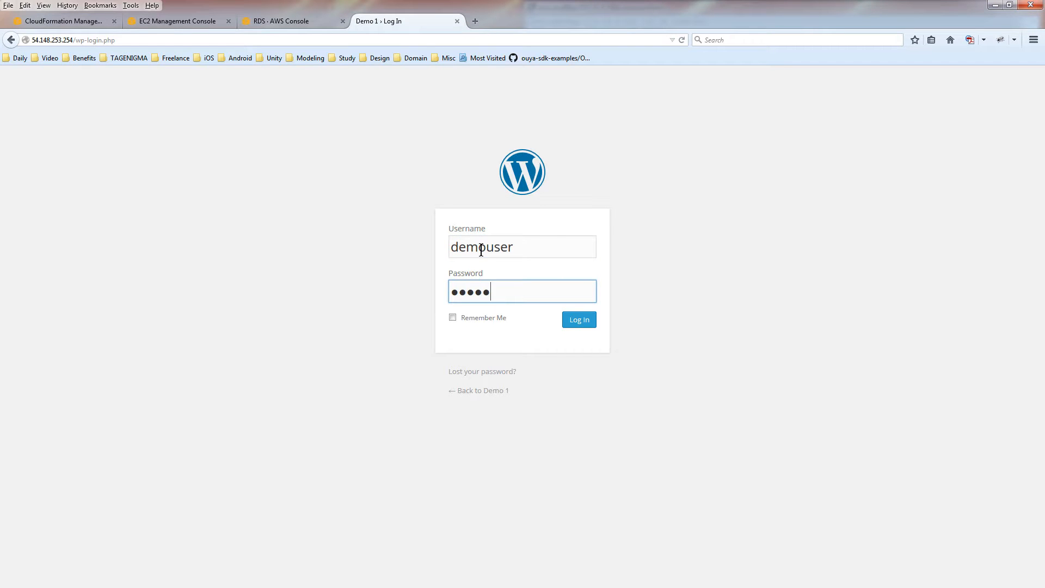
pyautogui.click(578, 320)
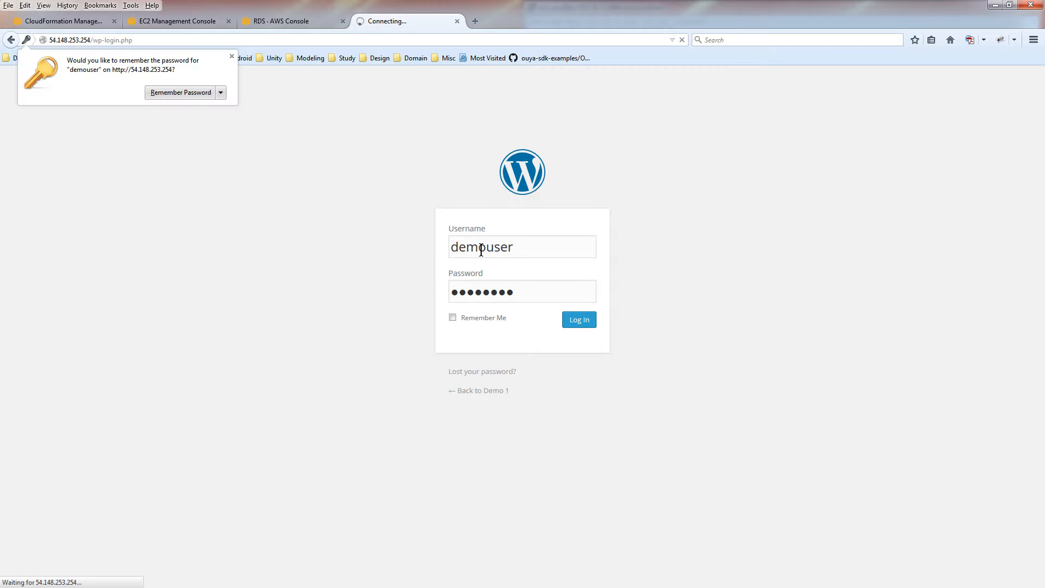
pyautogui.click(579, 320)
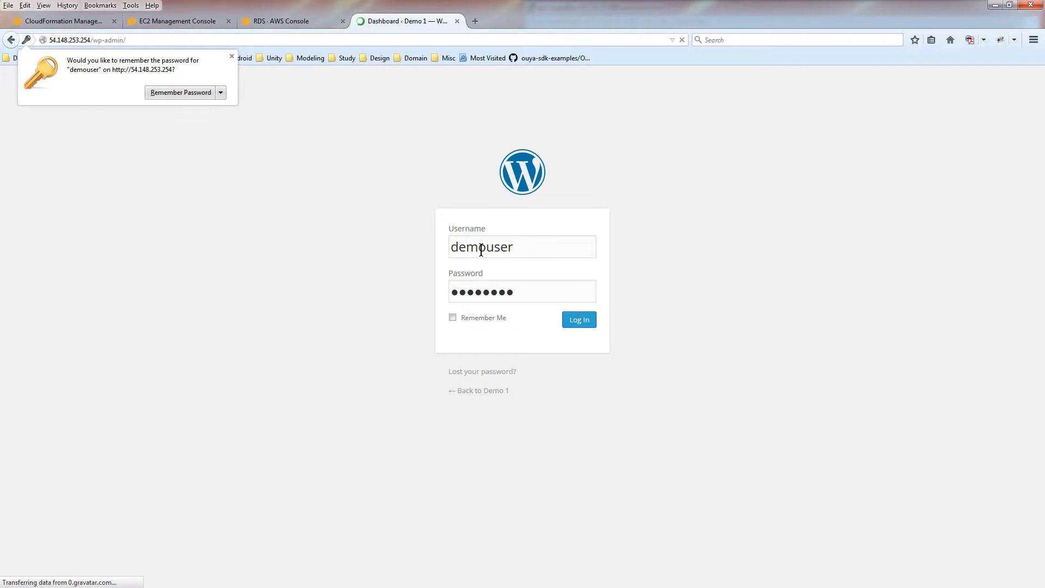
pyautogui.click(579, 320)
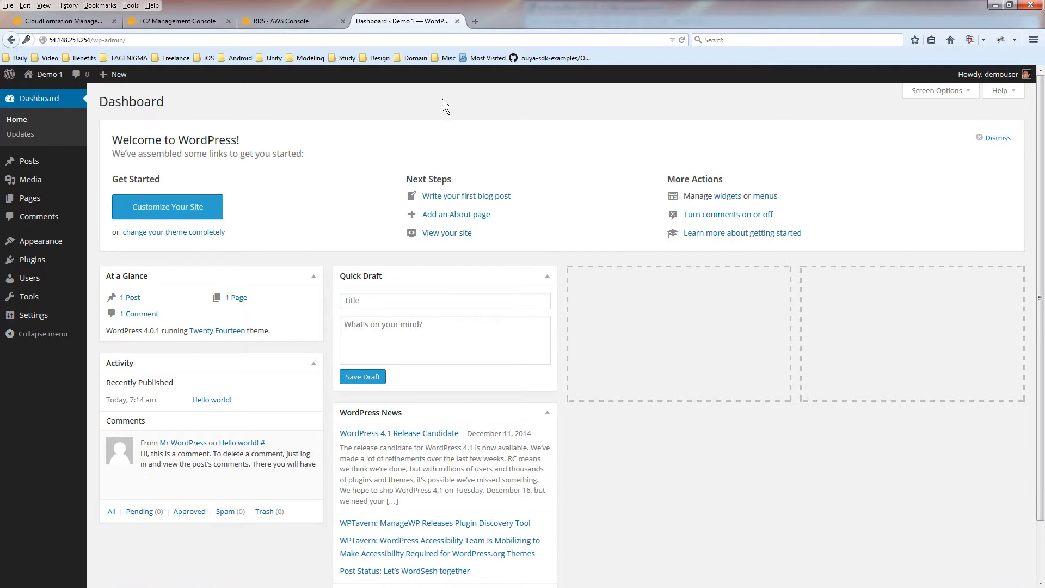
pyautogui.moveTo(158, 243)
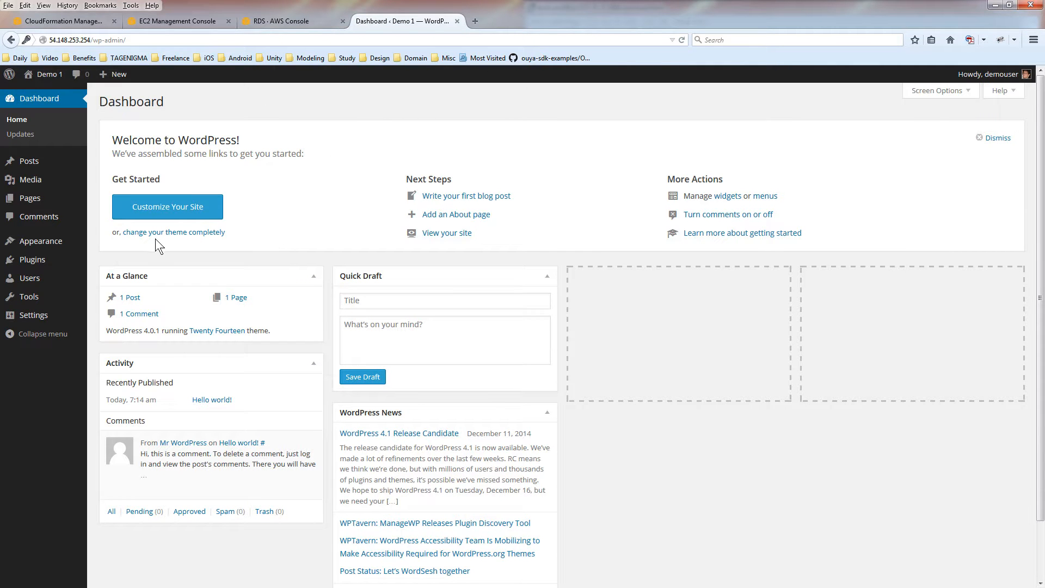
# Show the installed plugins filtered to those with an update available.
pyautogui.click(31, 259)
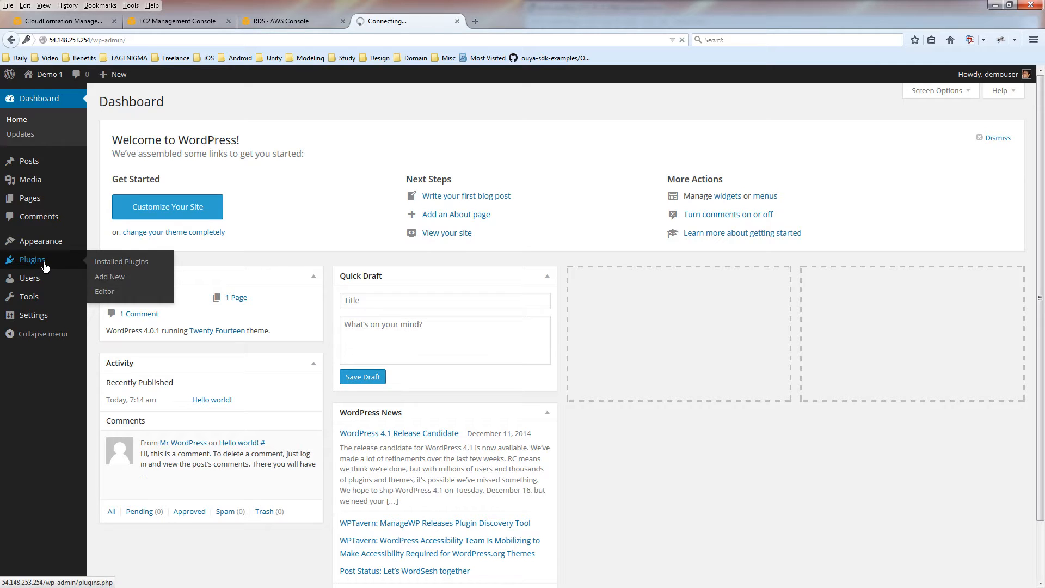
pyautogui.click(121, 261)
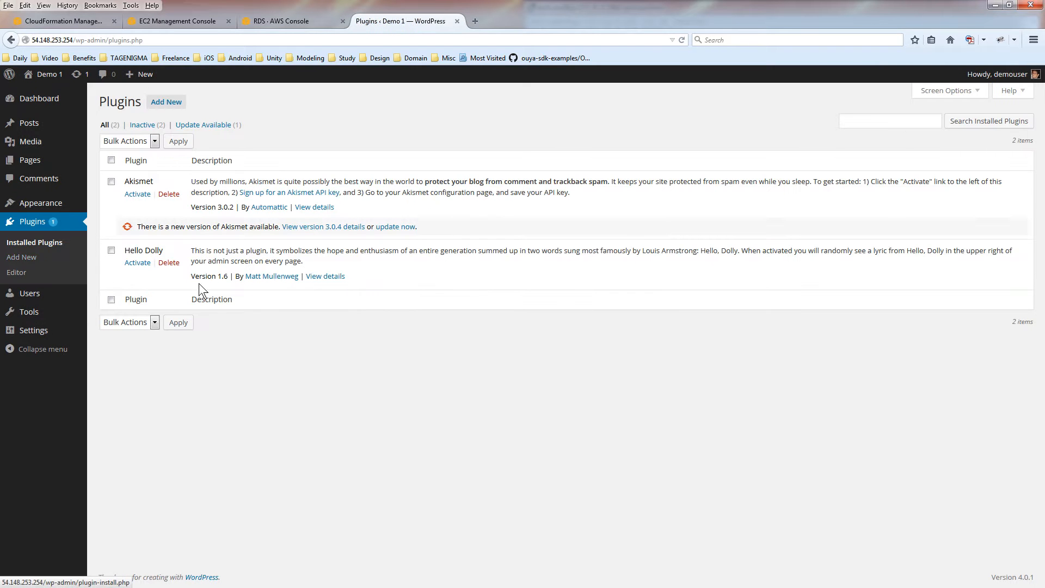
pyautogui.click(203, 124)
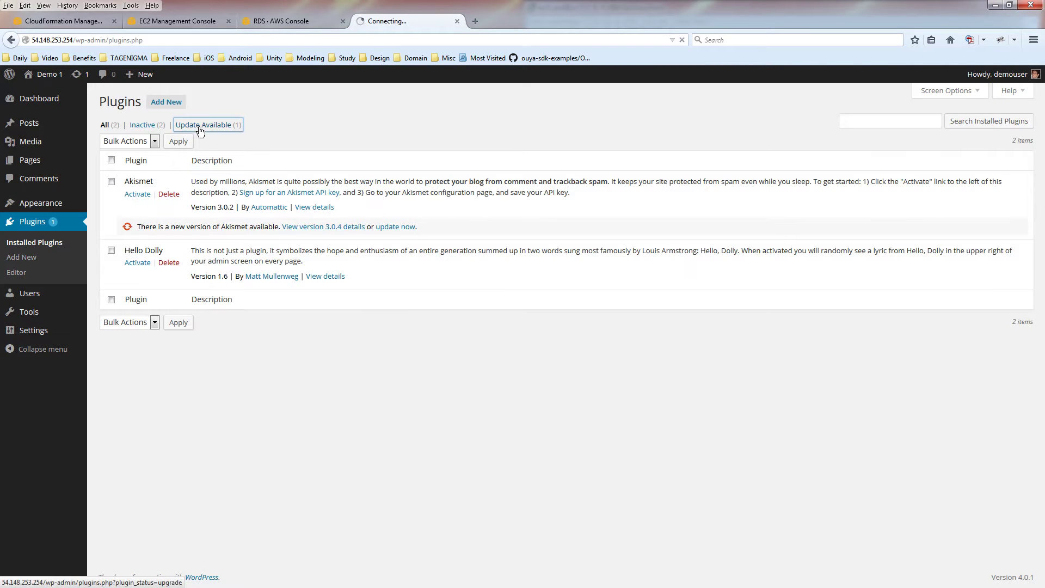
pyautogui.click(204, 124)
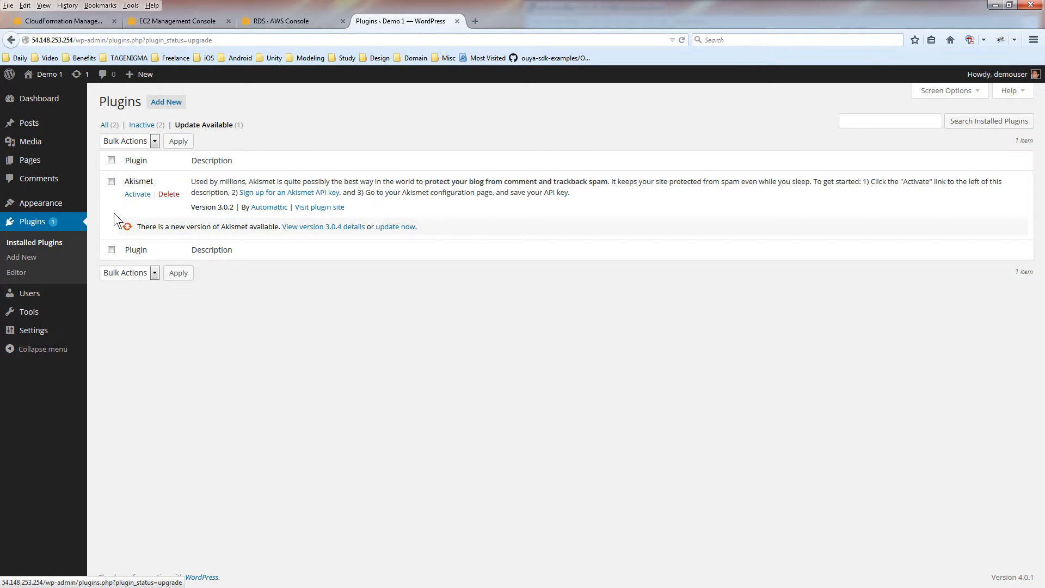
# Bulk-update the selected Akismet plugin, which prompts for FTP connection details.
pyautogui.click(111, 160)
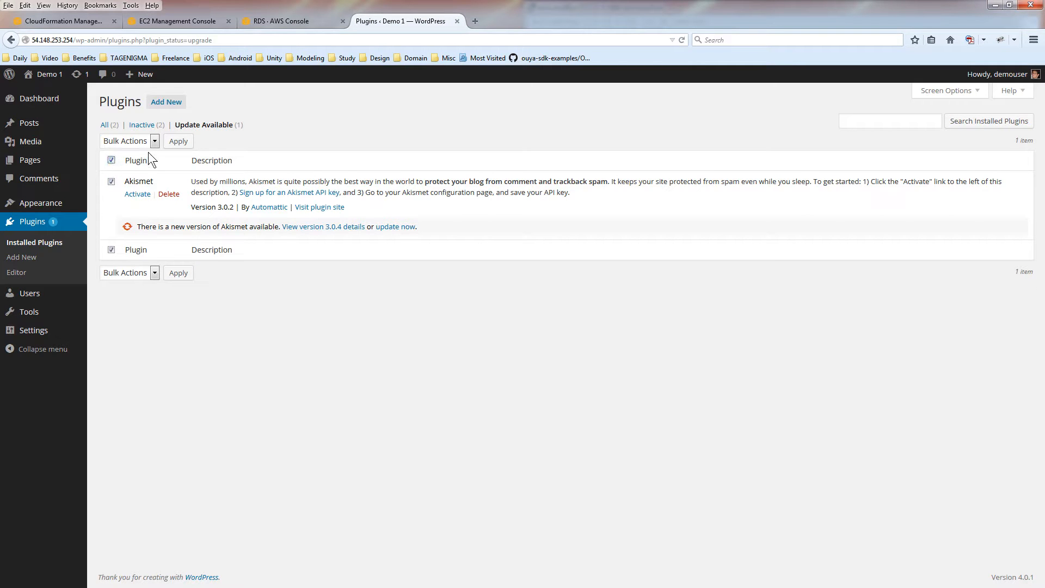
pyautogui.click(155, 140)
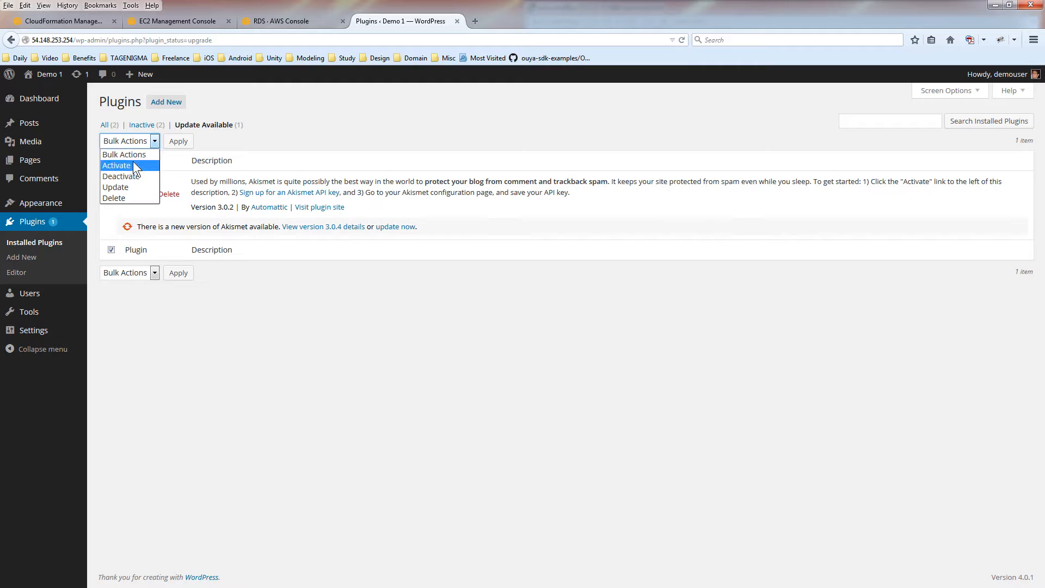
pyautogui.click(115, 187)
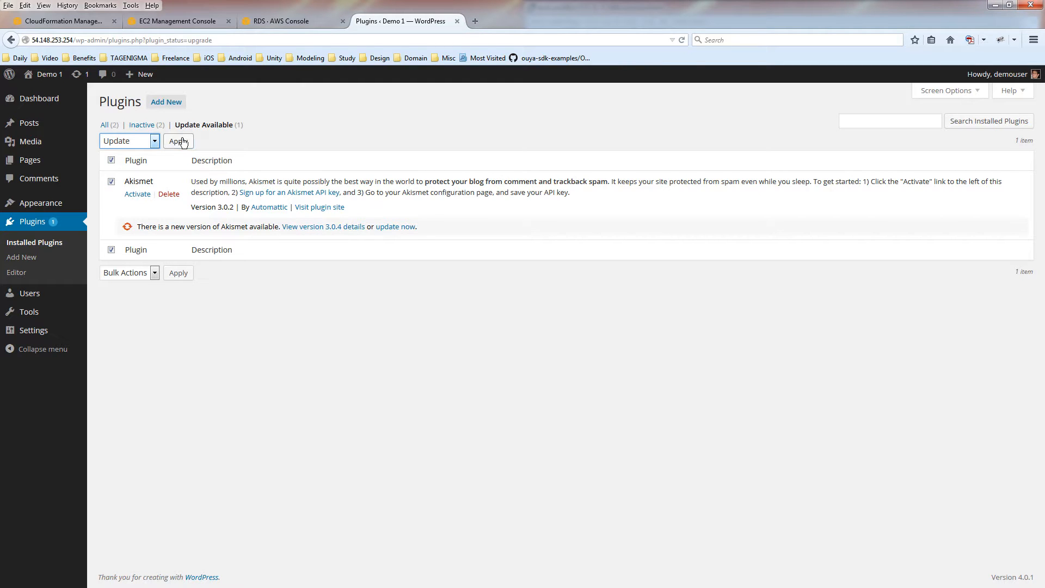
pyautogui.click(179, 140)
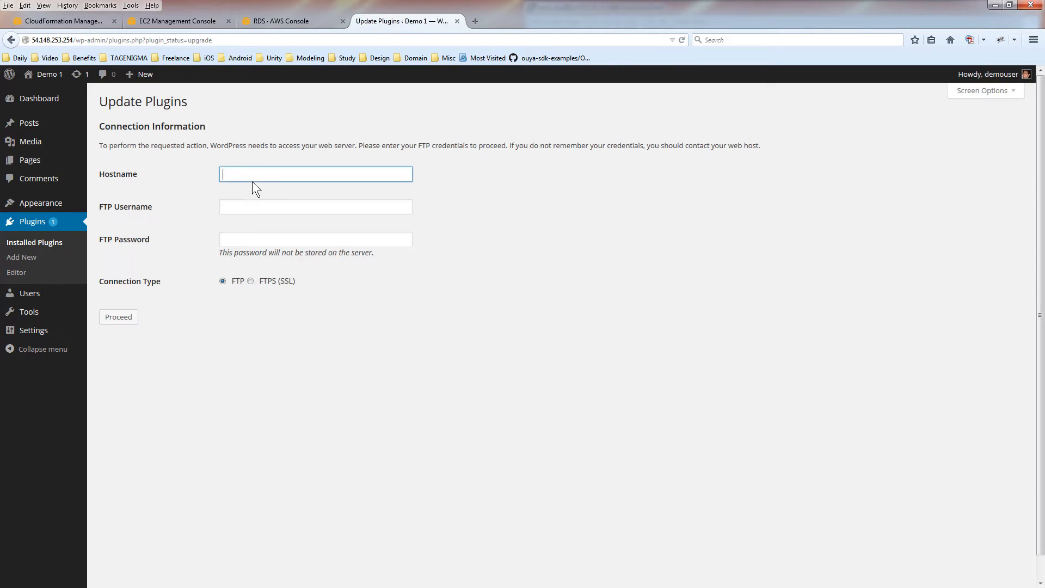
pyautogui.moveTo(146, 107)
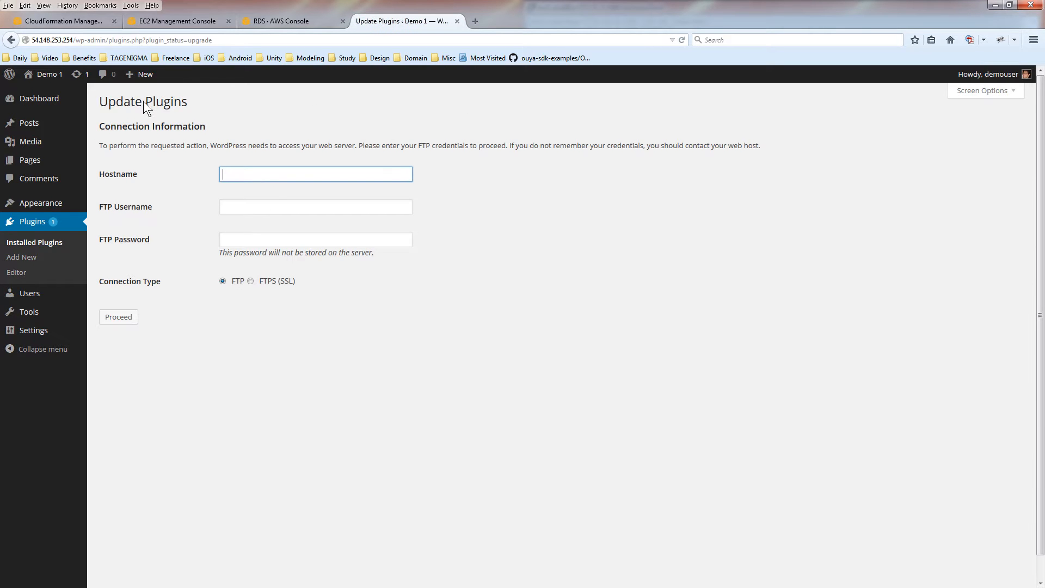
pyautogui.moveTo(192, 389)
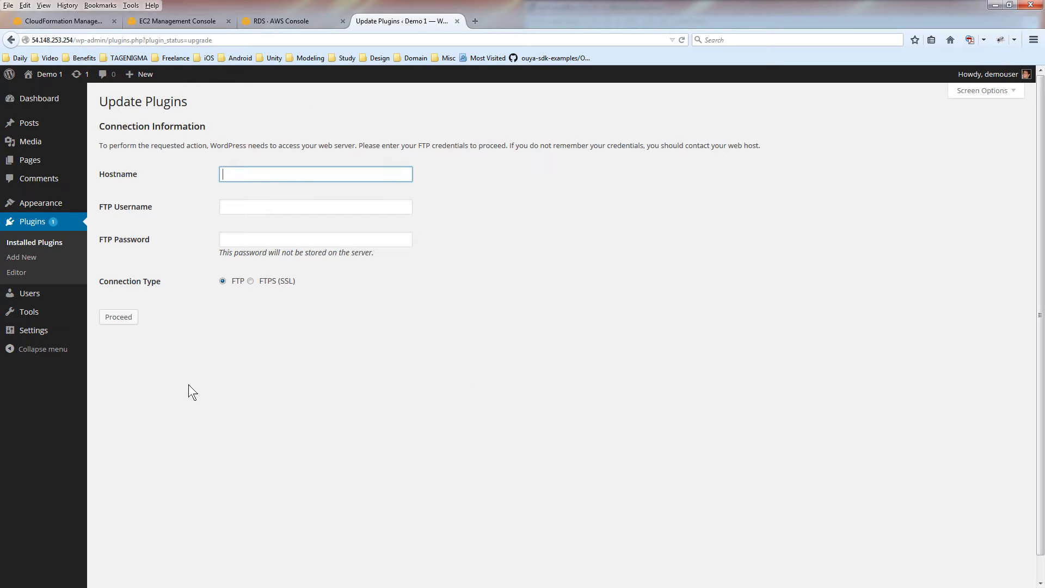
pyautogui.moveTo(666, 479)
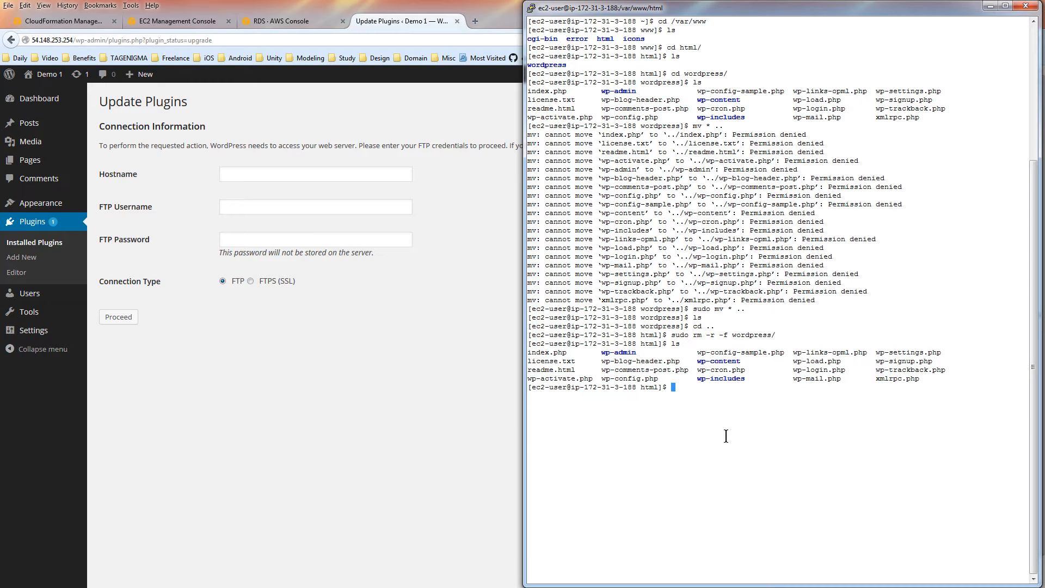
# Confirm /var/www/html with pwd and run sudo chown -R apache * on the web root.
pyautogui.write('pwd')
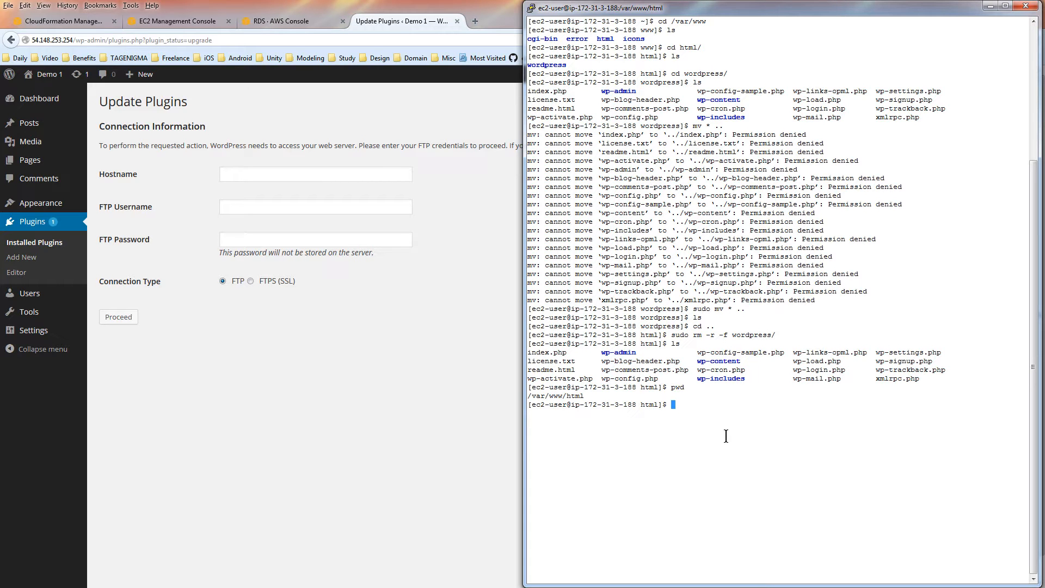
pyautogui.write('ch')
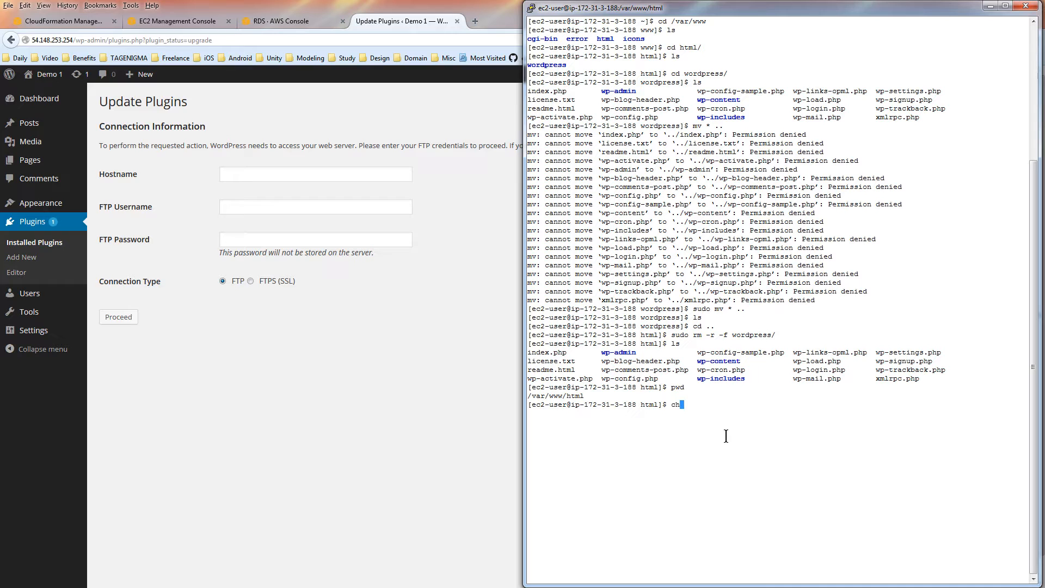
pyautogui.write('own')
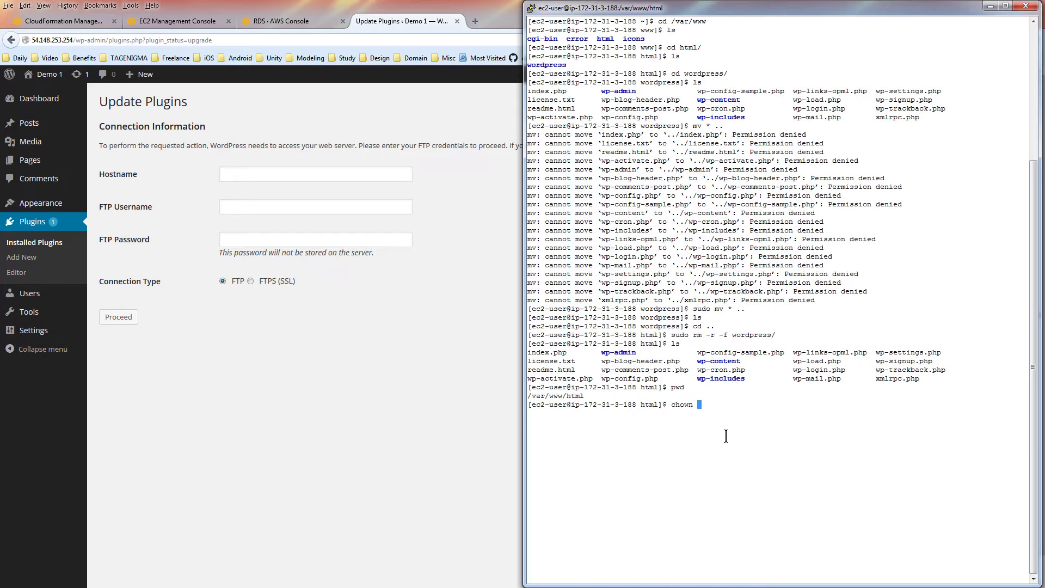
pyautogui.write('-r apache *')
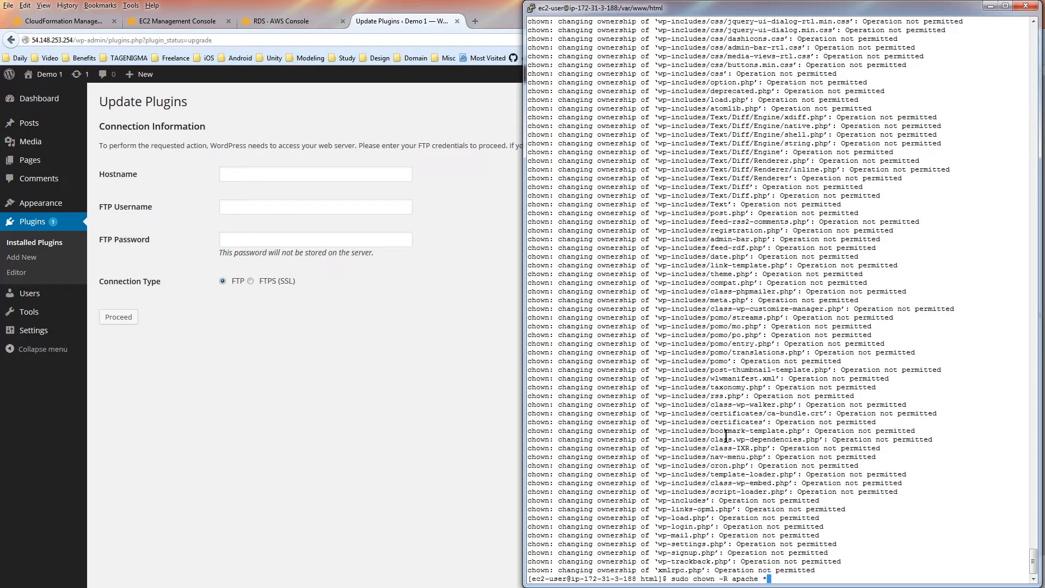
pyautogui.press('Return')
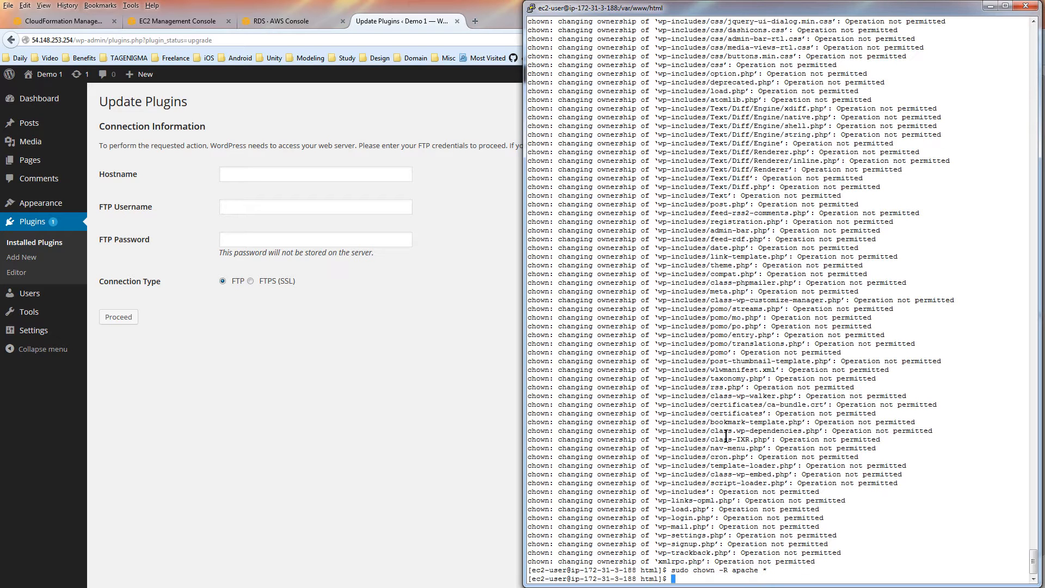
pyautogui.moveTo(439, 433)
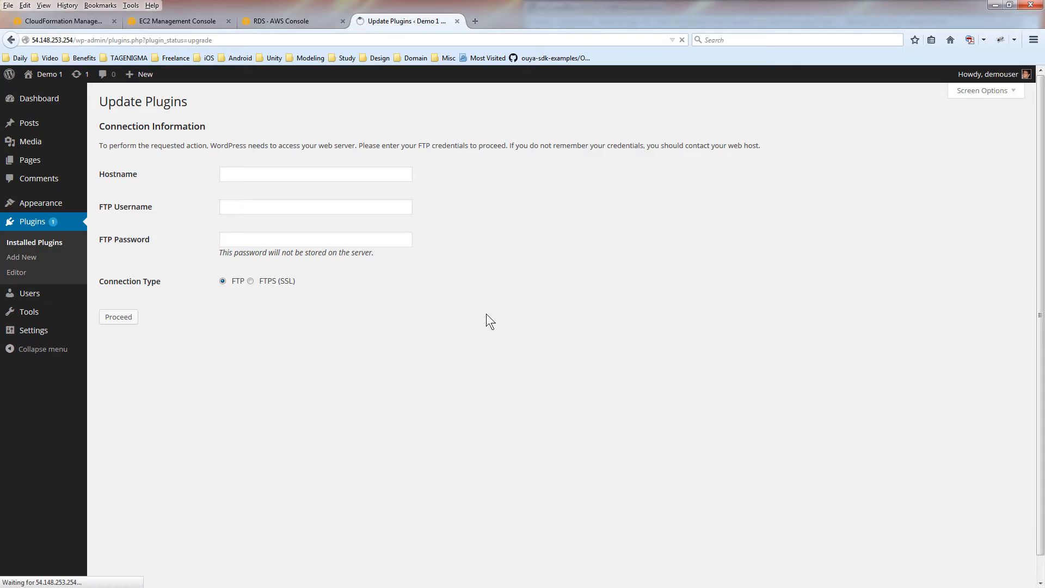
# Return to the Dashboard and open About WordPress 4.0.1 from the logo menu.
pyautogui.click(117, 316)
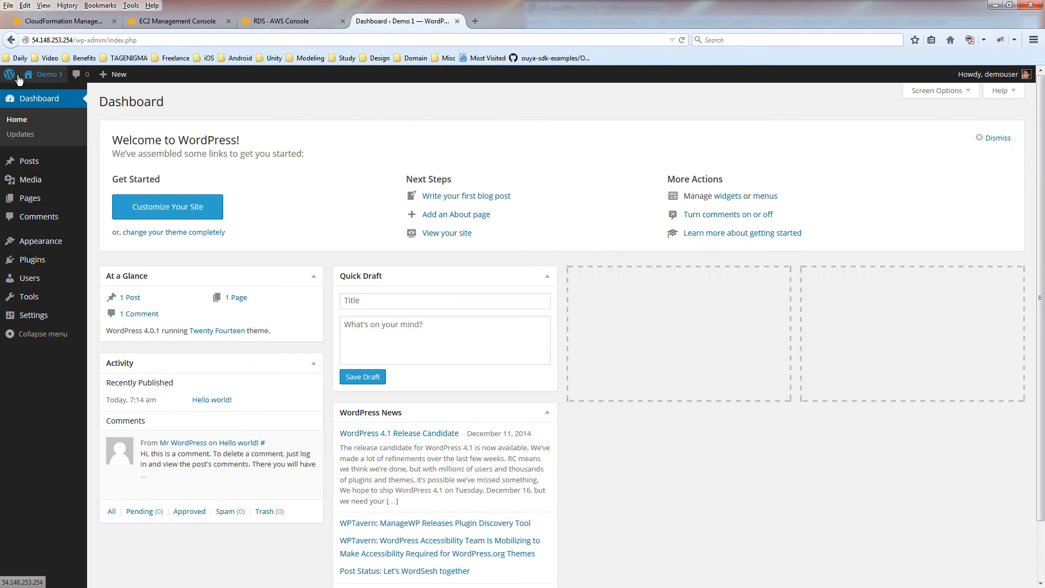
pyautogui.click(7, 74)
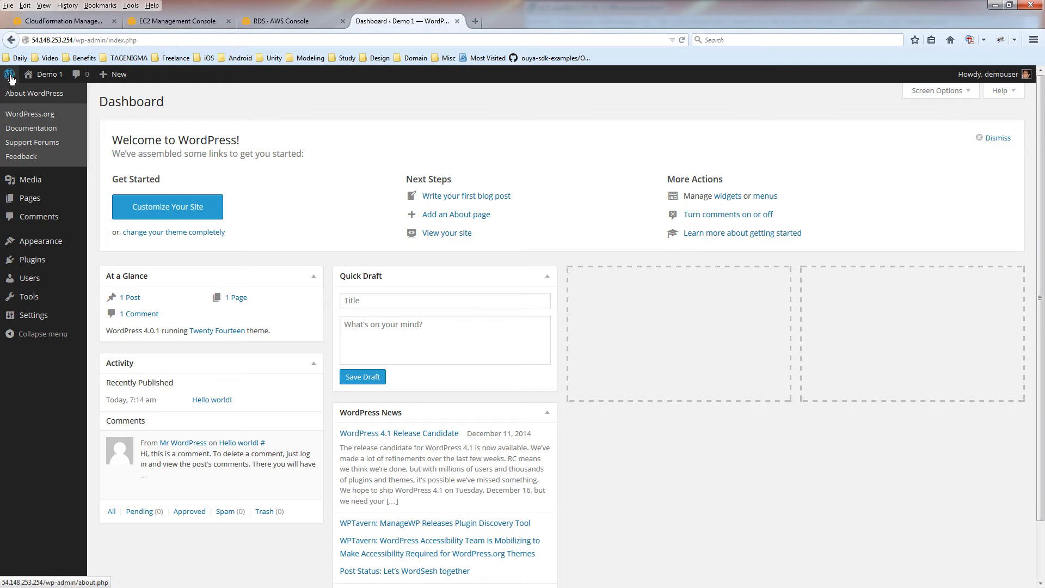
pyautogui.click(33, 93)
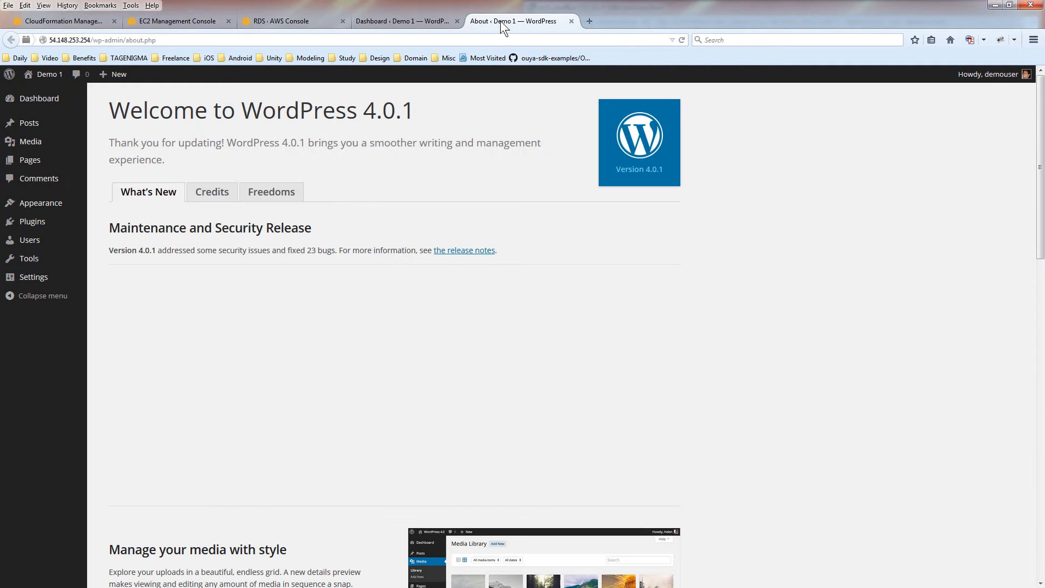